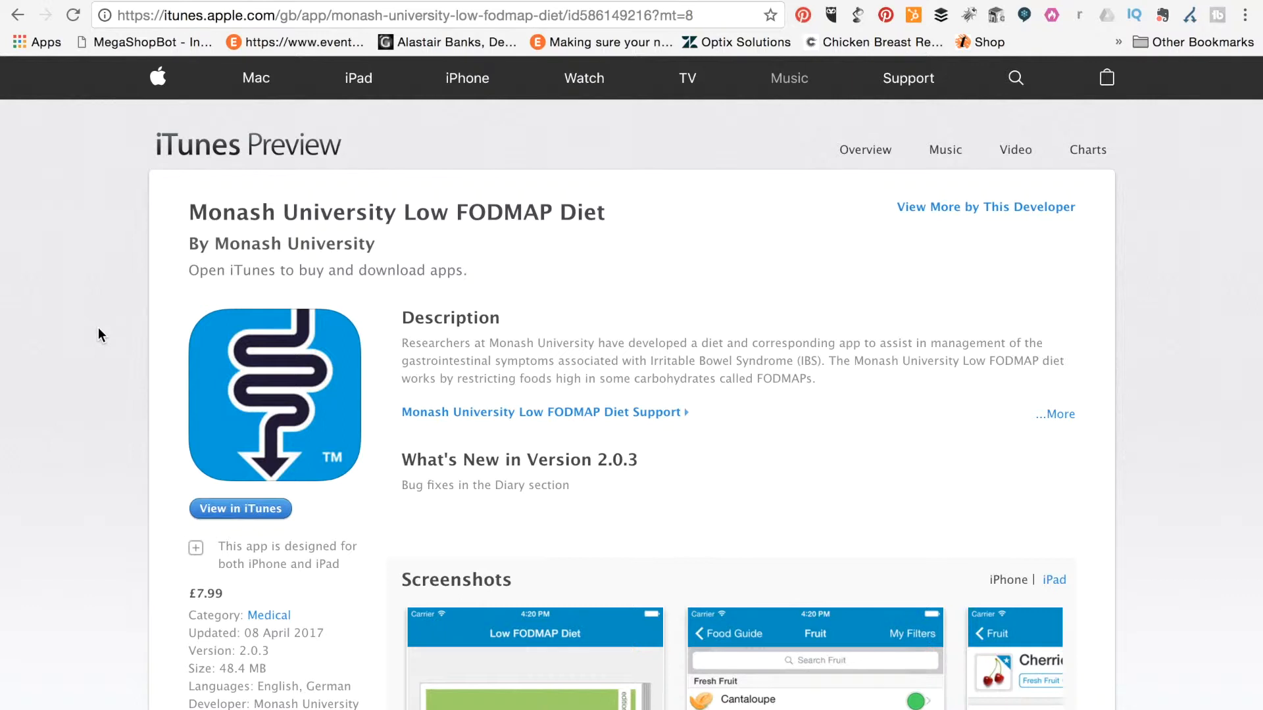
mouse_move(107, 347)
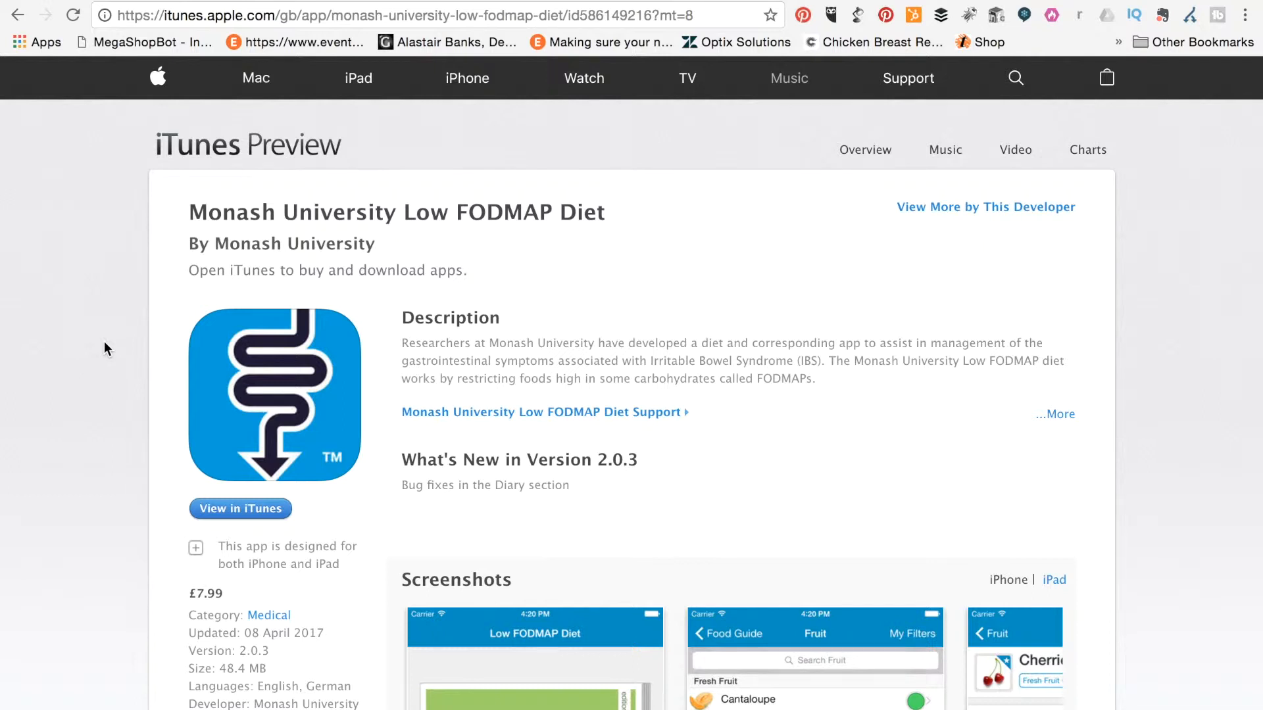
mouse_move(741, 405)
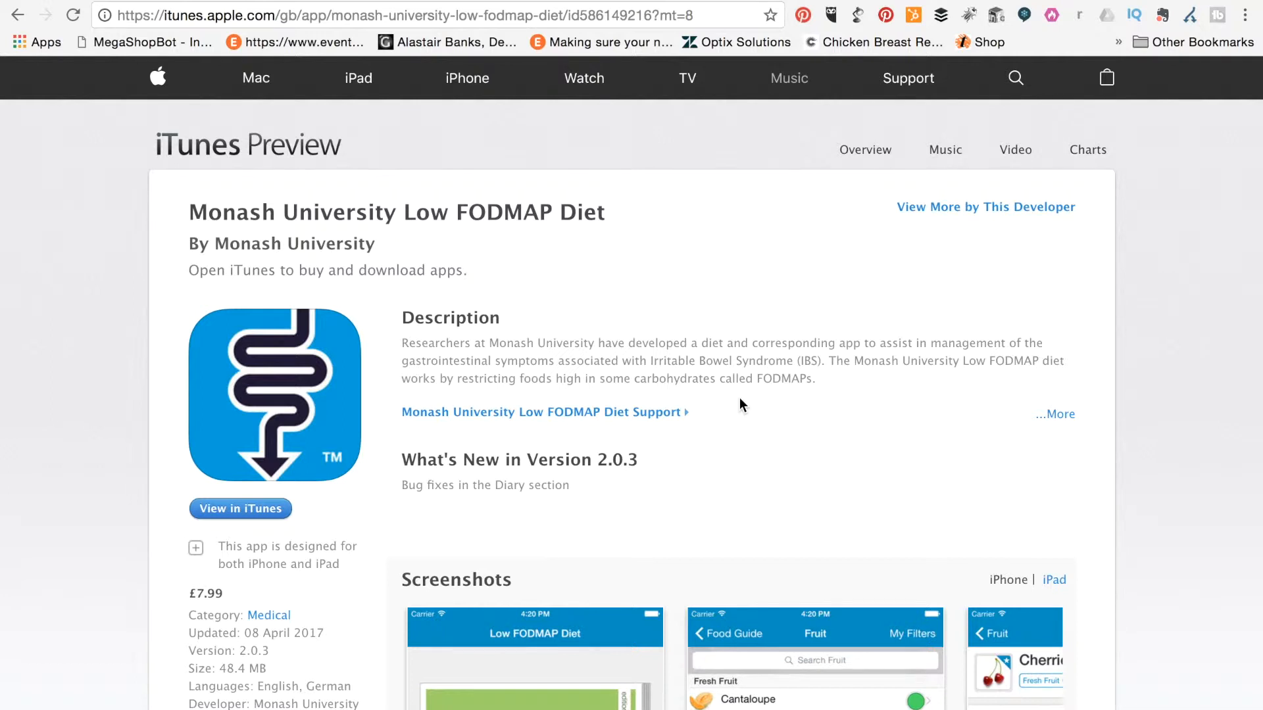
mouse_move(729, 398)
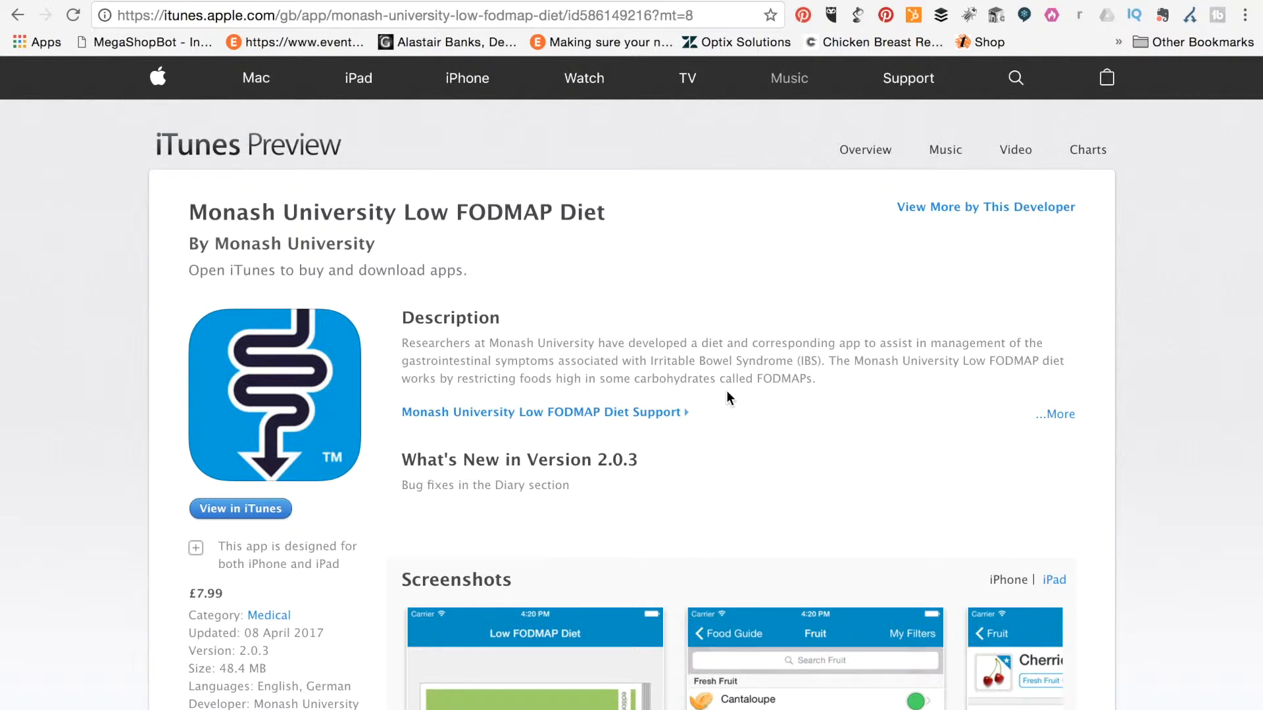
Scroll down through the Screenshots gallery to the Cherries detail screen and Customer Reviews.
scroll(down, 3)
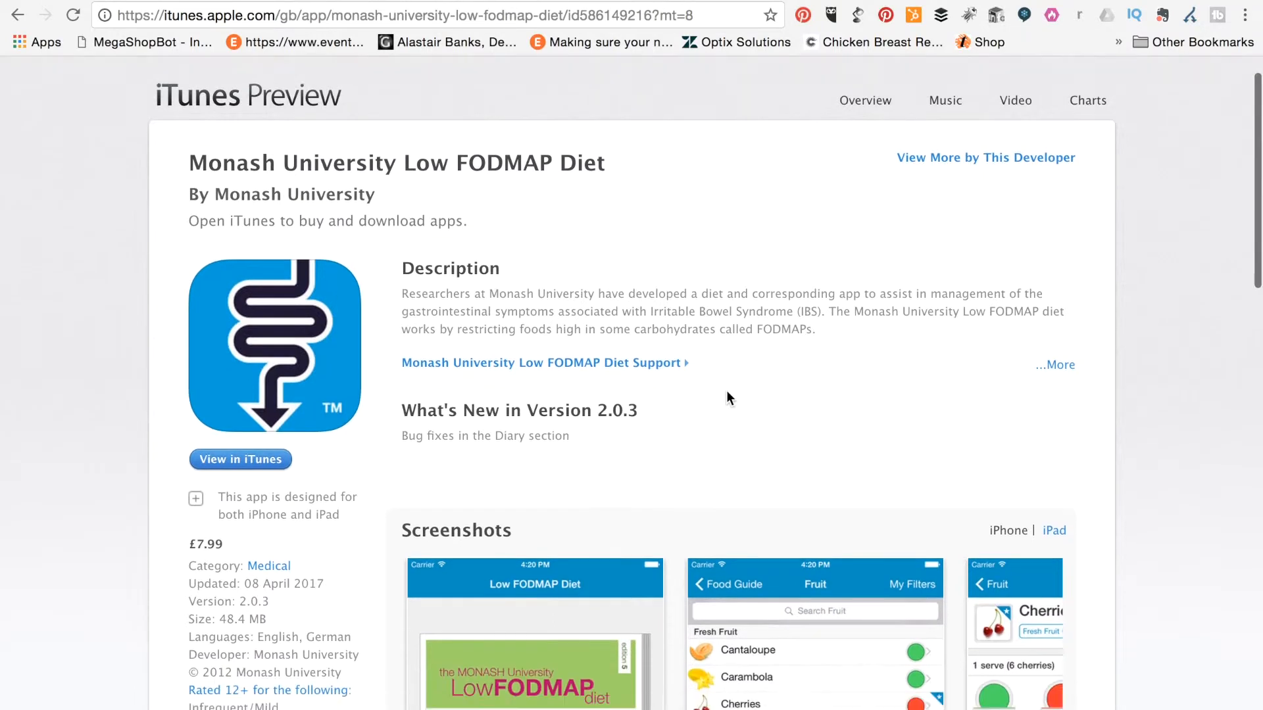
scroll(down, 3)
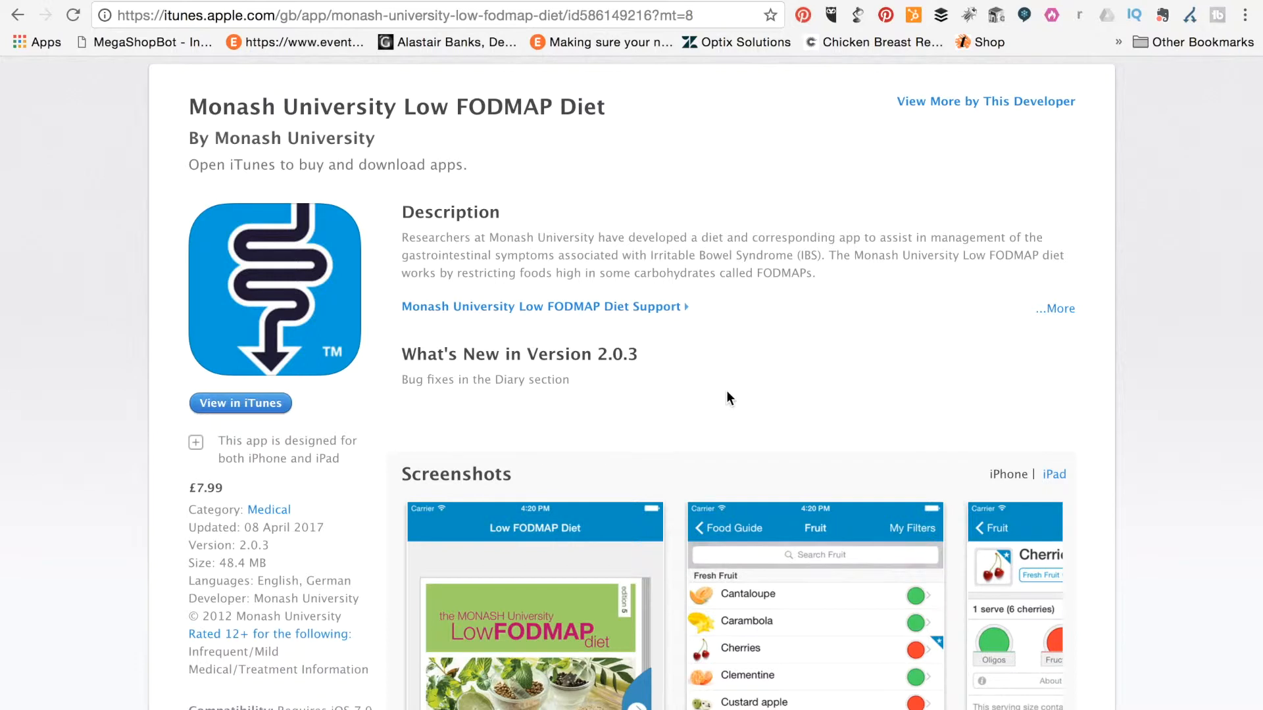
mouse_move(737, 350)
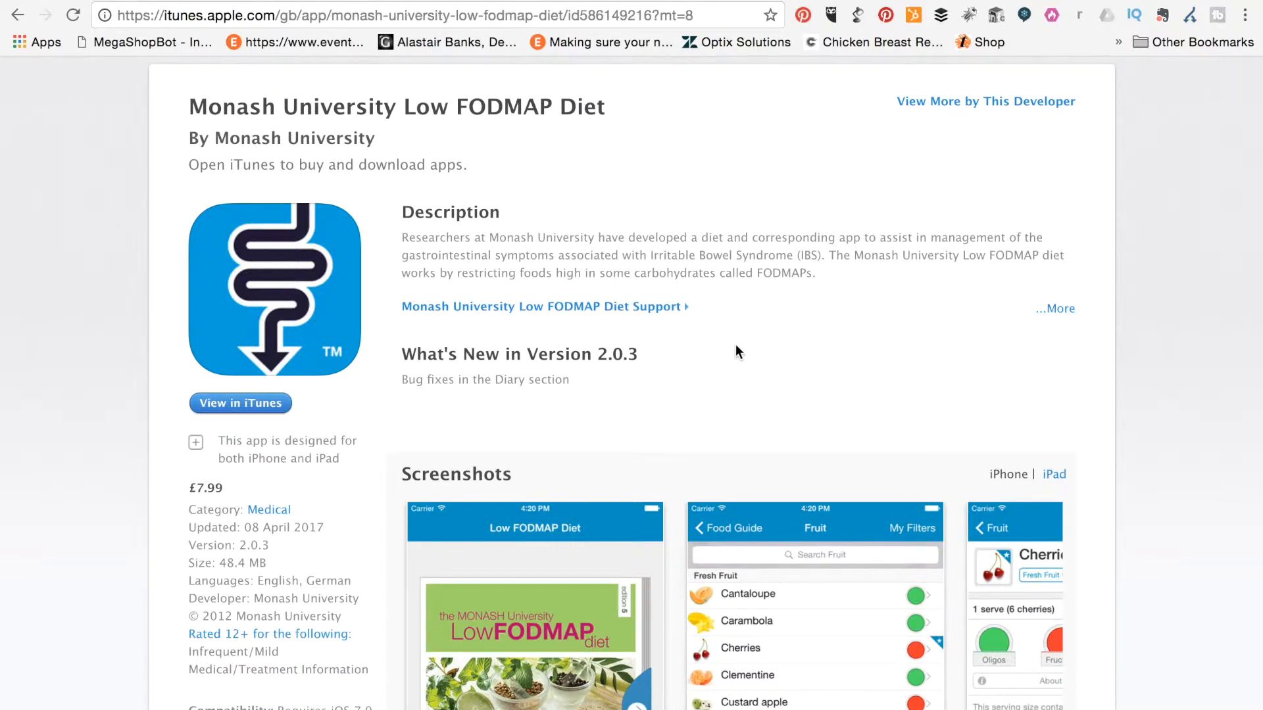
scroll(down, 3)
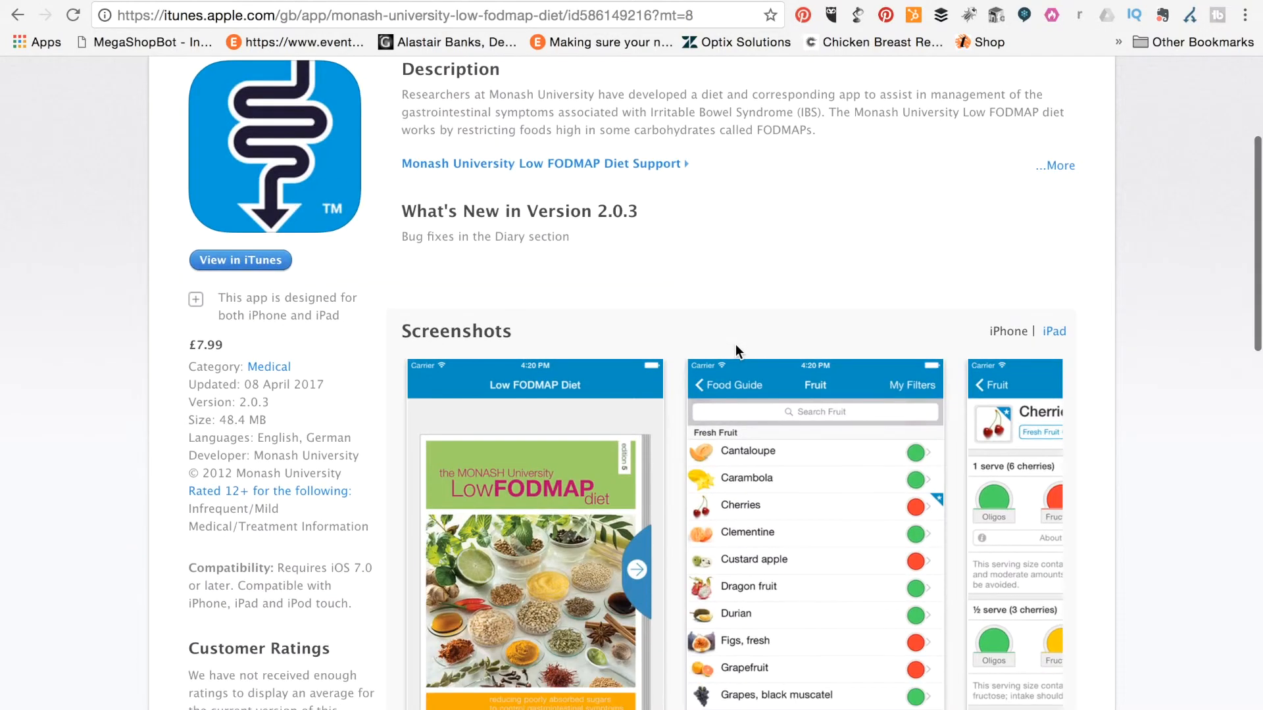
scroll(down, 3)
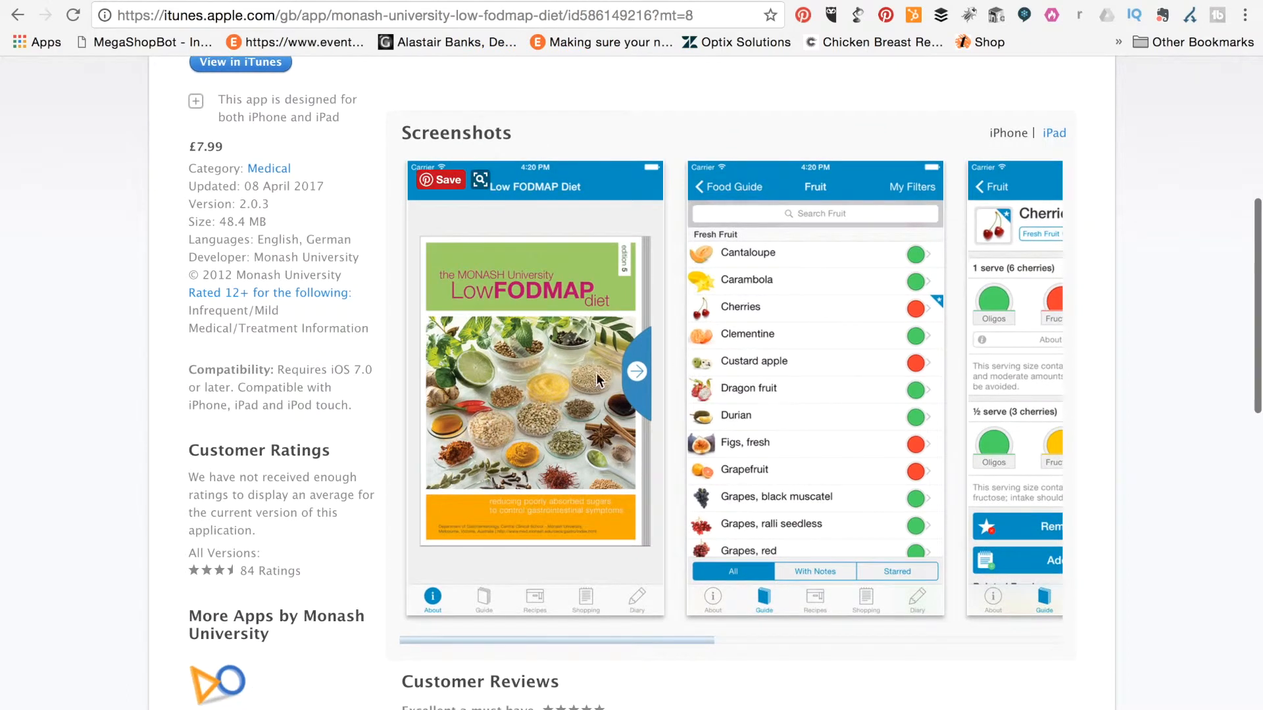
mouse_move(652, 425)
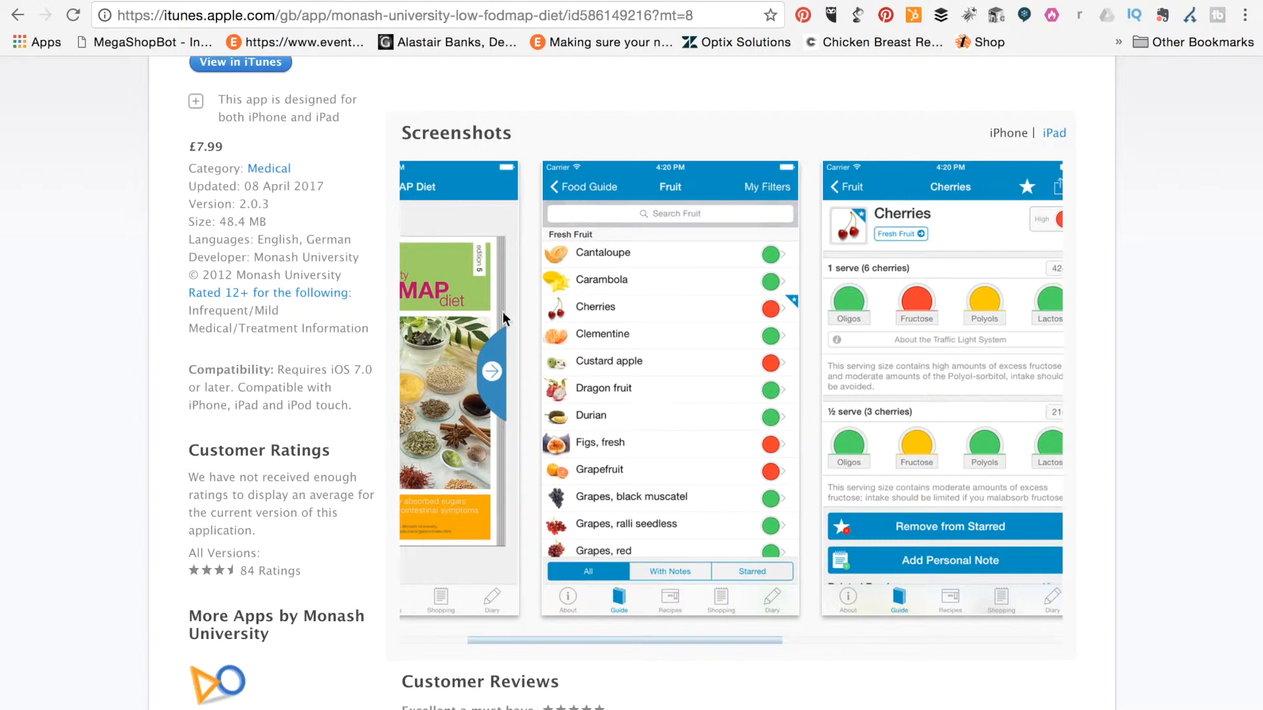
mouse_move(609, 225)
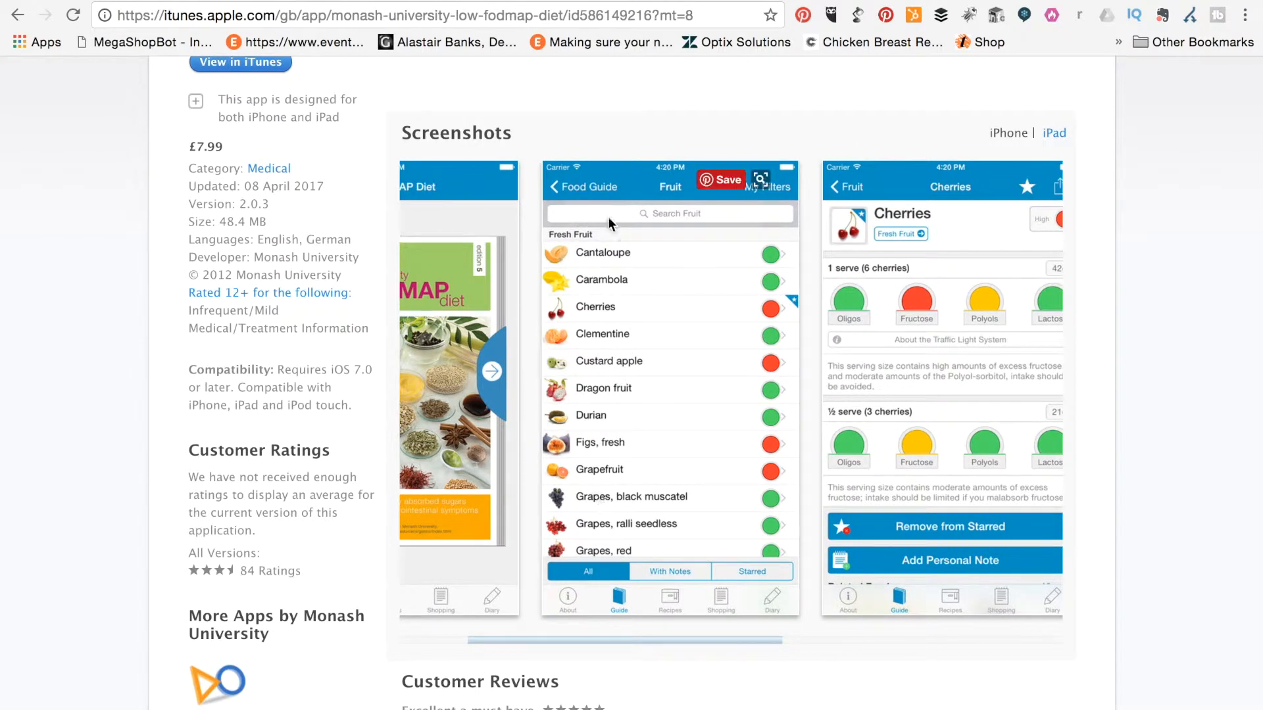
mouse_move(772, 329)
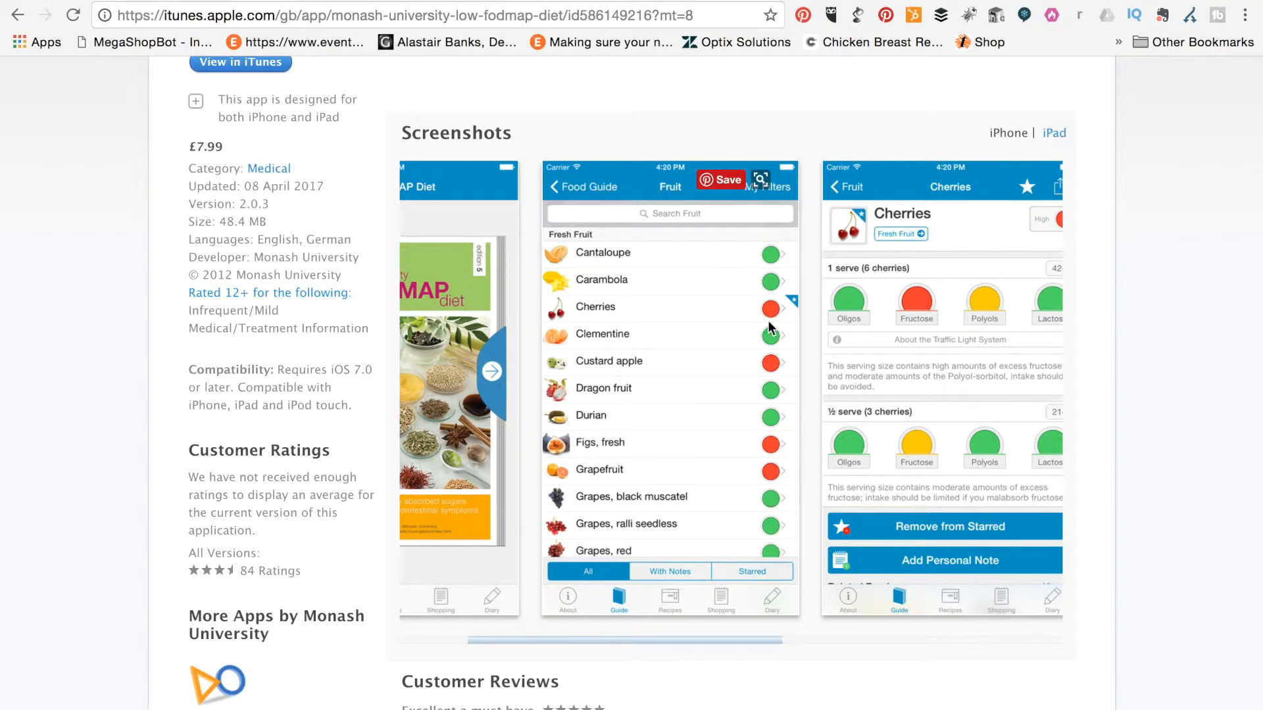
mouse_move(772, 513)
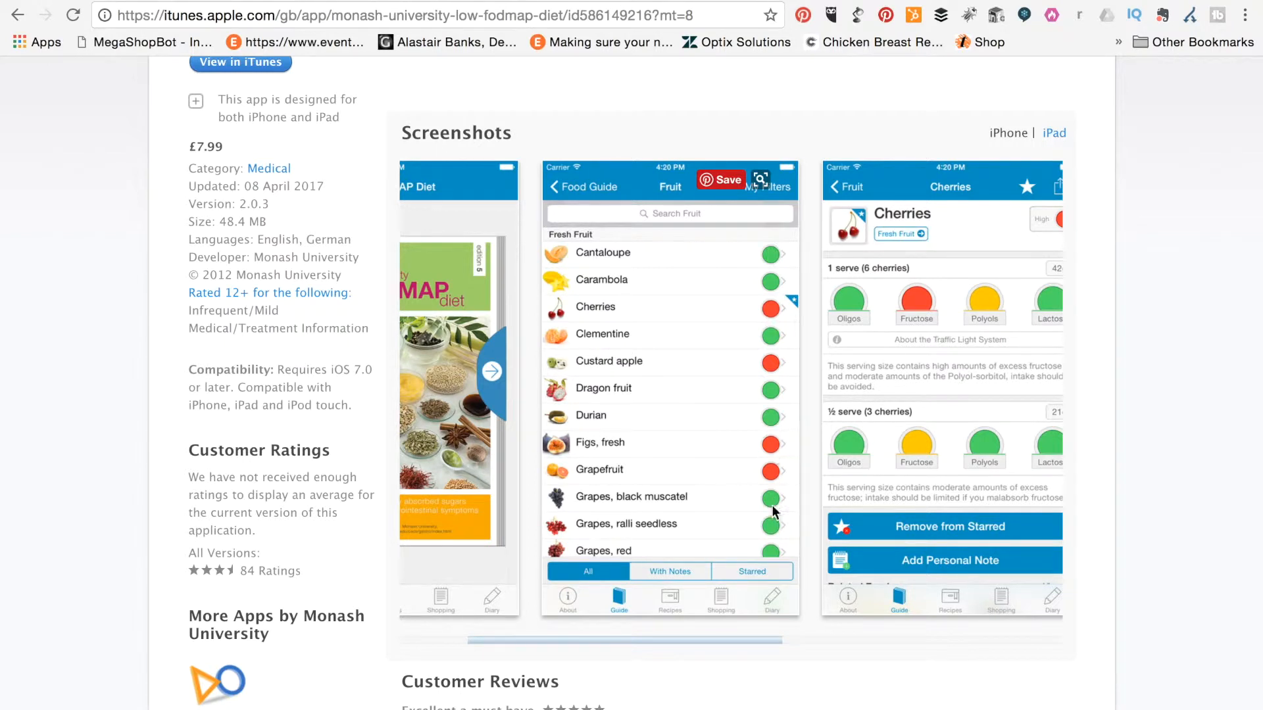
mouse_move(720, 375)
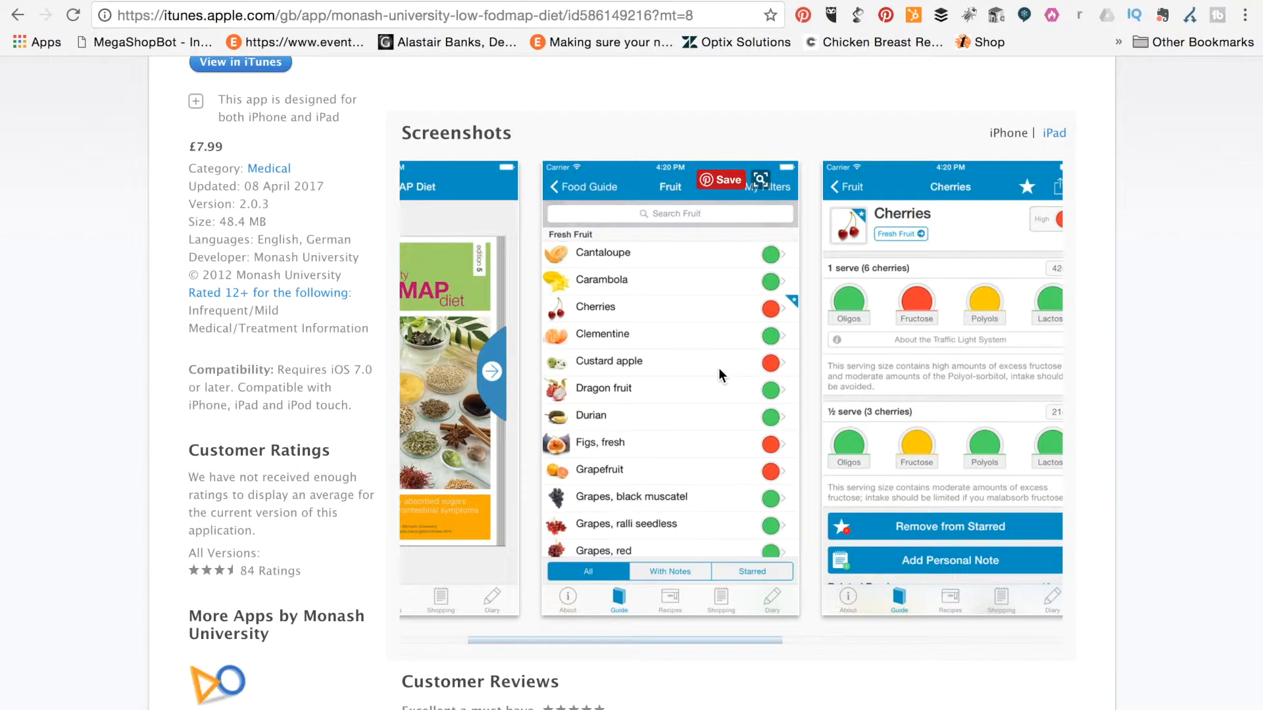
scroll(down, 3)
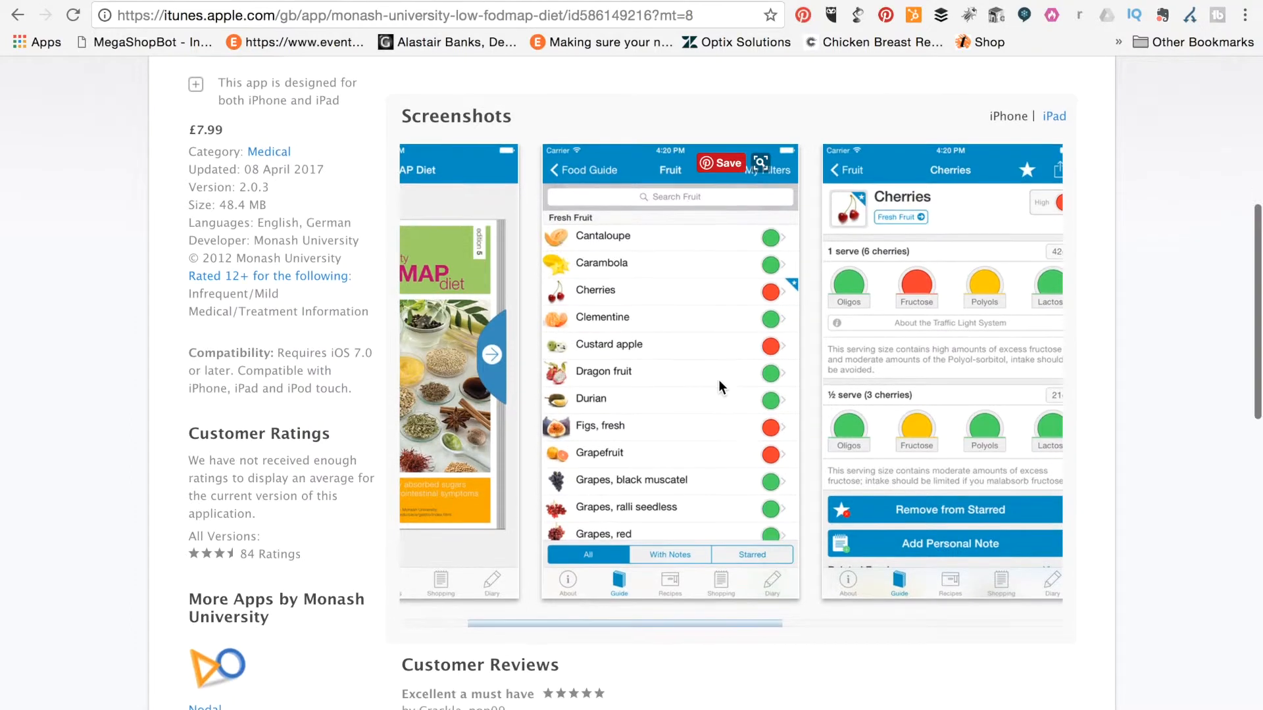
scroll(down, 3)
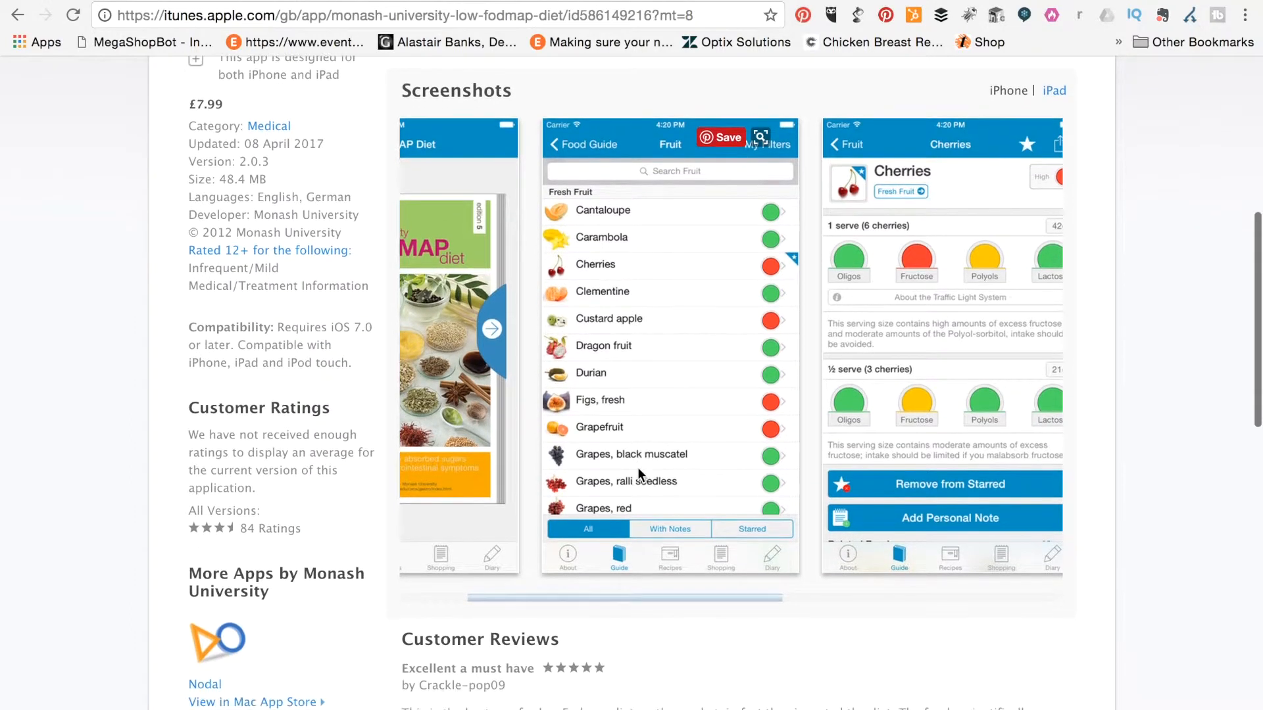
mouse_move(679, 180)
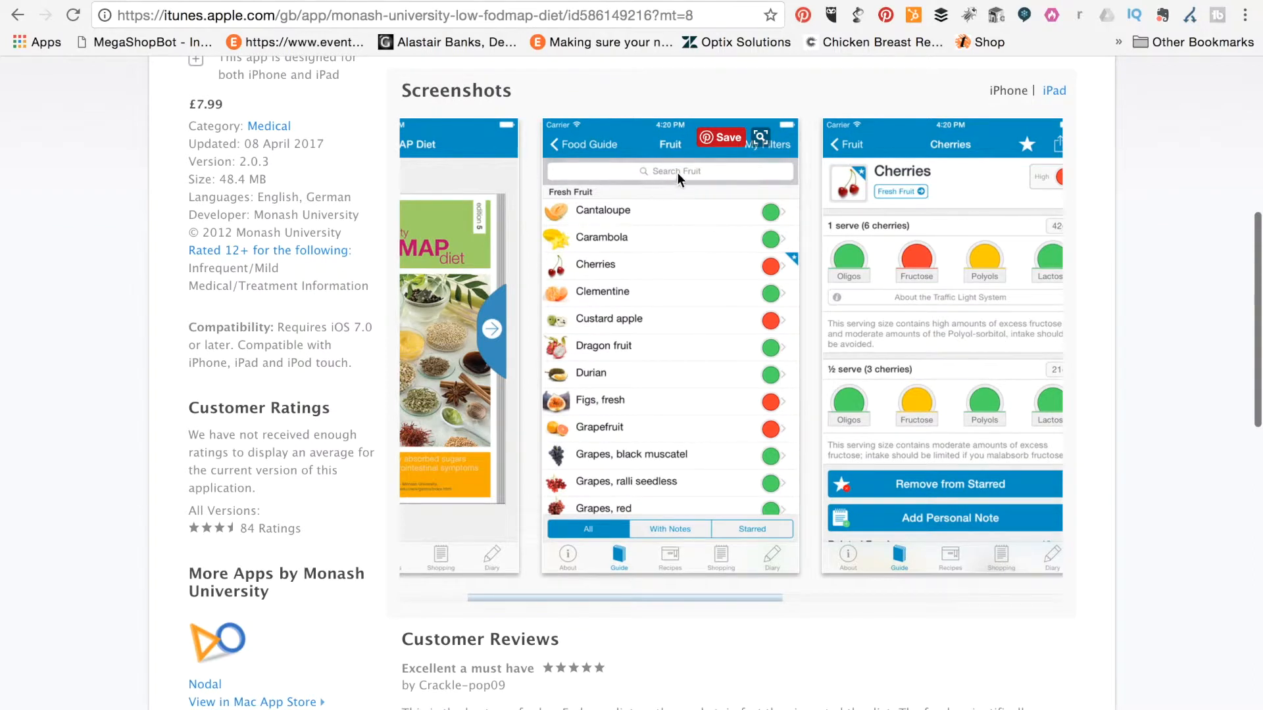
scroll(down, 3)
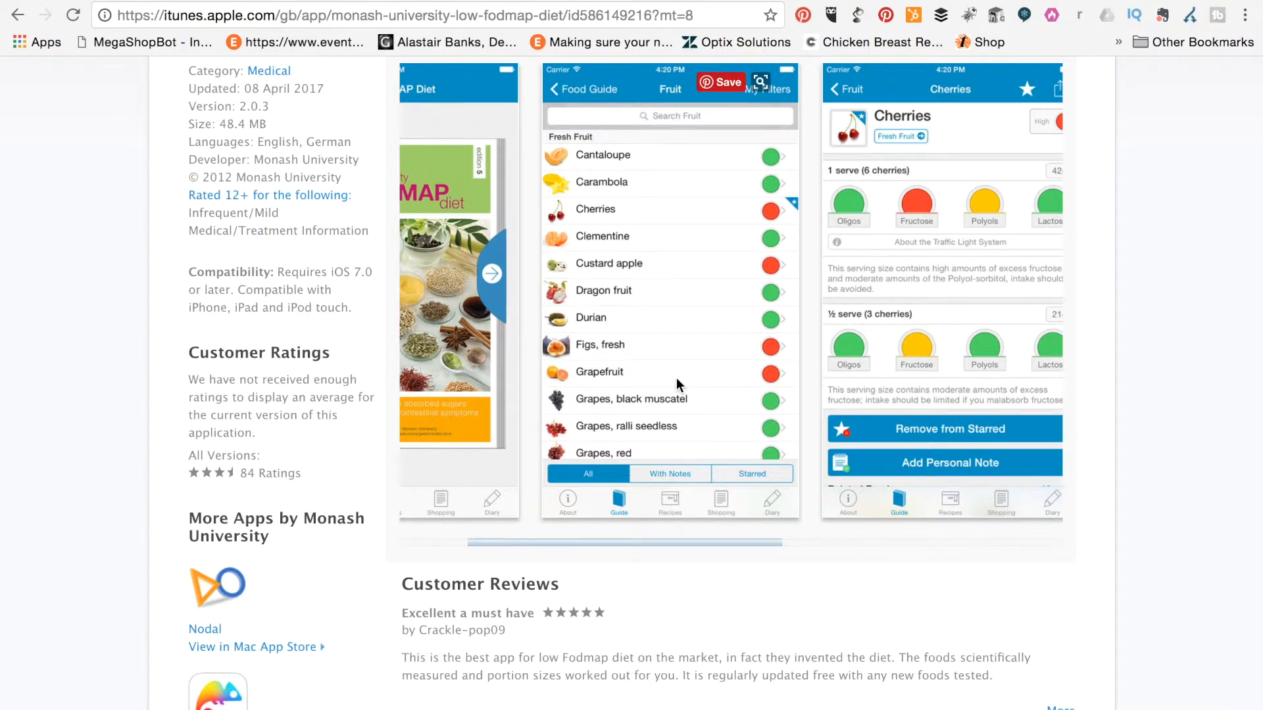
scroll(down, 3)
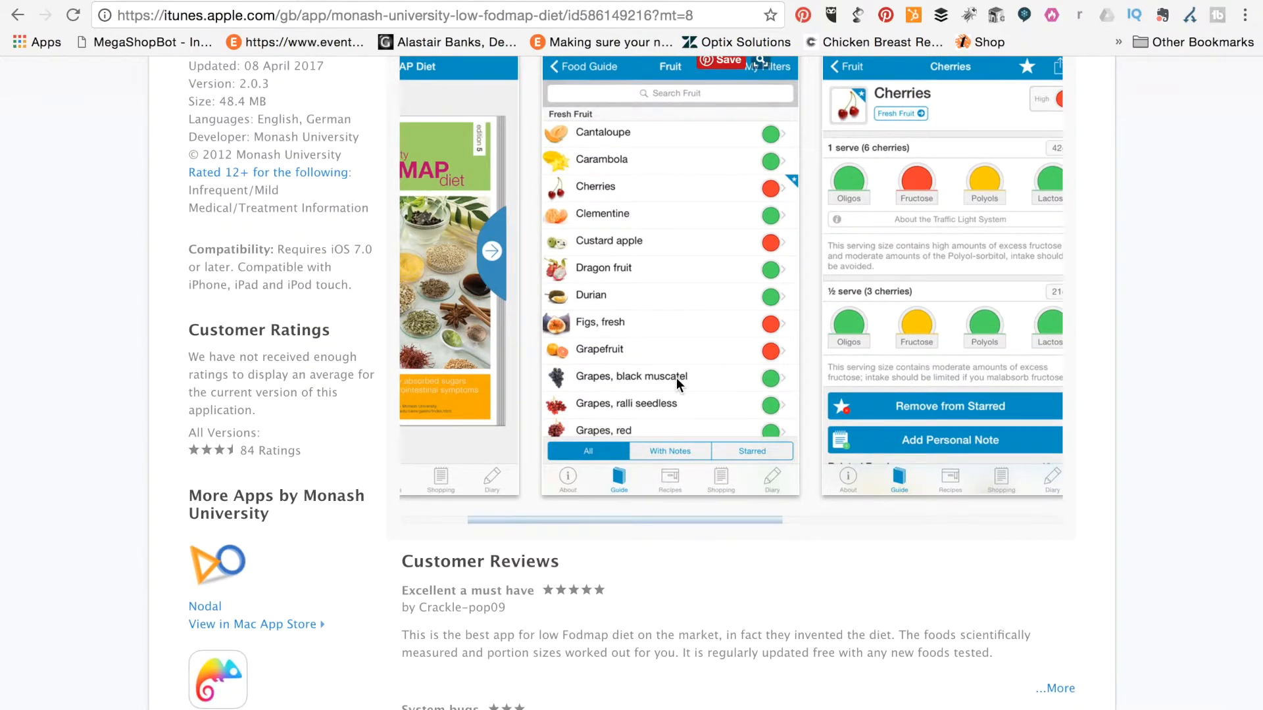
scroll(up, 3)
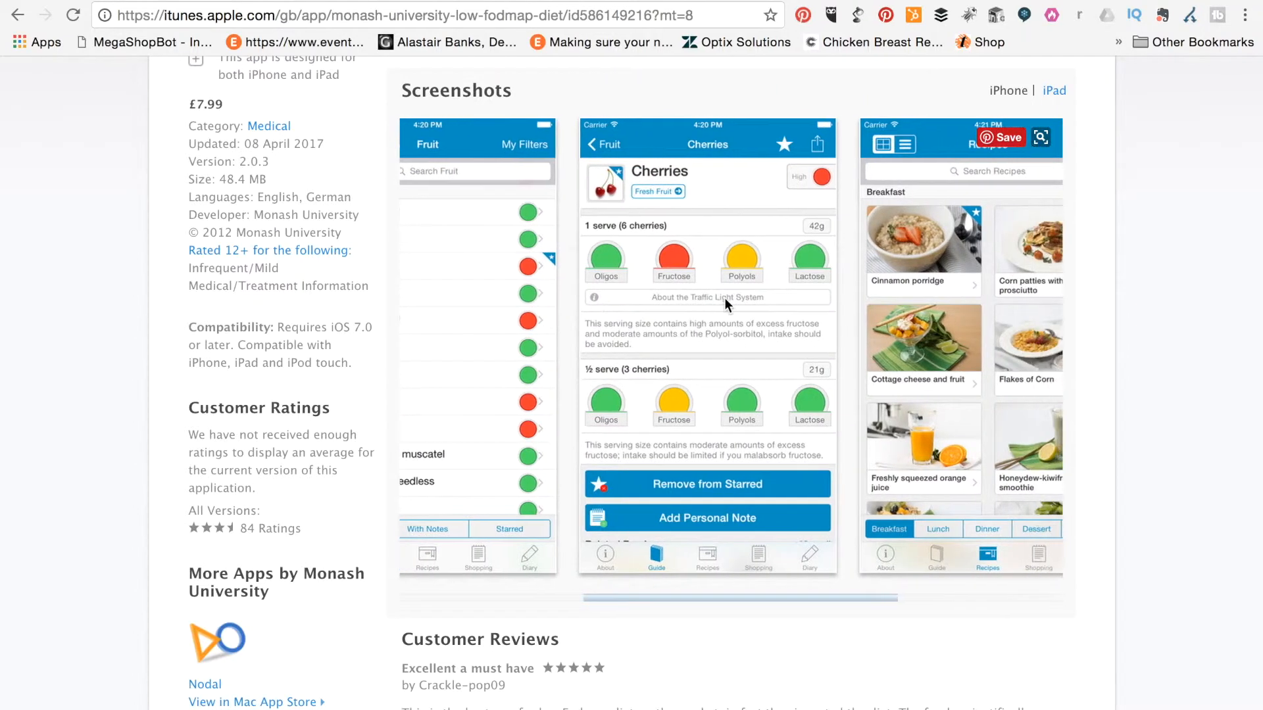
mouse_move(654, 315)
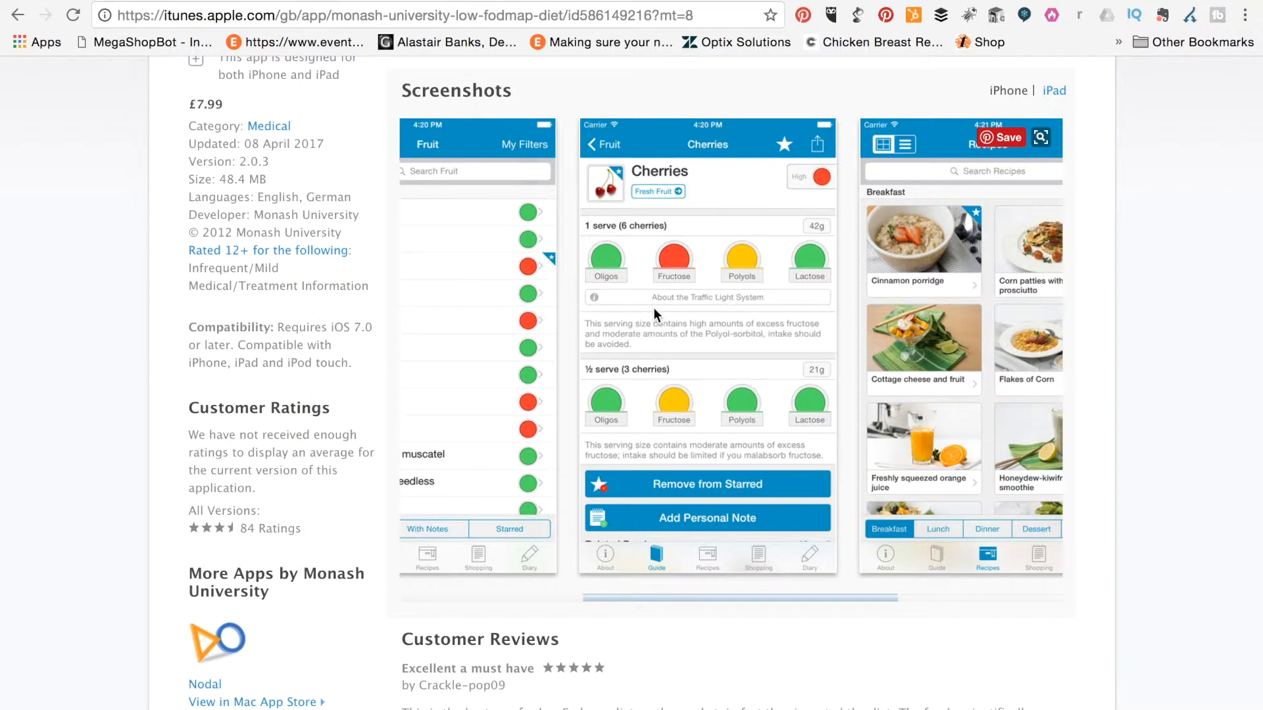
mouse_move(614, 296)
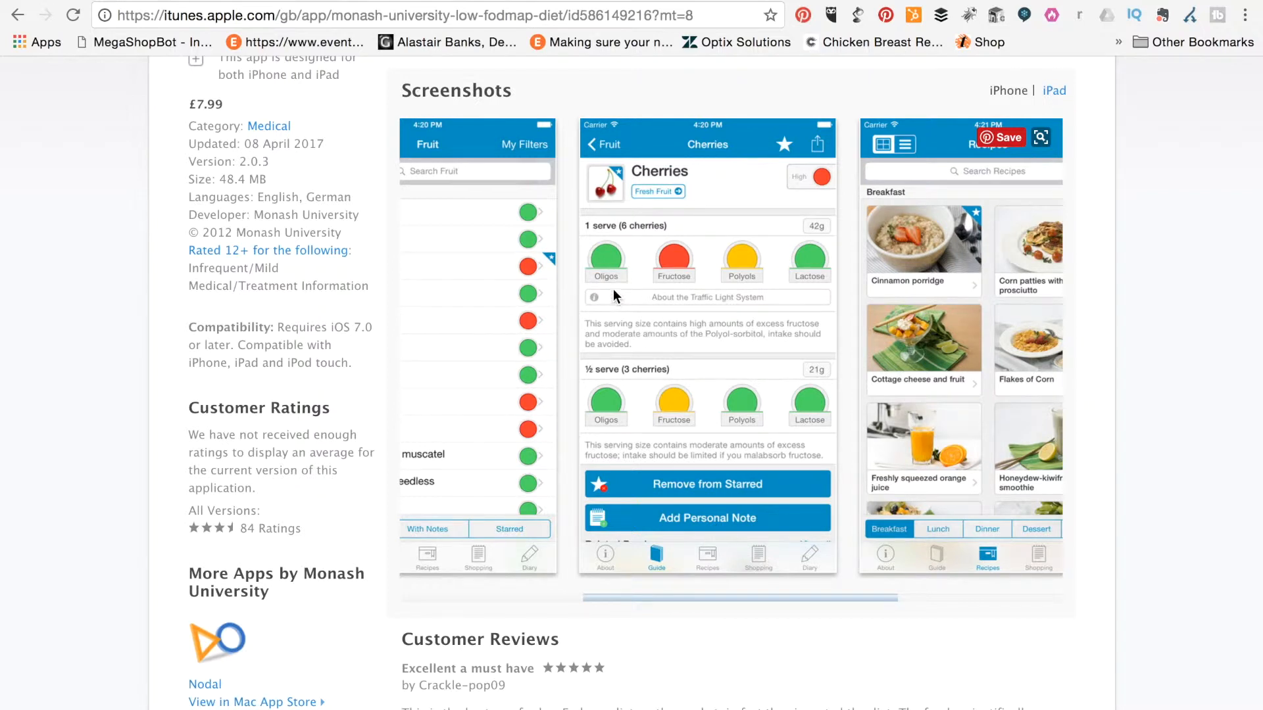
mouse_move(659, 286)
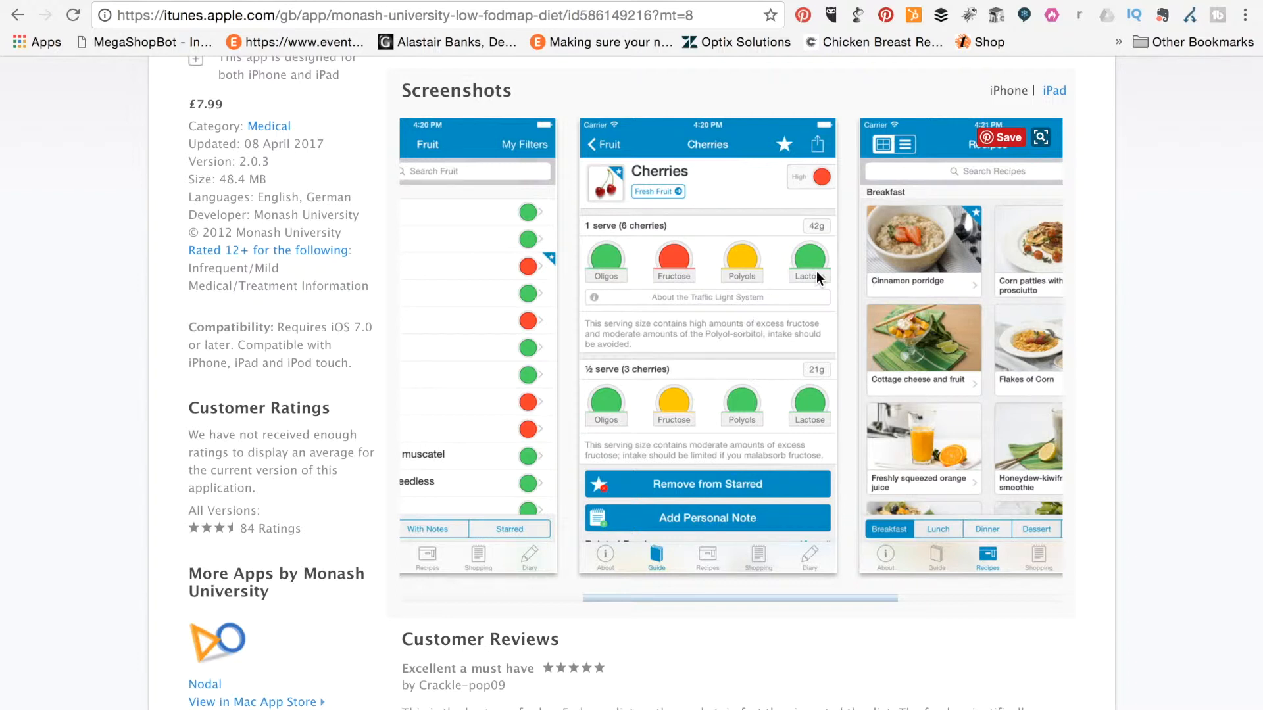
Scroll slightly further, keeping the cherries screenshot and customer reviews in view.
scroll(down, 3)
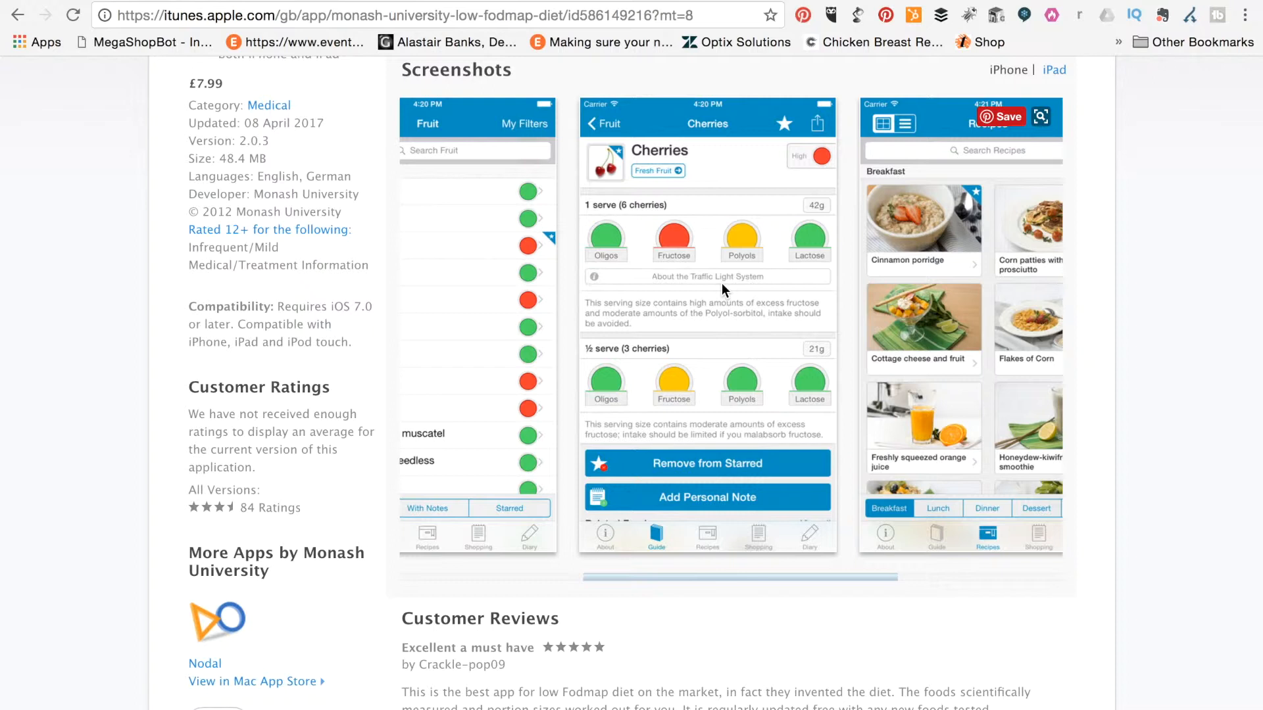
mouse_move(724, 302)
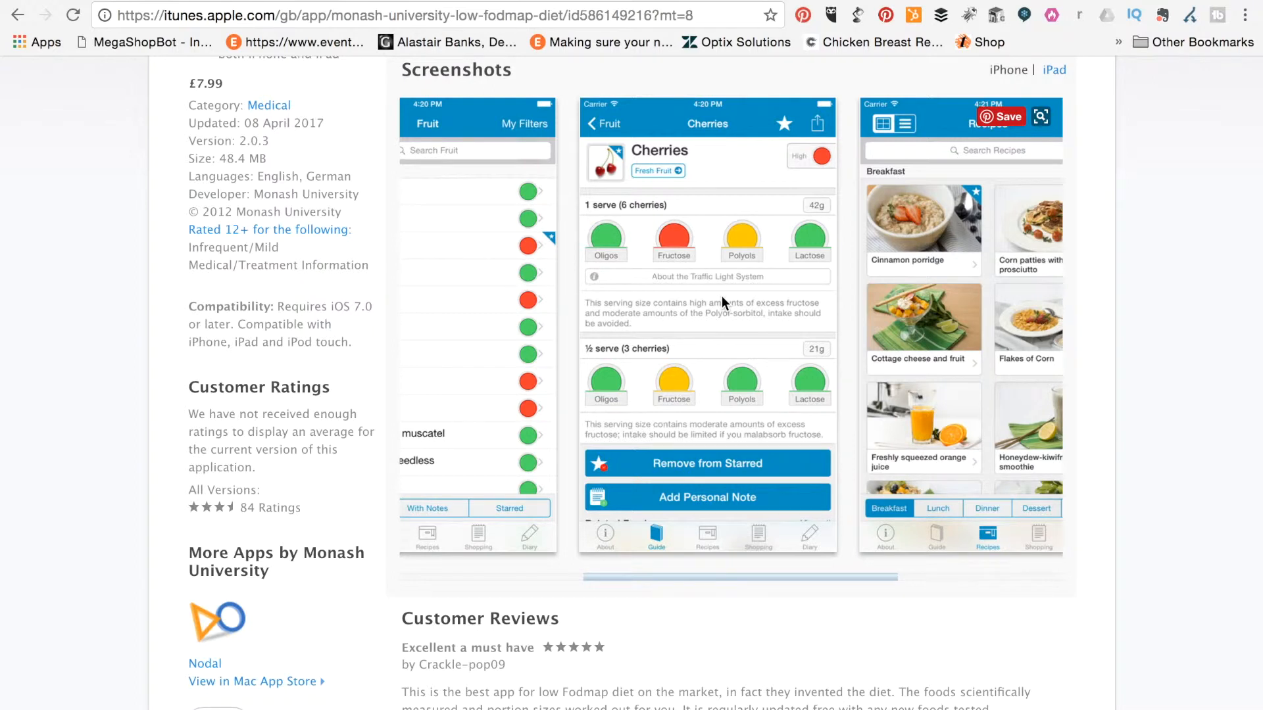
mouse_move(648, 202)
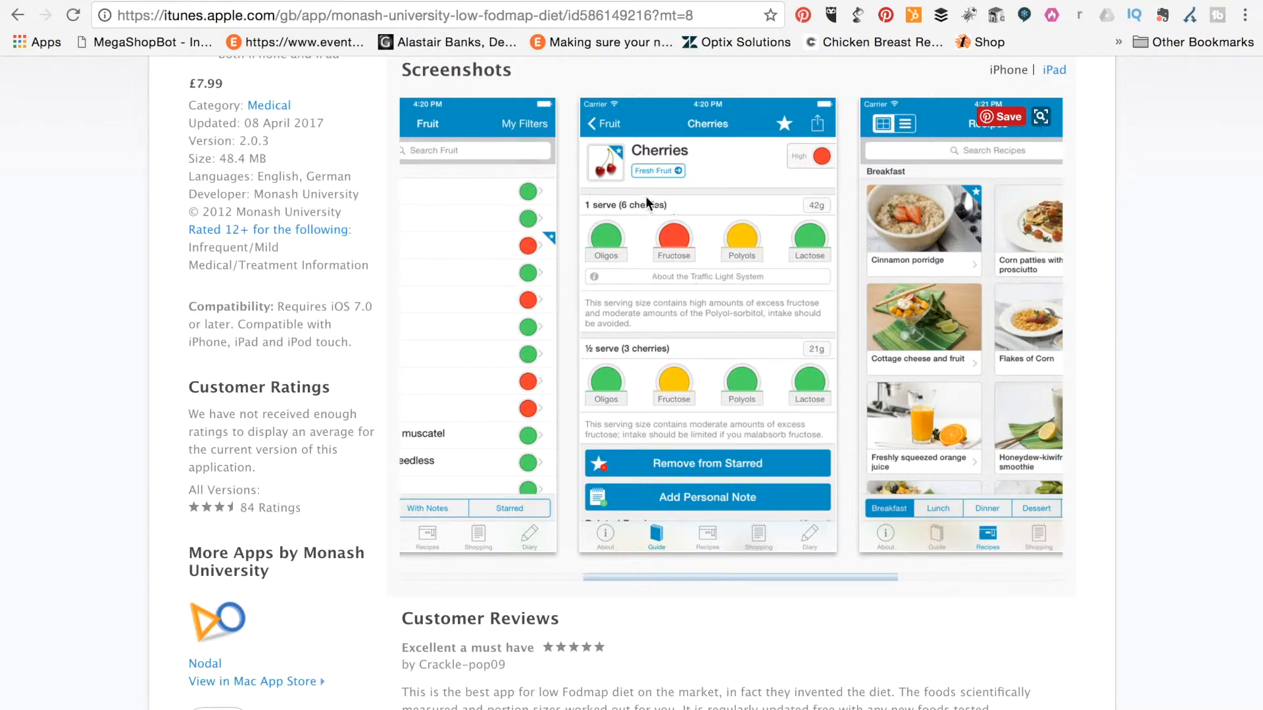
mouse_move(636, 217)
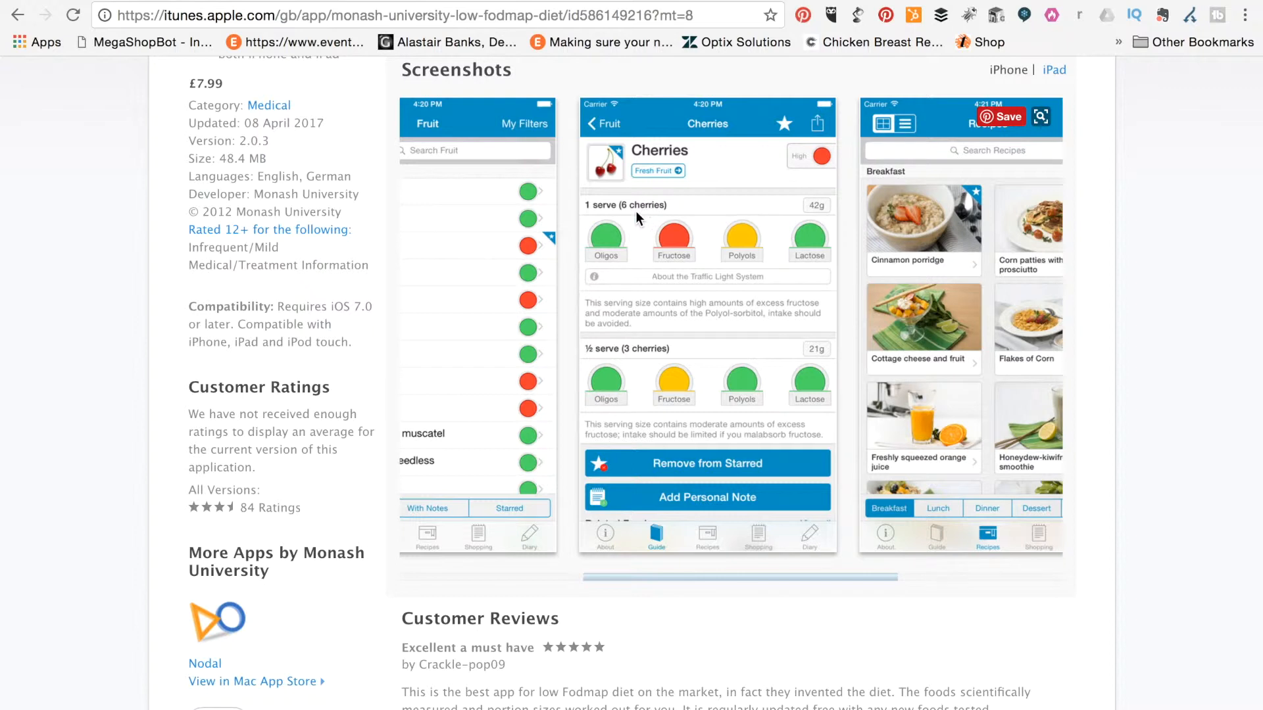
mouse_move(606, 213)
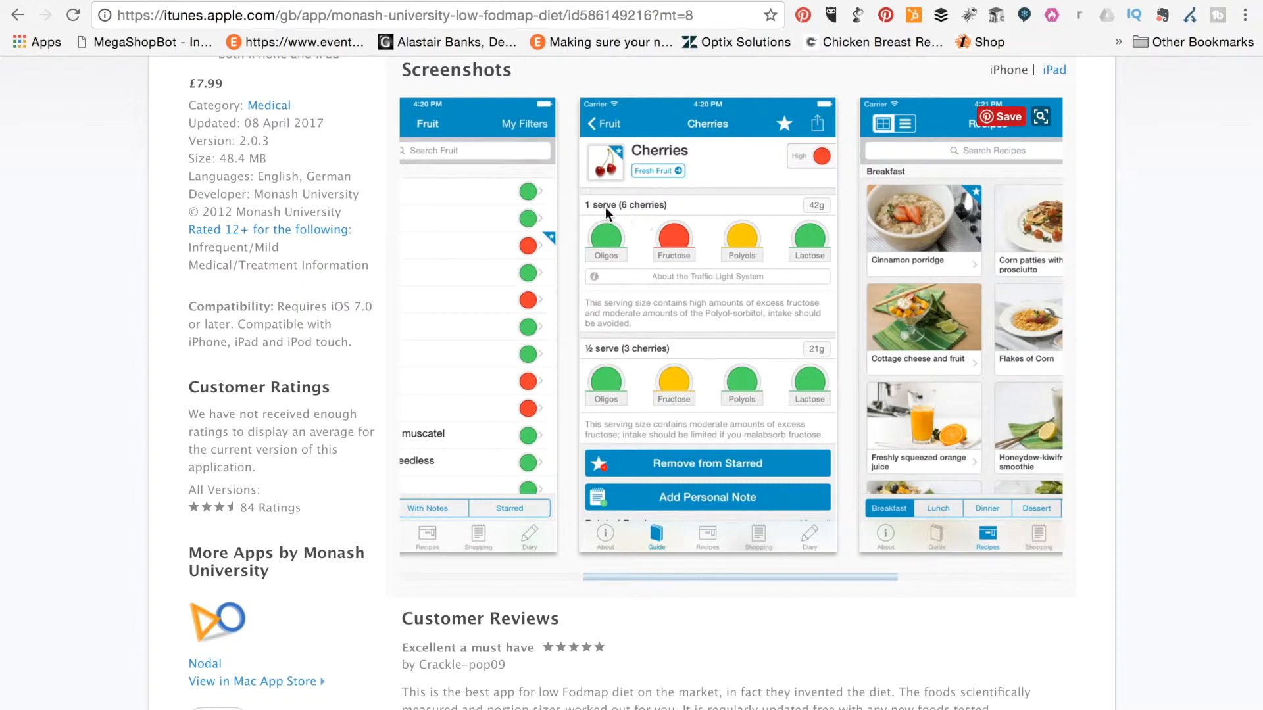
mouse_move(639, 228)
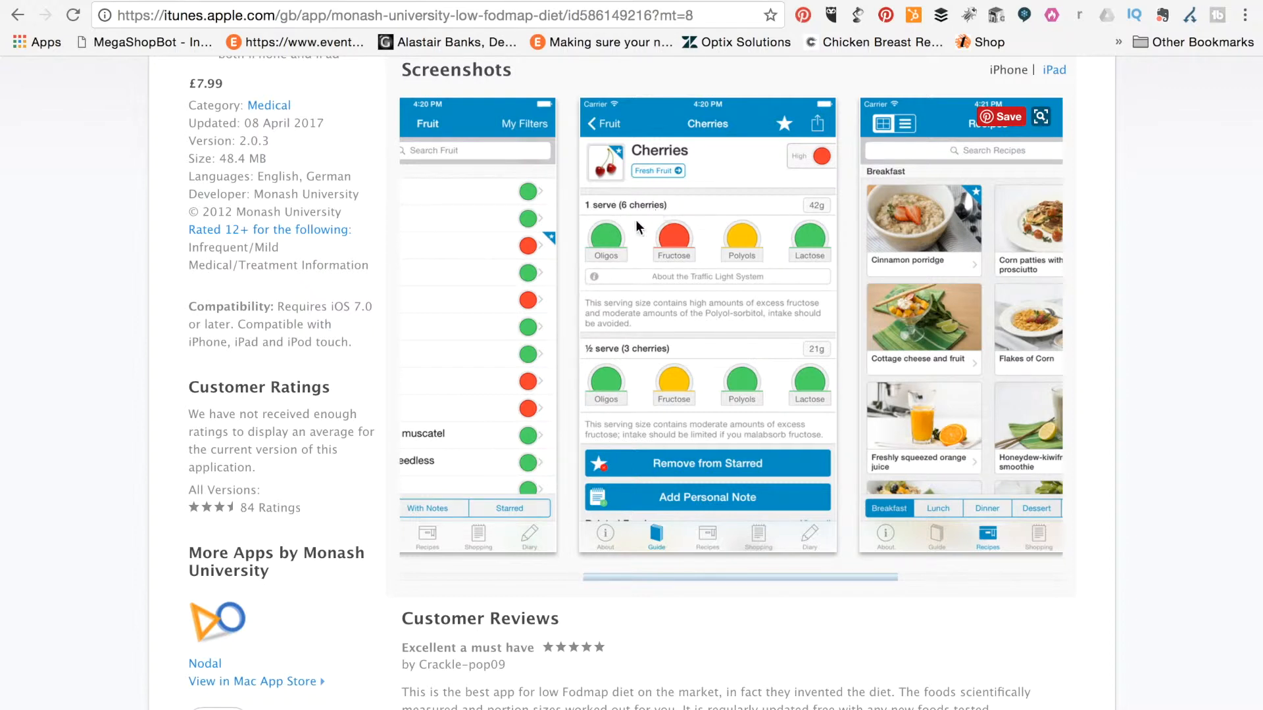
mouse_move(674, 267)
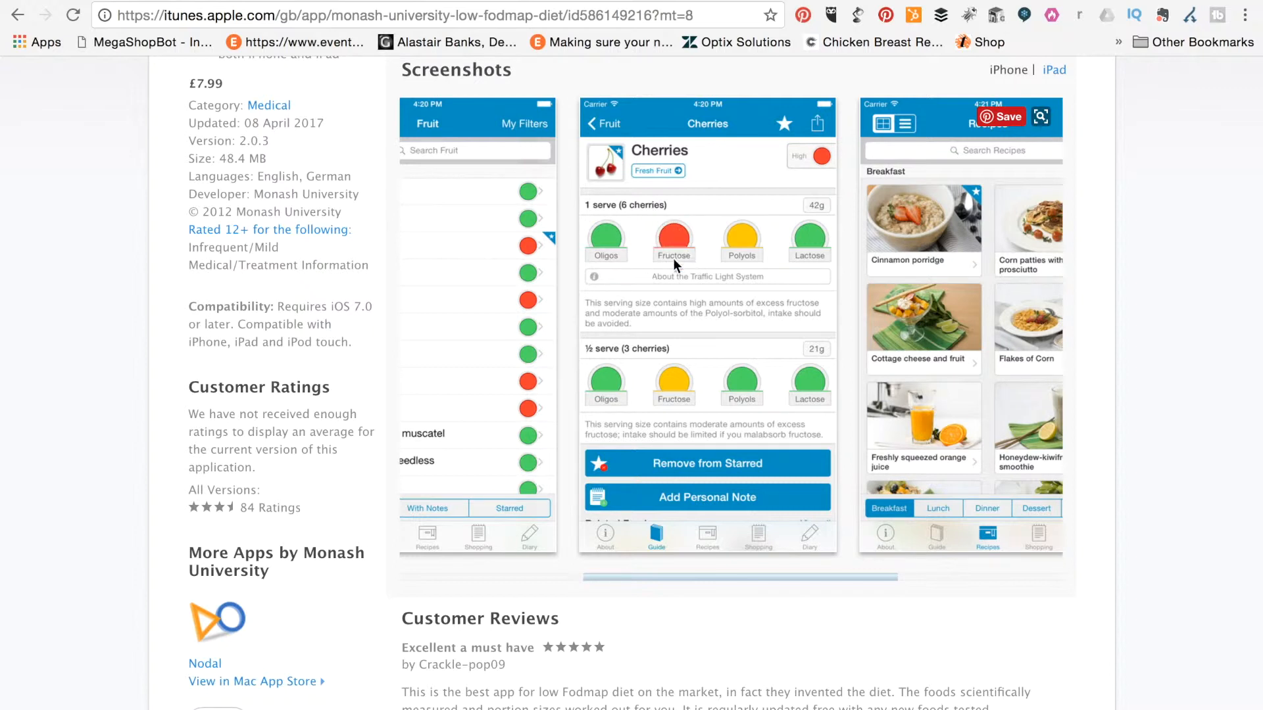
scroll(down, 3)
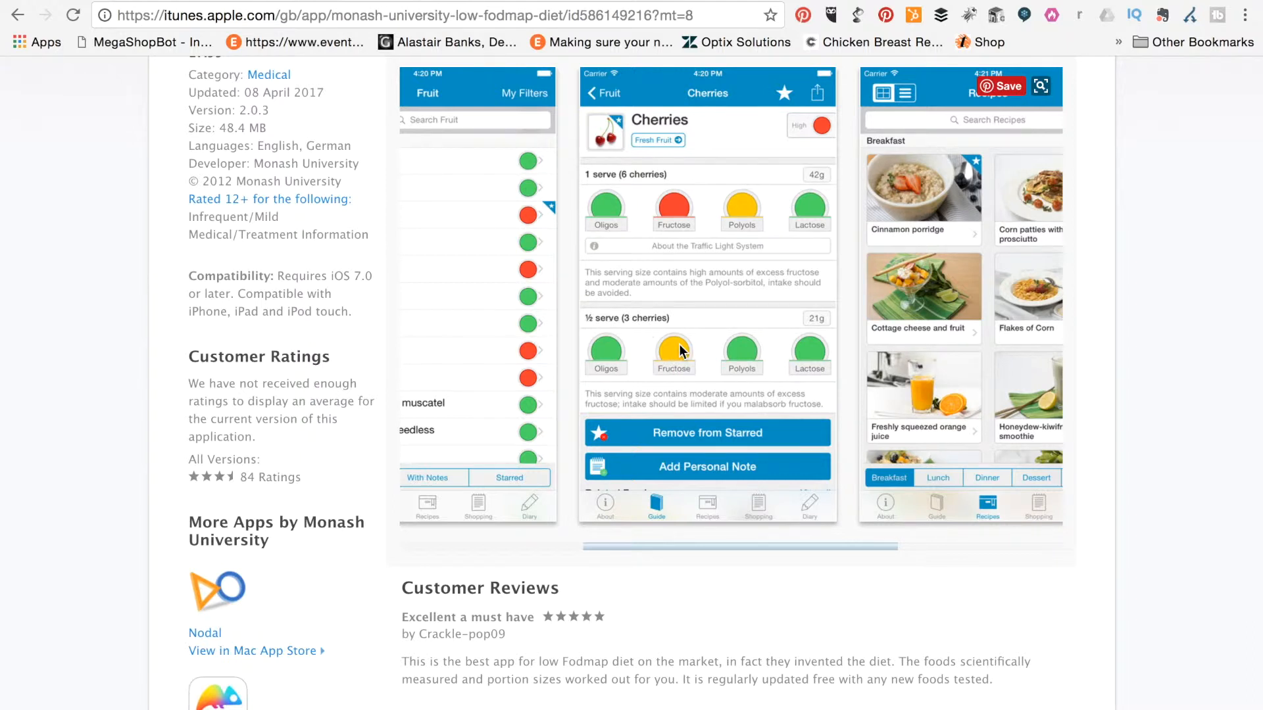
mouse_move(740, 235)
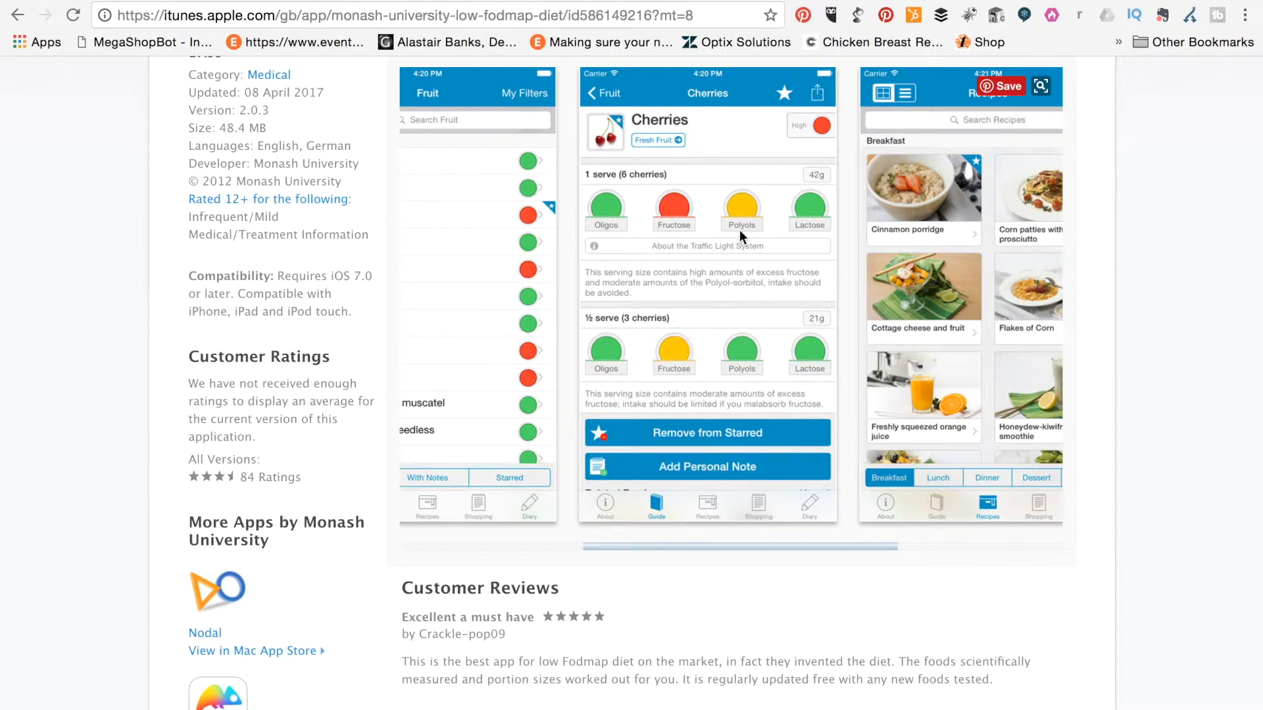
mouse_move(748, 371)
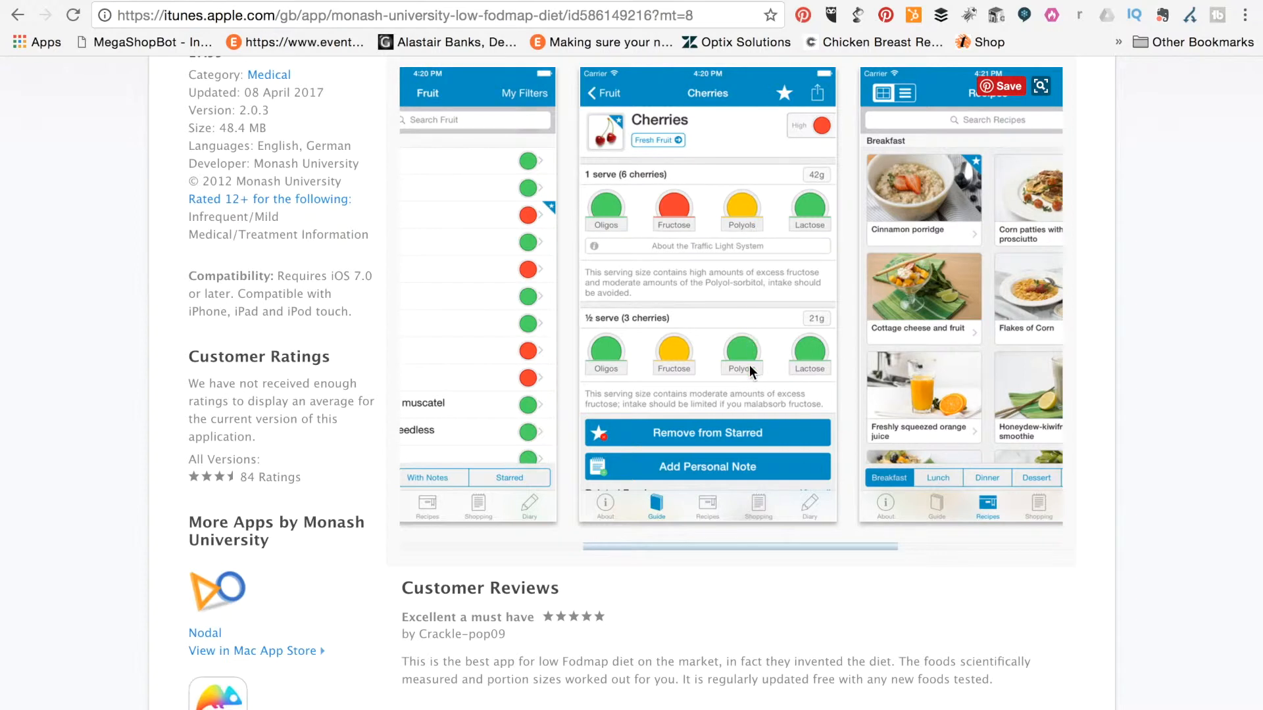
mouse_move(747, 331)
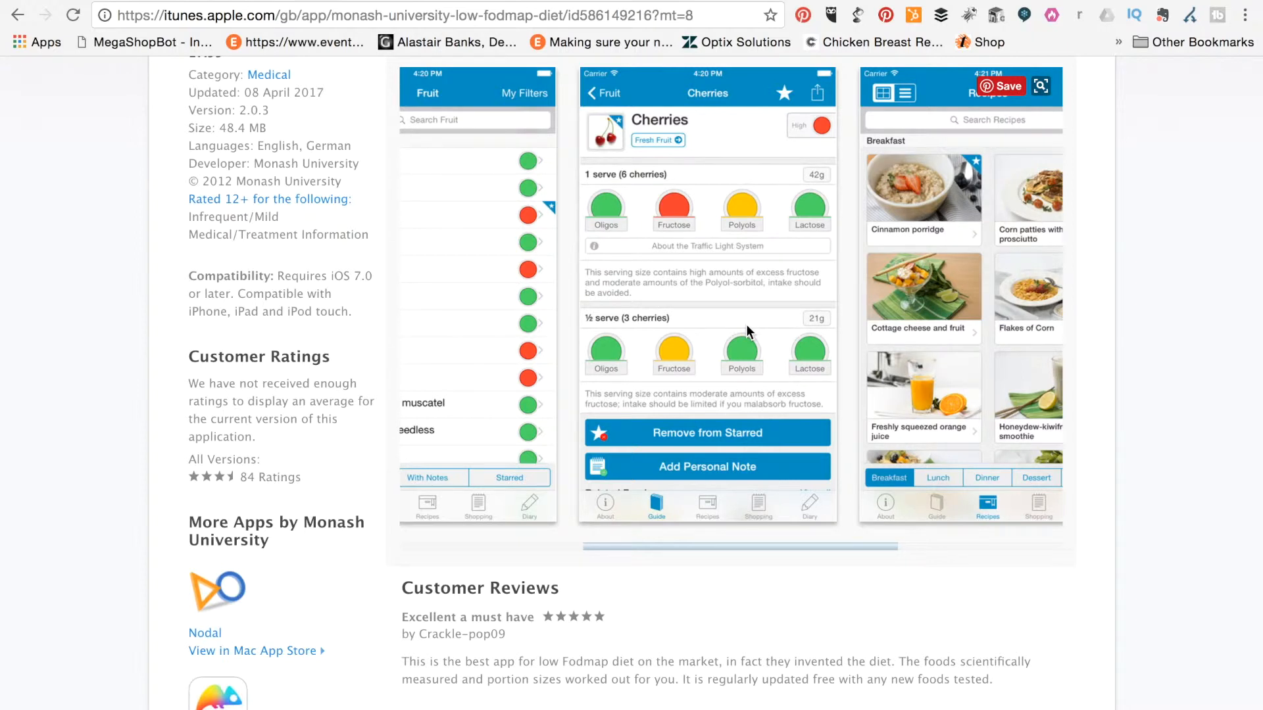
mouse_move(700, 301)
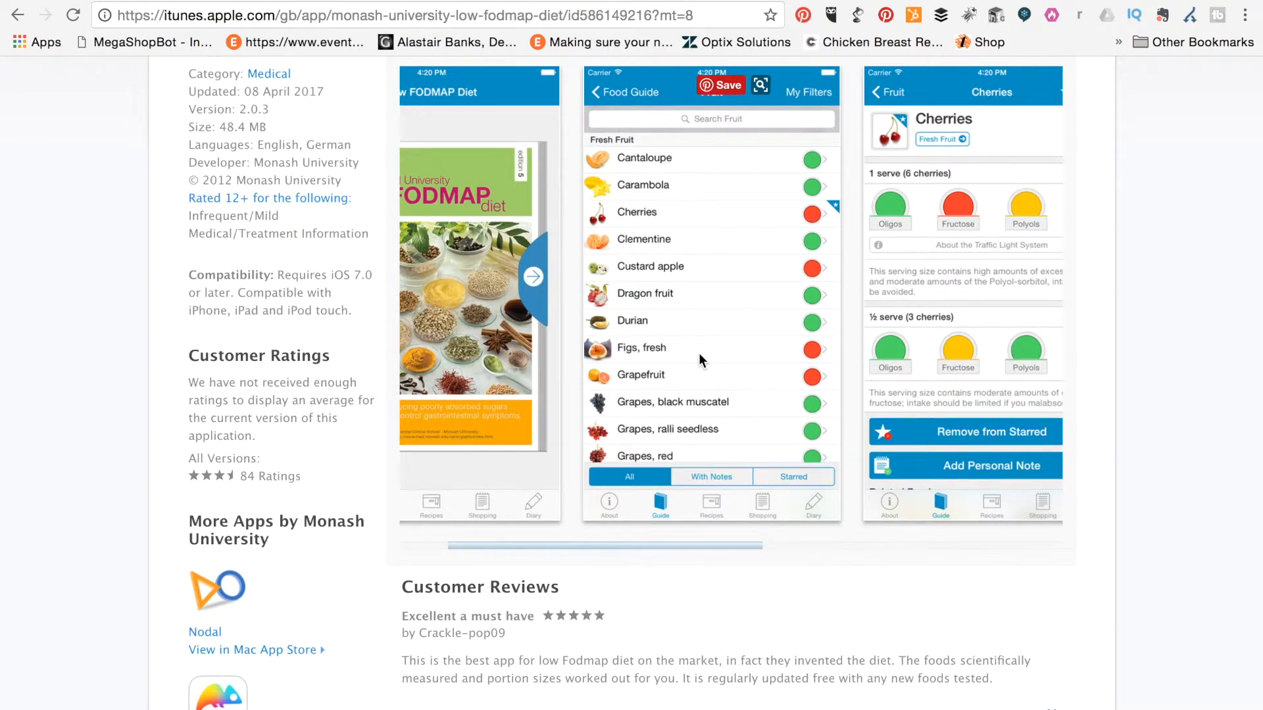
Scroll back up to the Monash app's description and What's New notes.
scroll(up, 3)
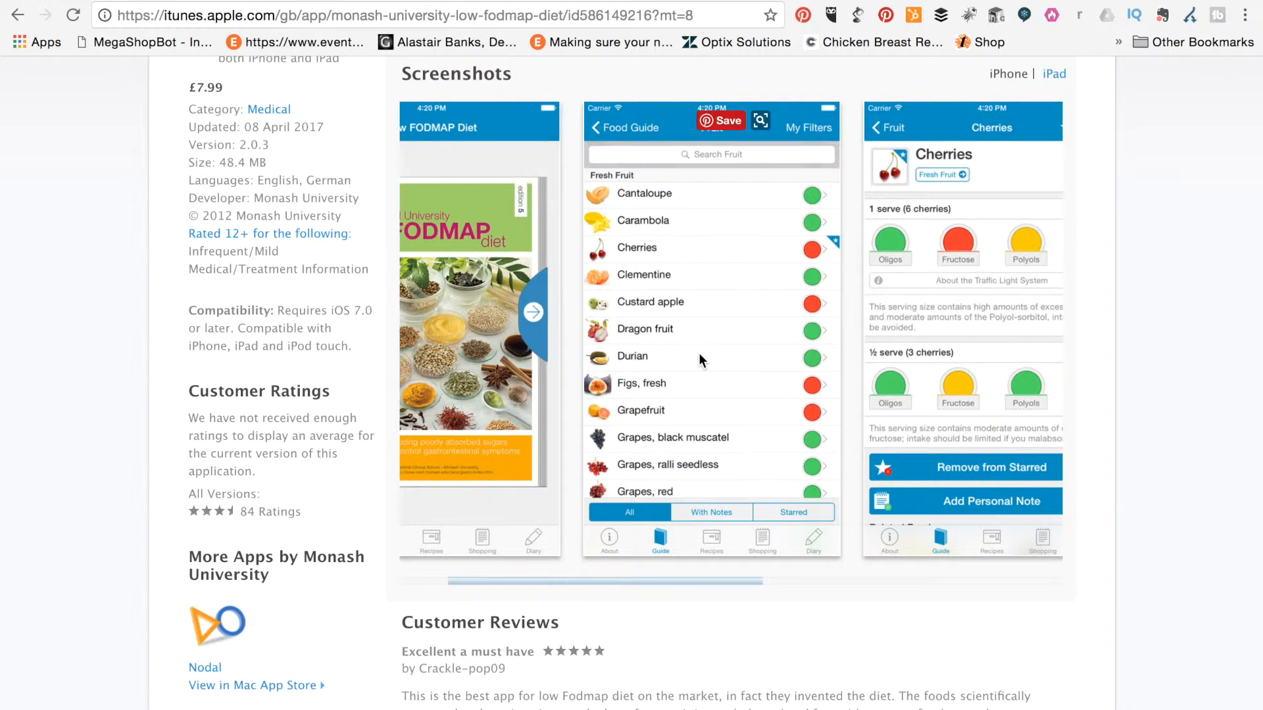
mouse_move(718, 400)
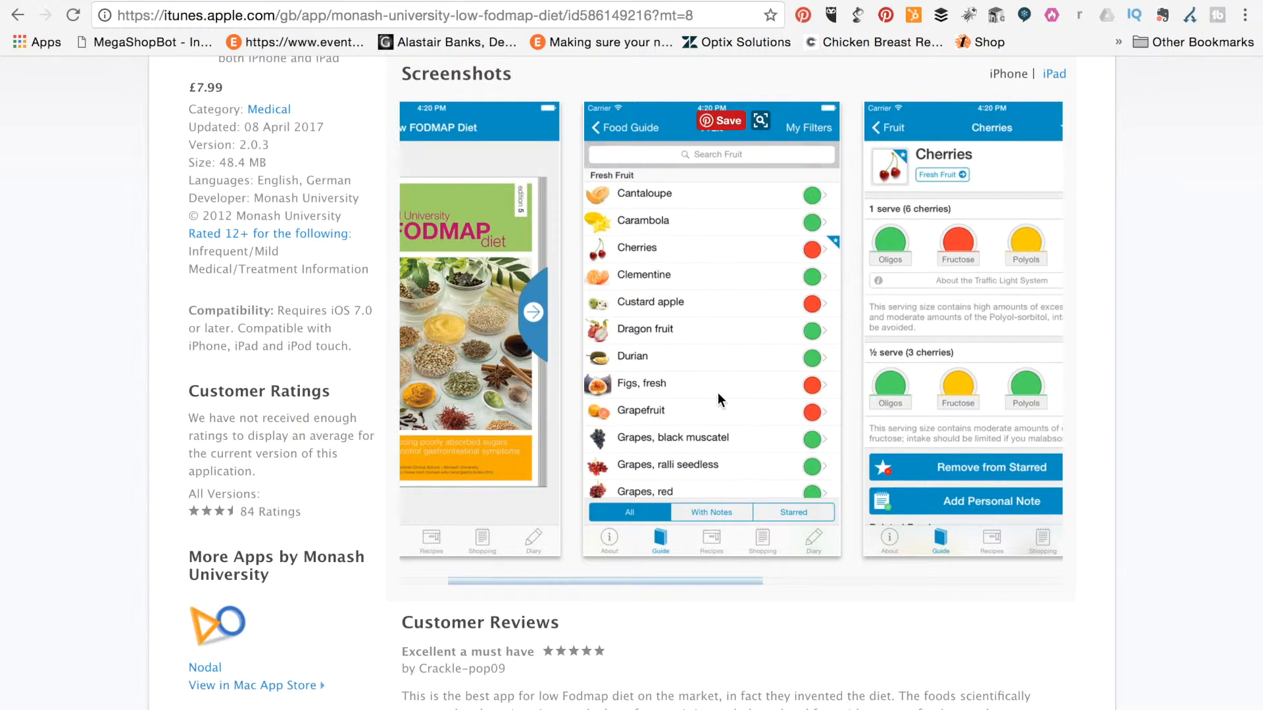
scroll(up, 3)
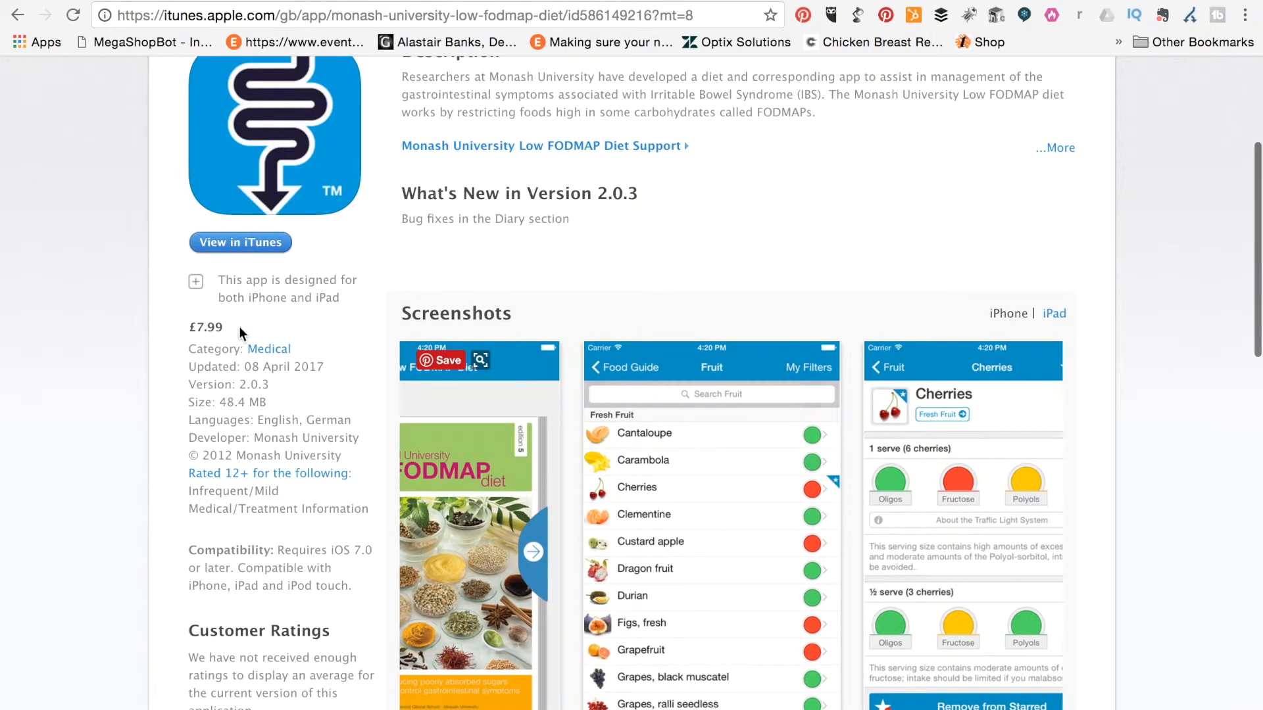
scroll(up, 3)
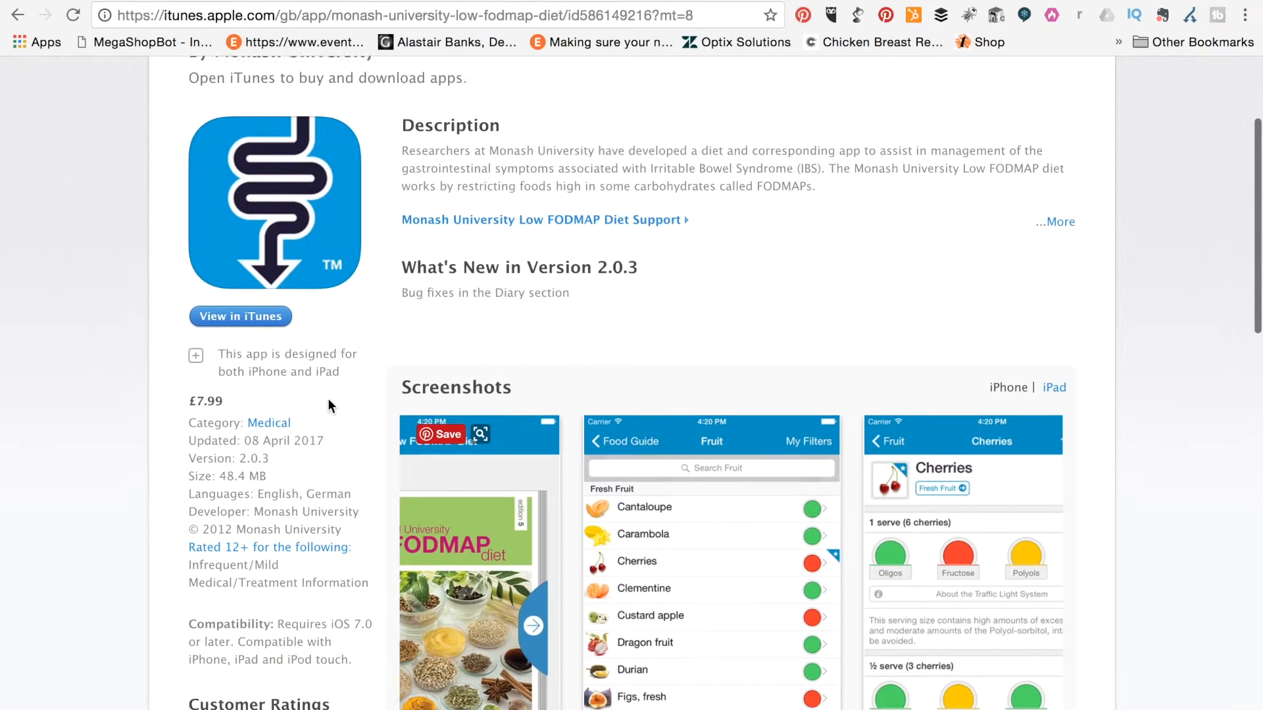
scroll(down, 3)
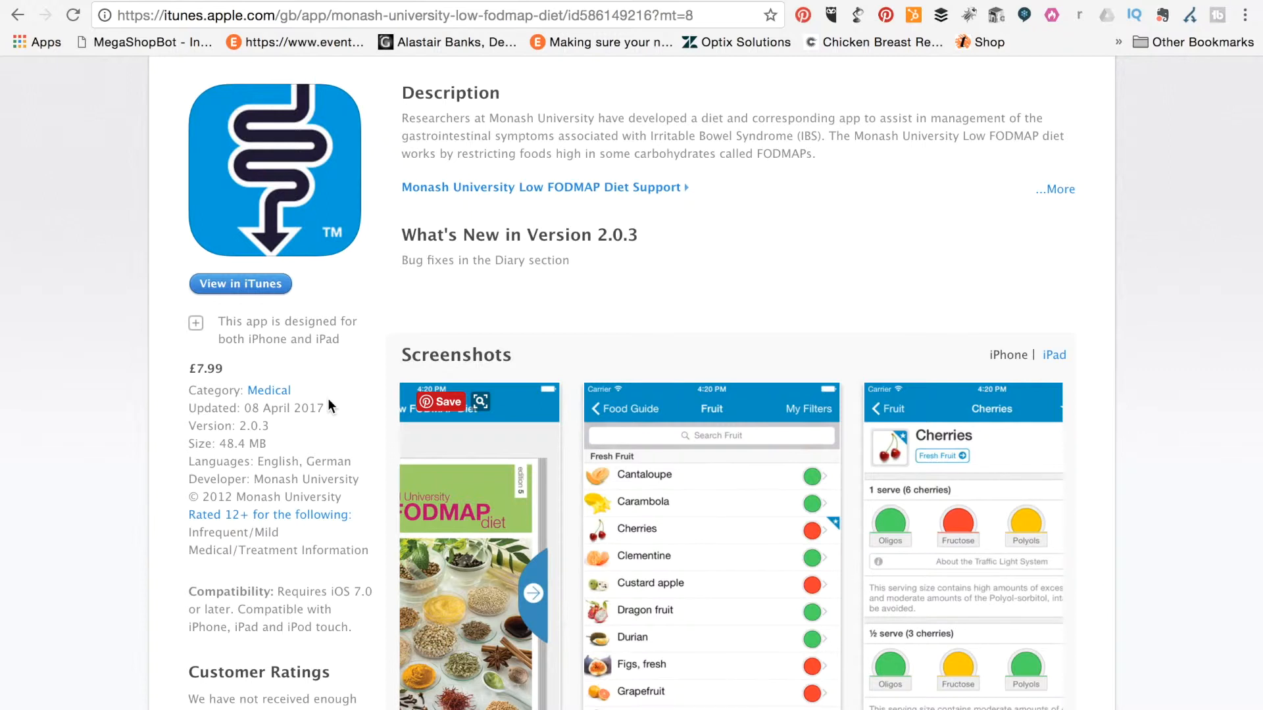
mouse_move(350, 399)
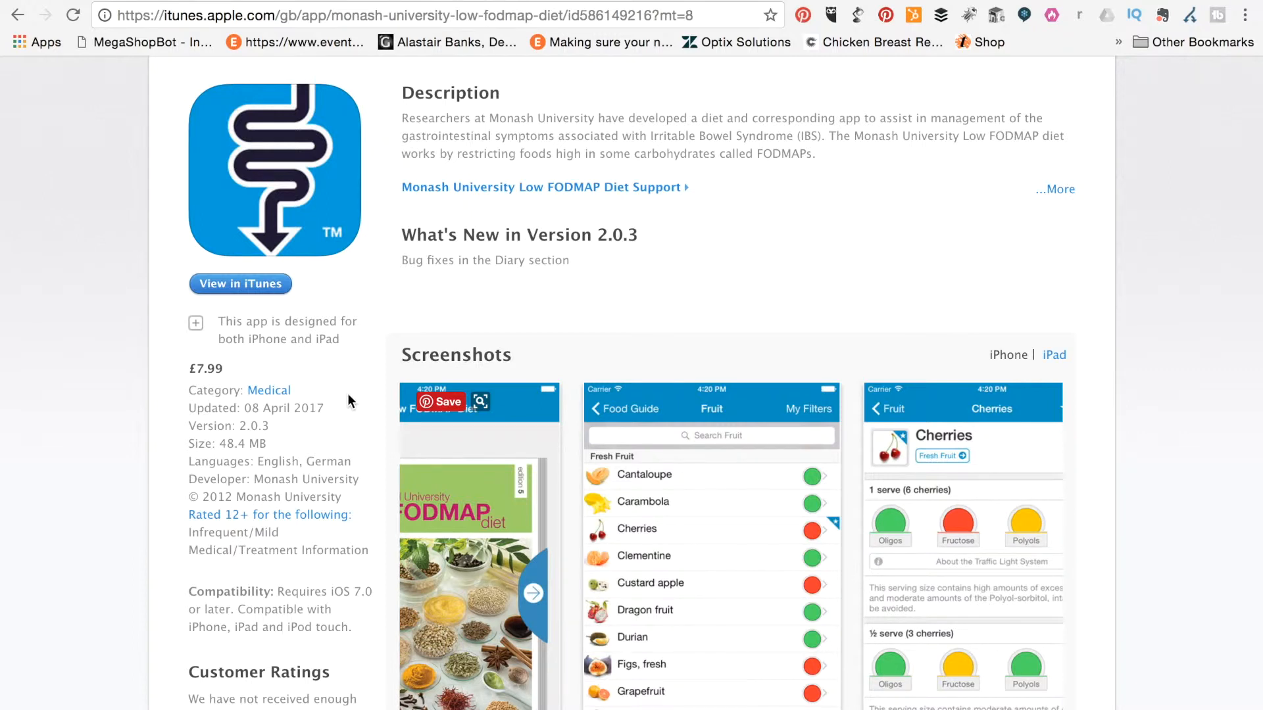
scroll(down, 3)
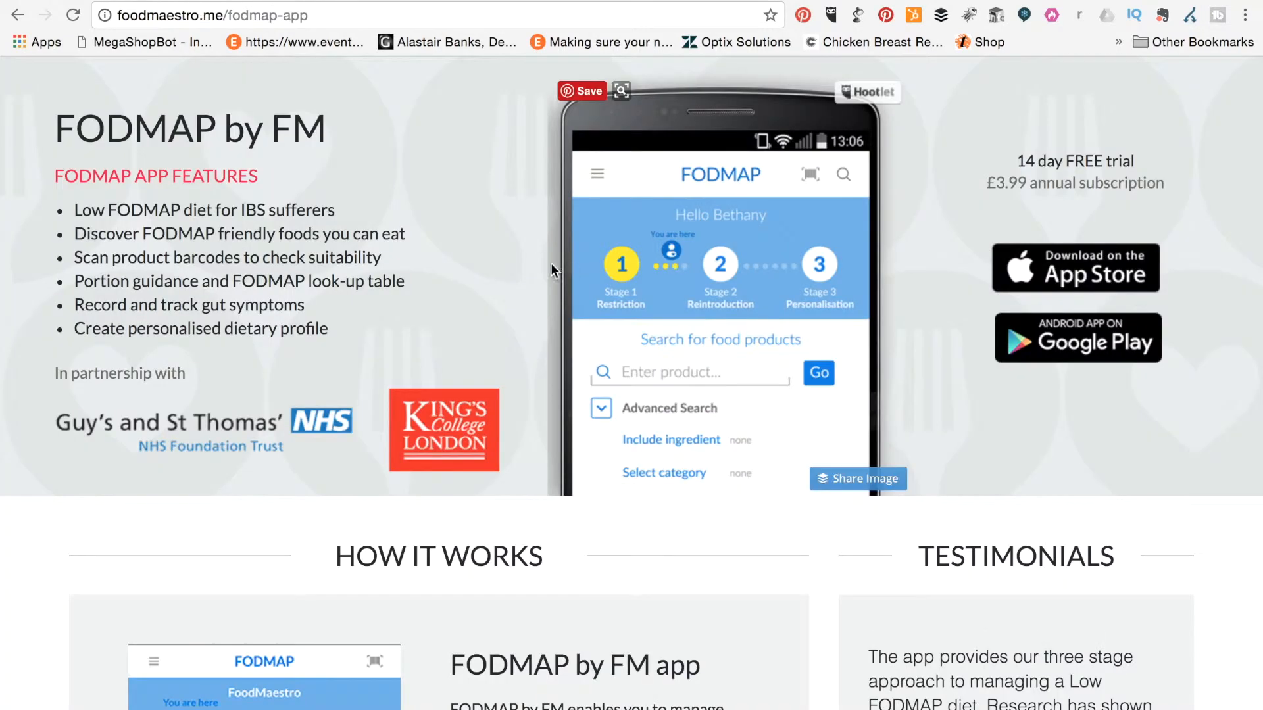
mouse_move(479, 279)
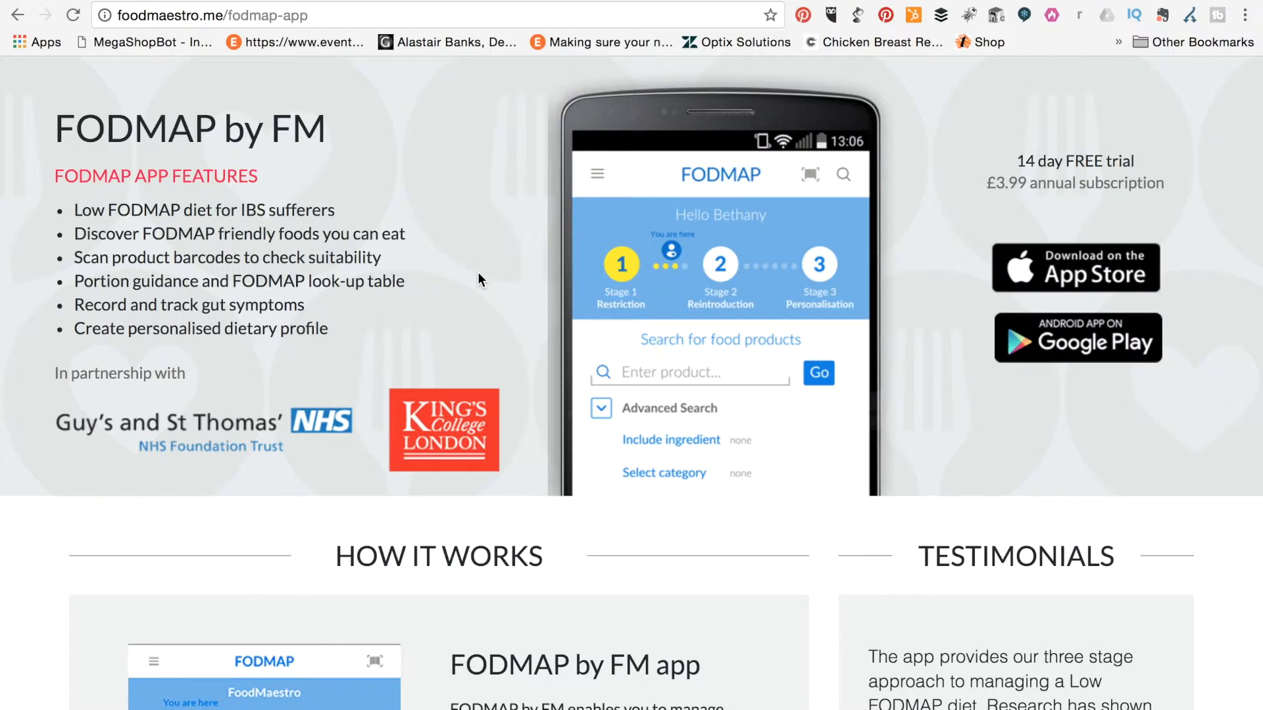
Scroll the FODMAP by FM page down to its How It Works section and testimonial.
scroll(up, 3)
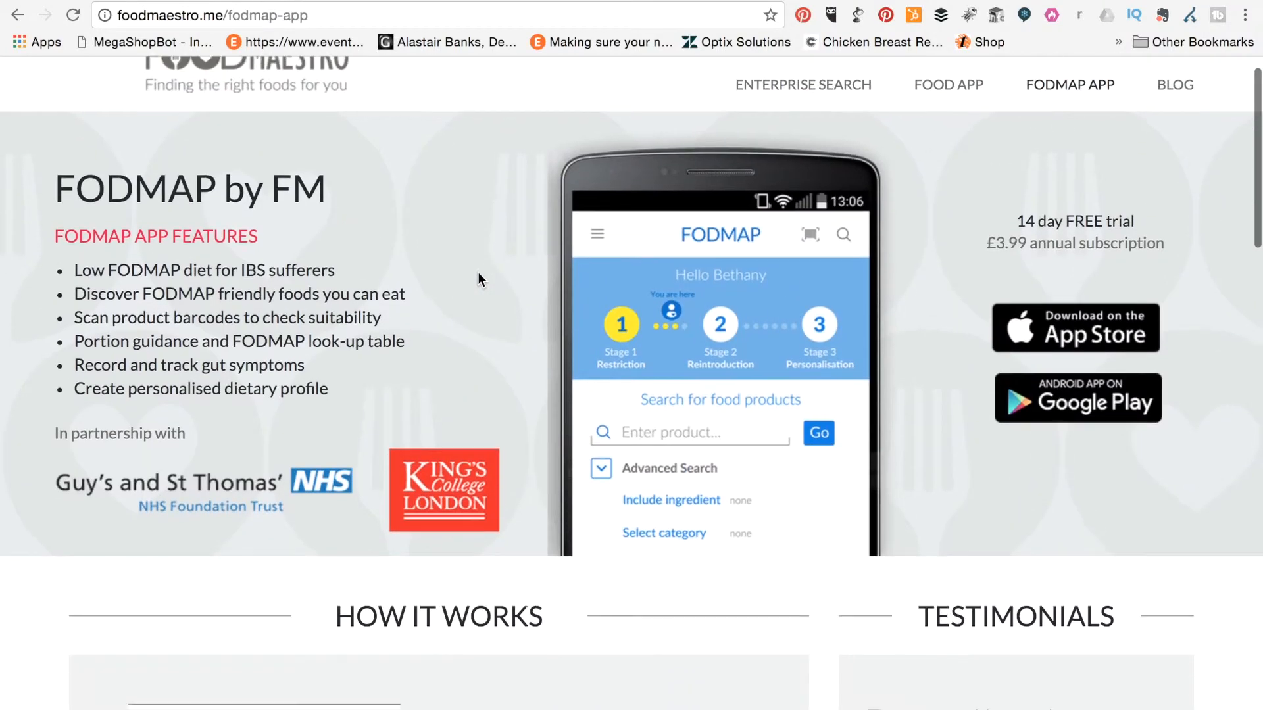
scroll(down, 3)
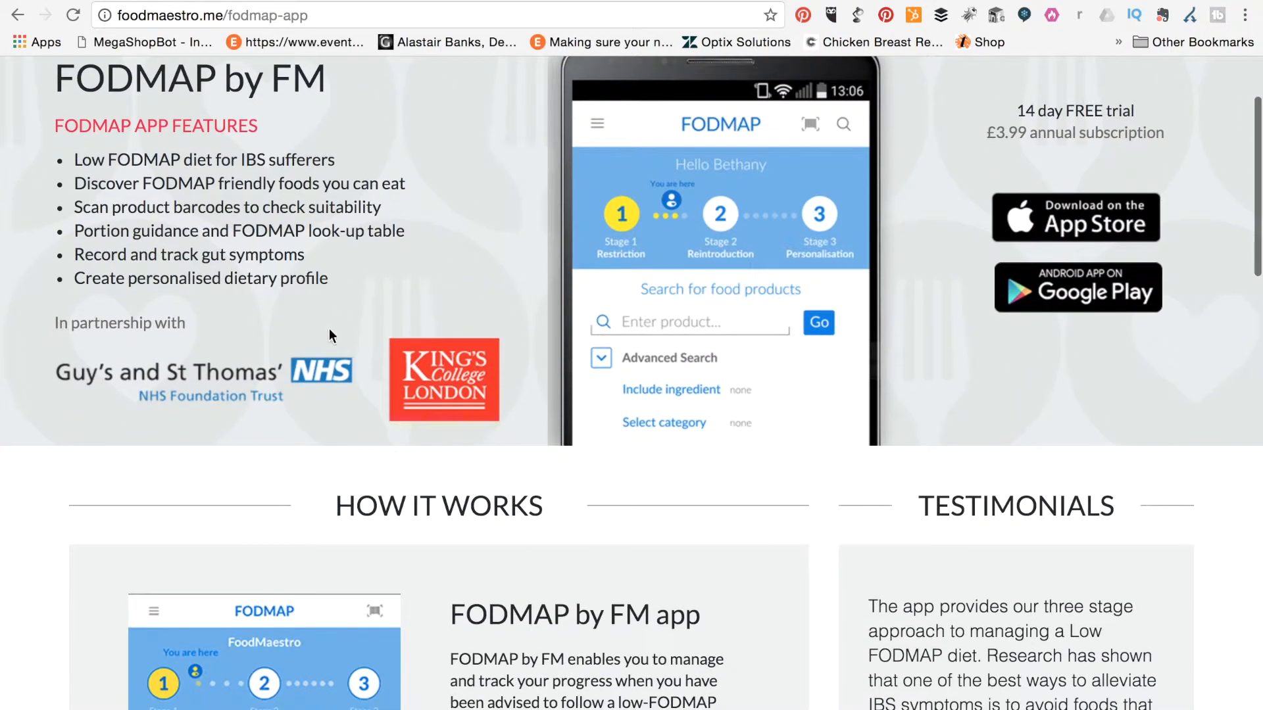
mouse_move(296, 379)
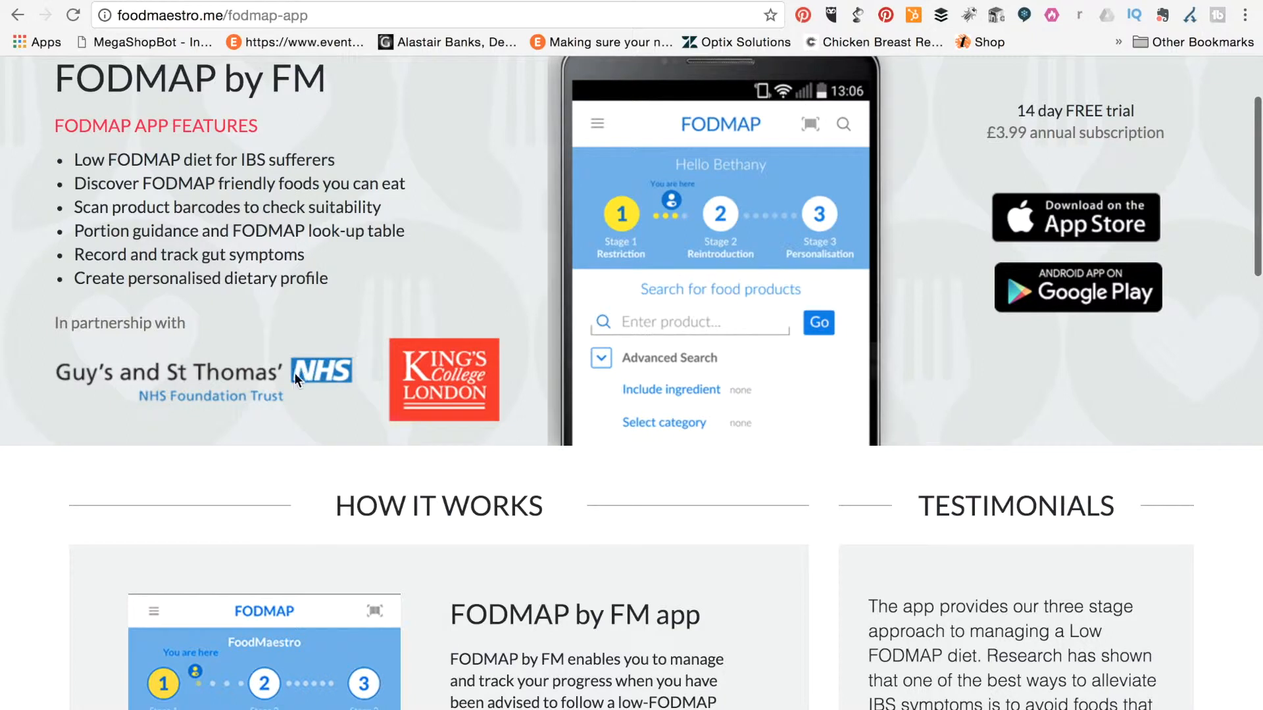
mouse_move(476, 403)
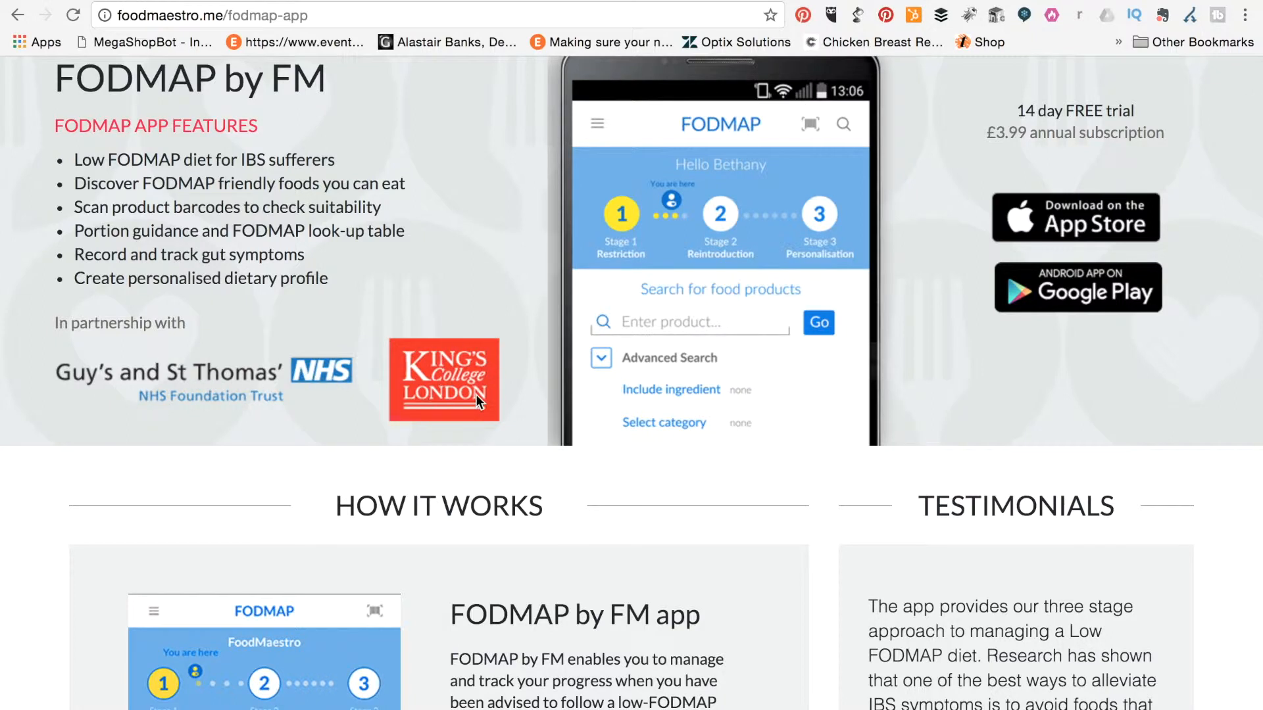
mouse_move(433, 392)
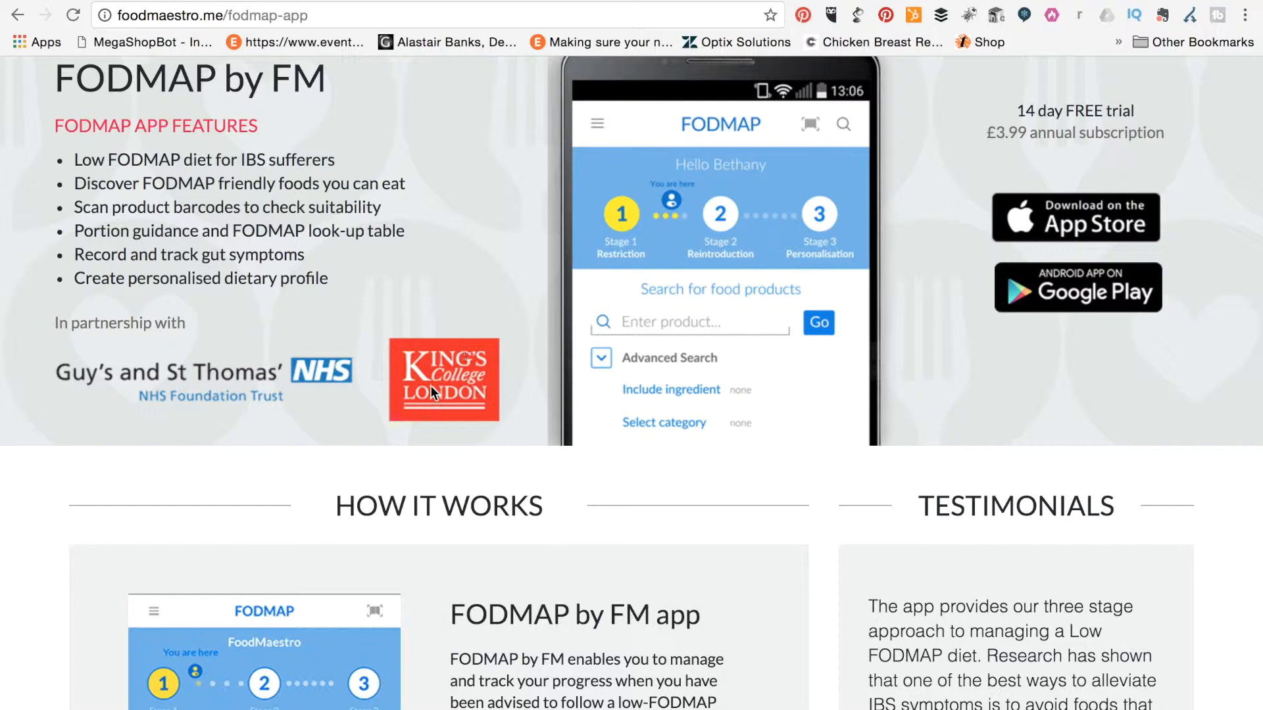
mouse_move(441, 375)
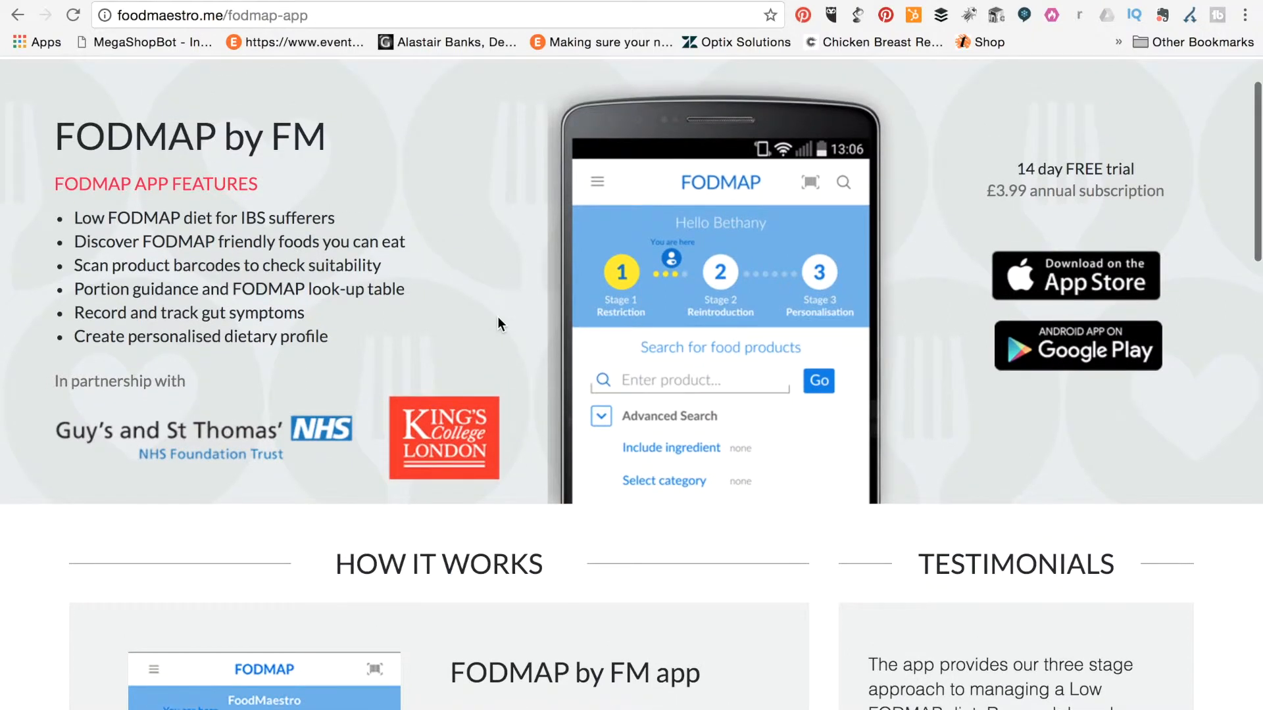
scroll(down, 3)
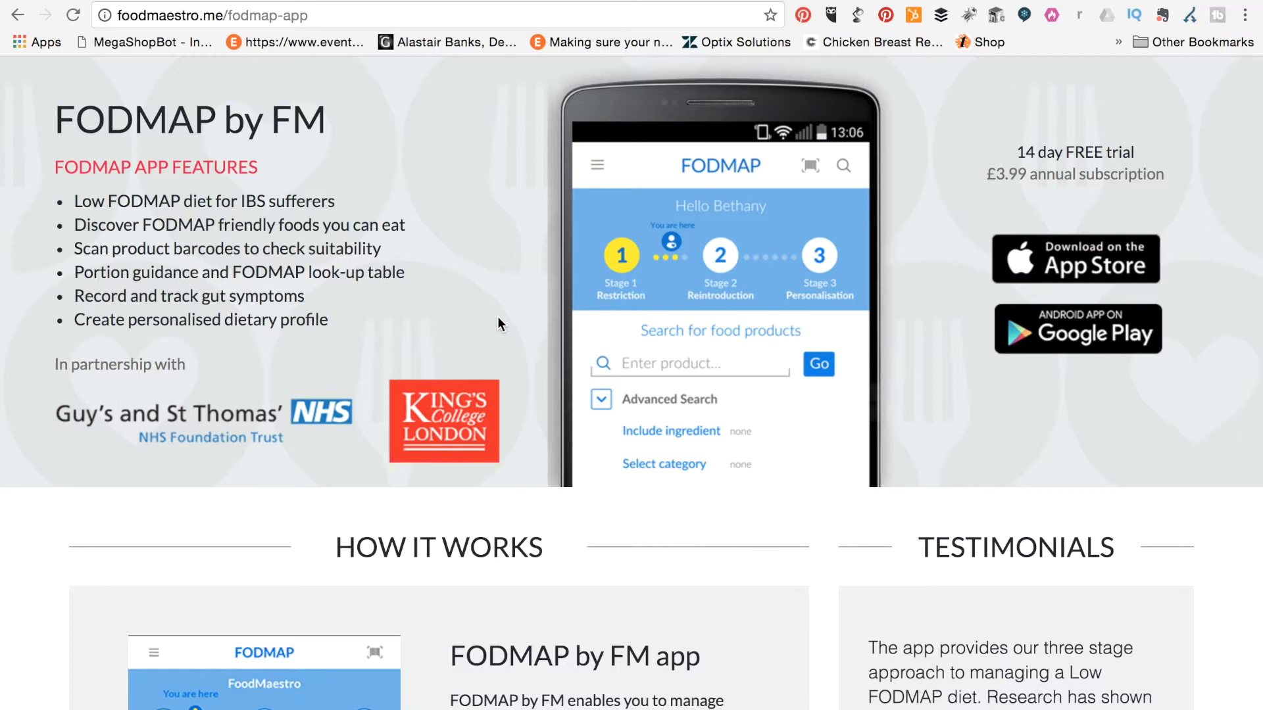
mouse_move(844, 288)
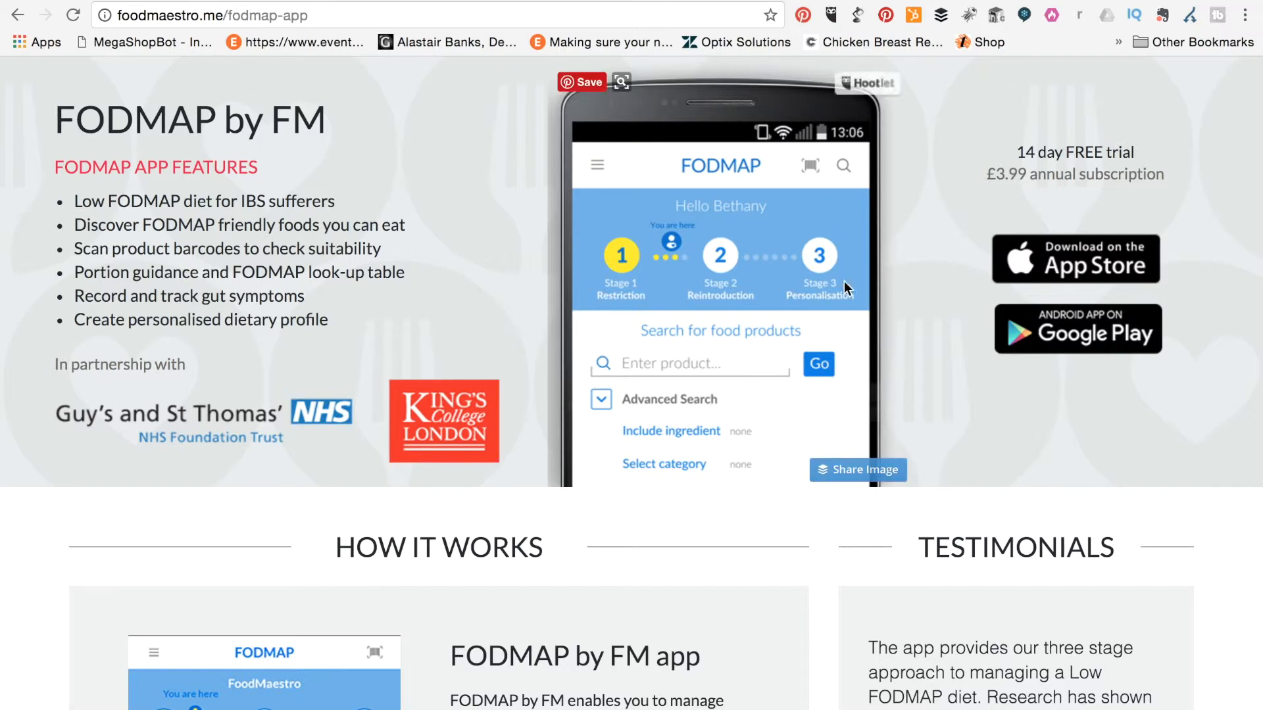
mouse_move(1017, 181)
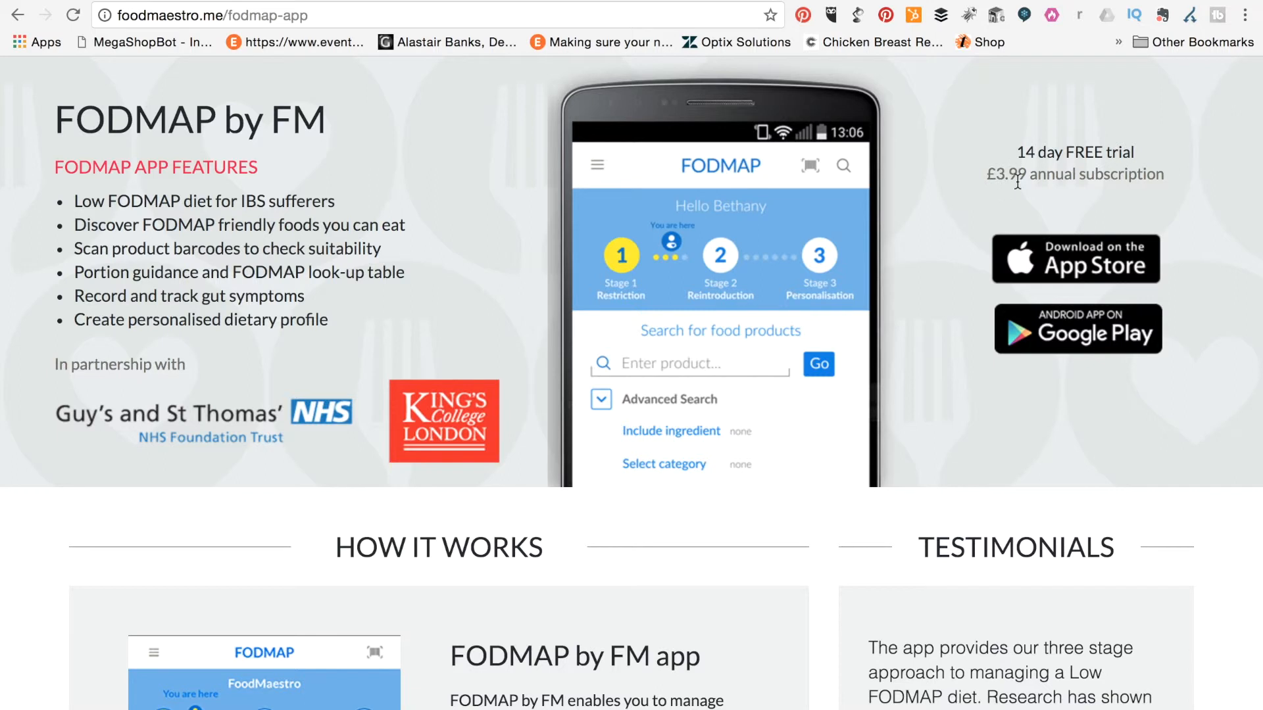
scroll(down, 3)
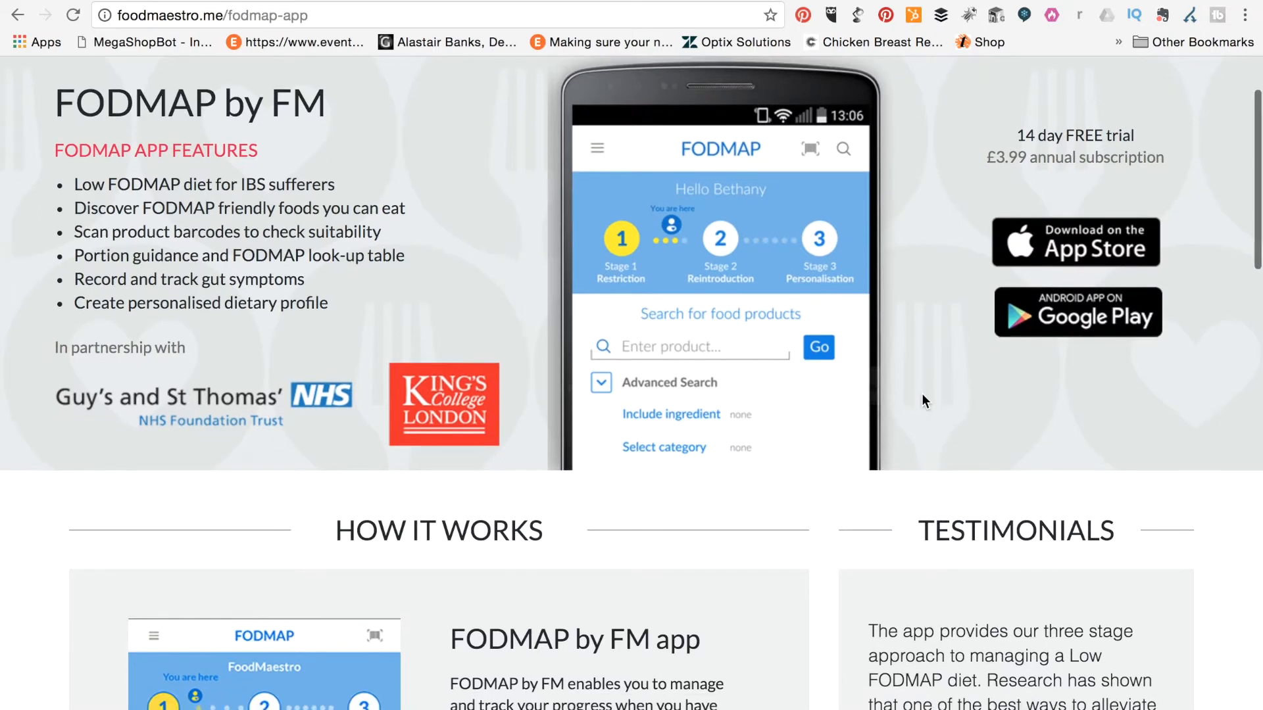
scroll(down, 3)
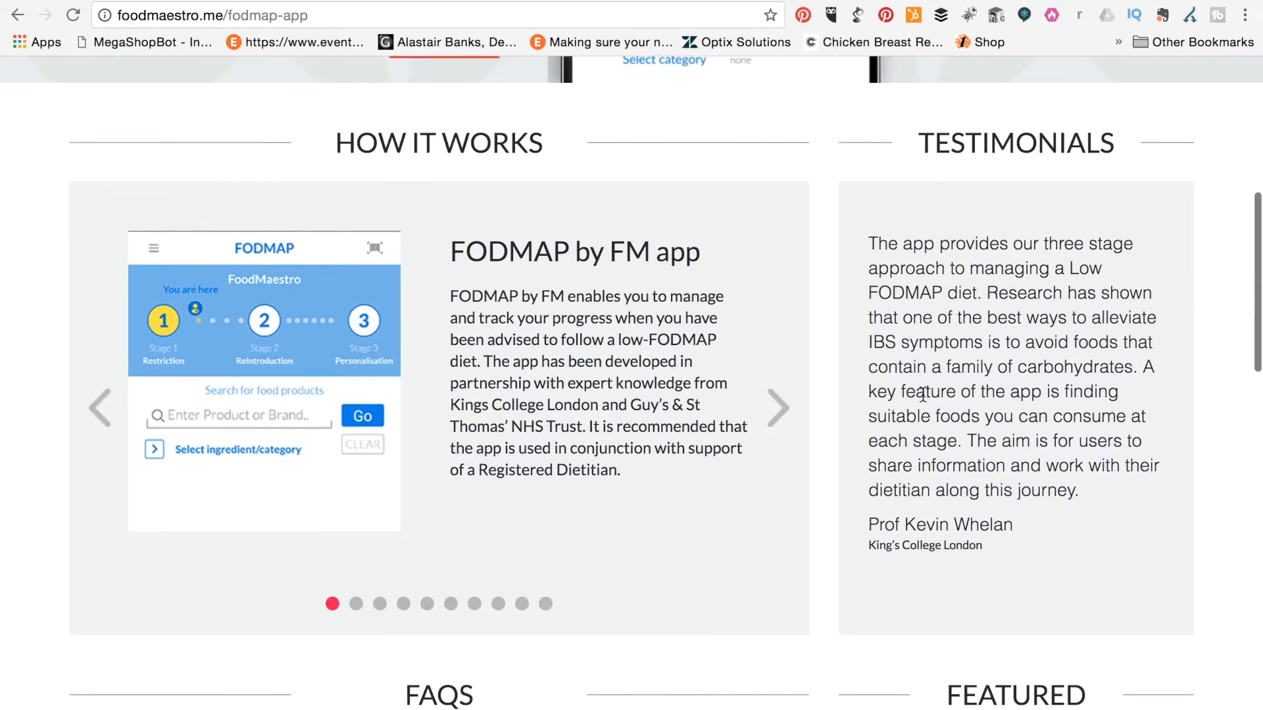
Advance the How It Works carousel through Quick Food Checker, Stage one, Stage two and Stage three slides.
scroll(down, 3)
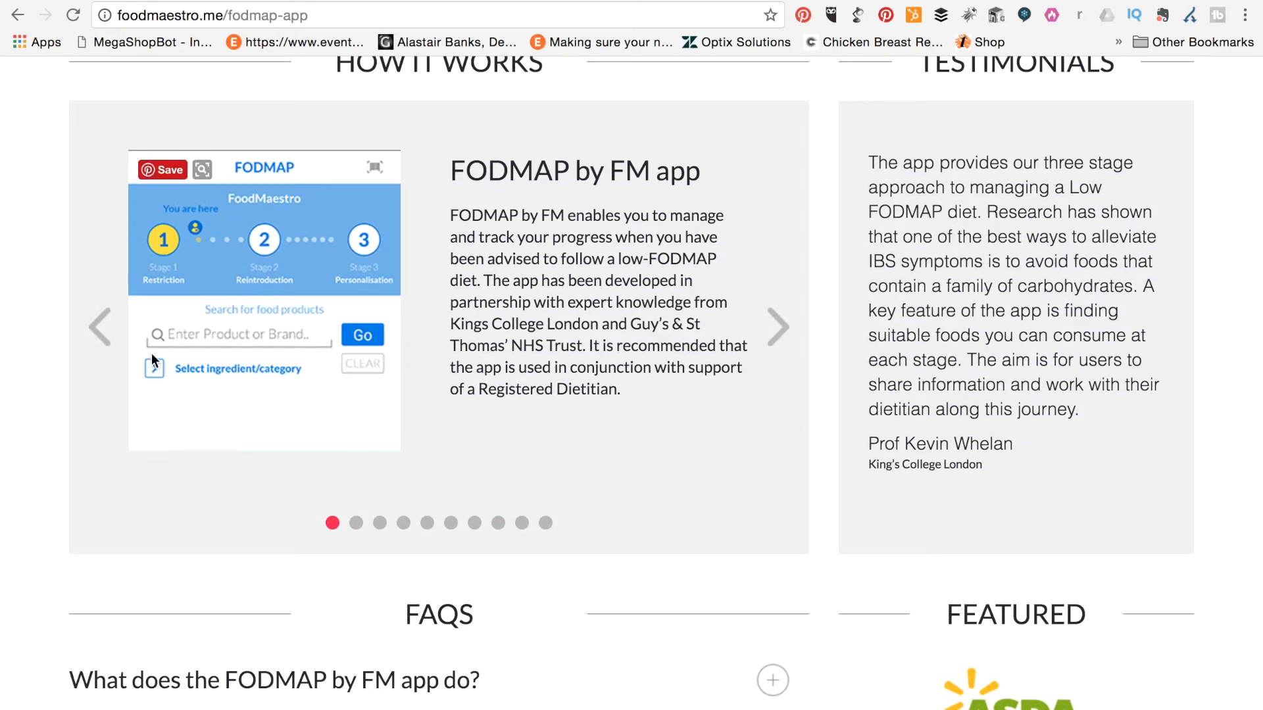
mouse_move(781, 332)
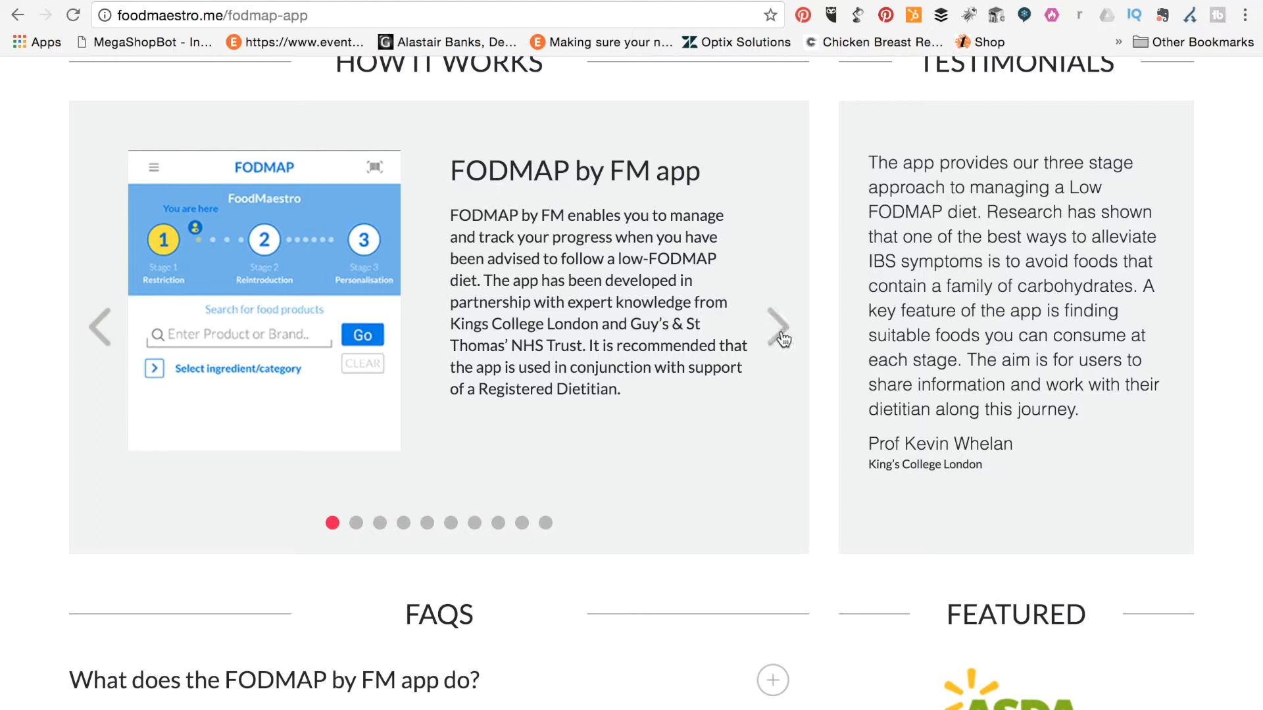
click(778, 326)
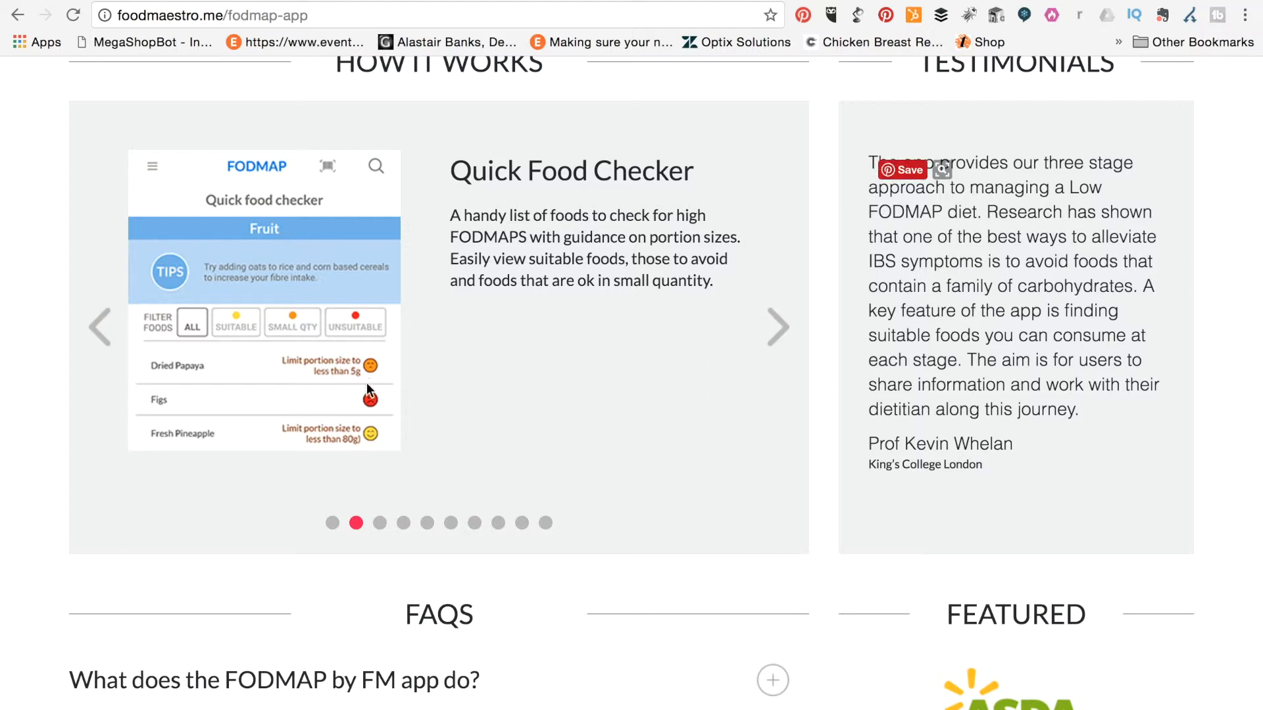
mouse_move(360, 392)
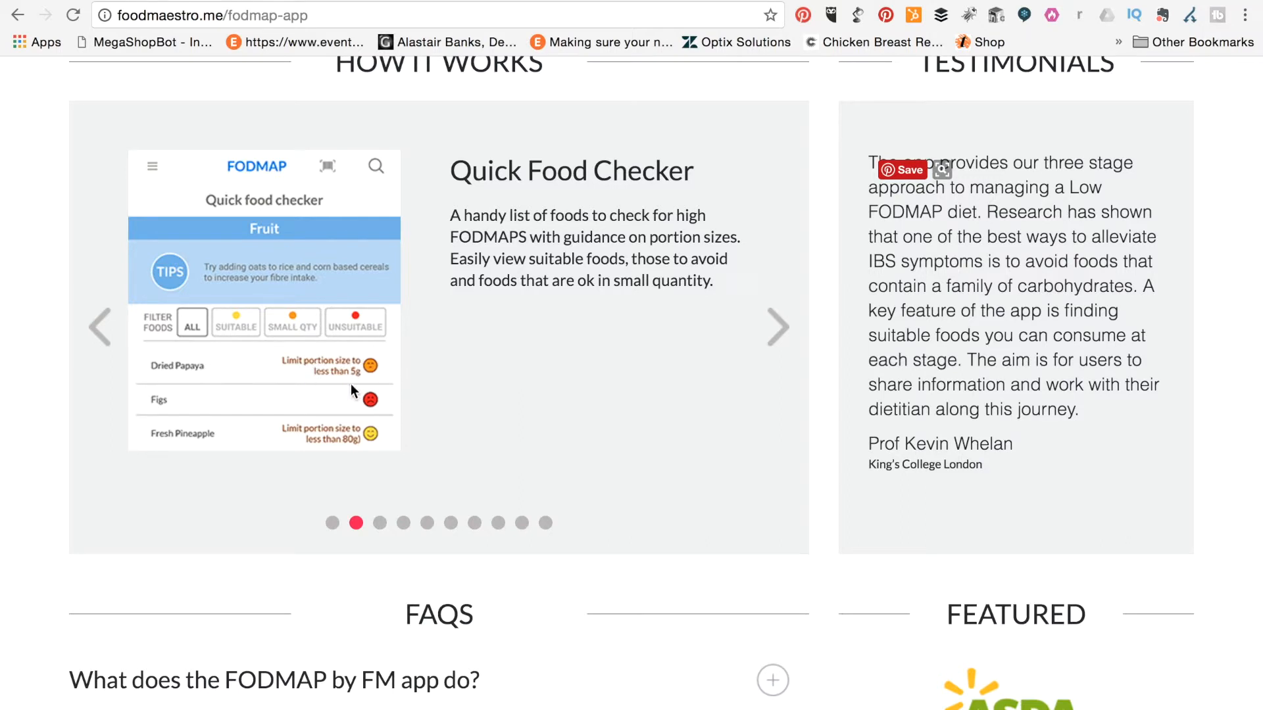
mouse_move(599, 264)
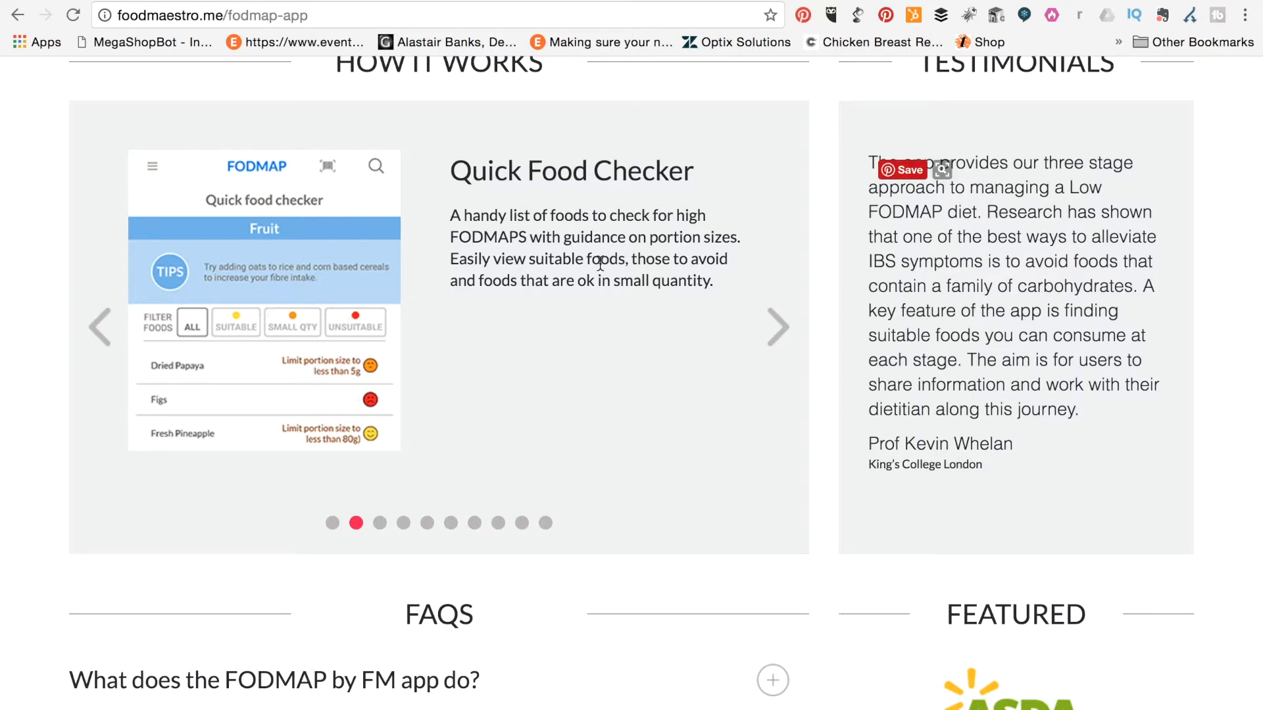
mouse_move(790, 339)
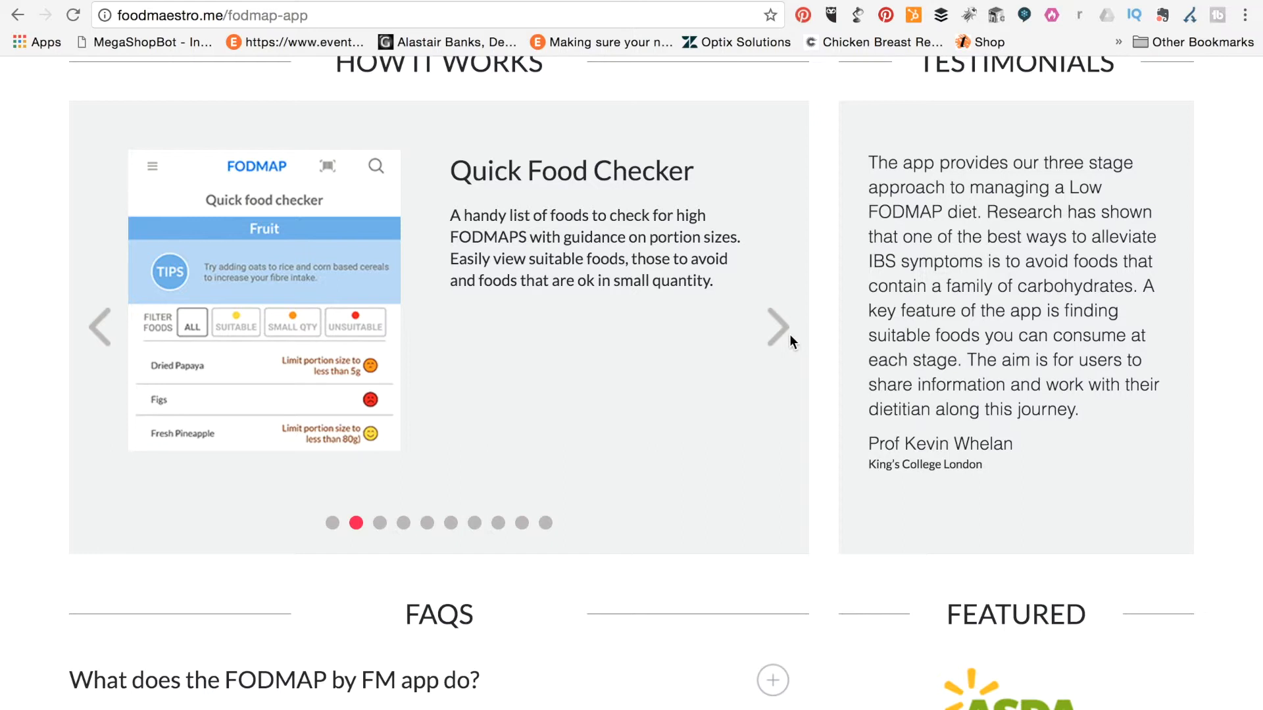
click(777, 327)
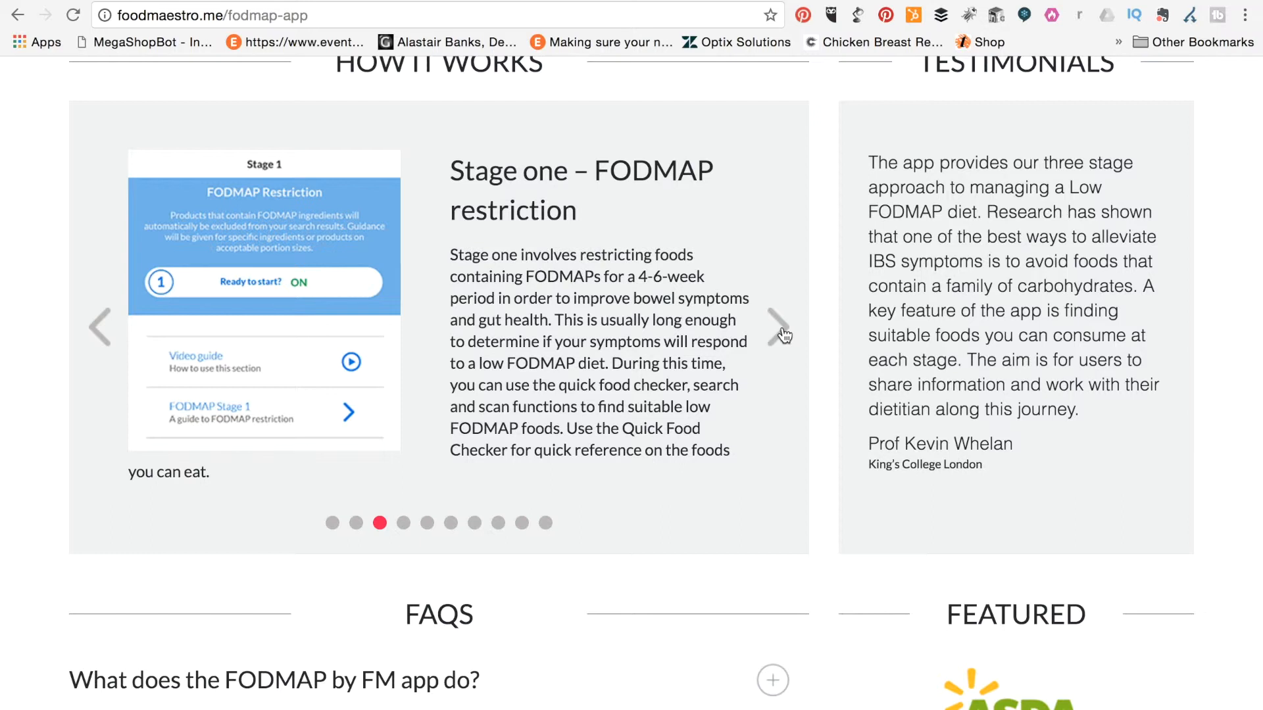
click(779, 327)
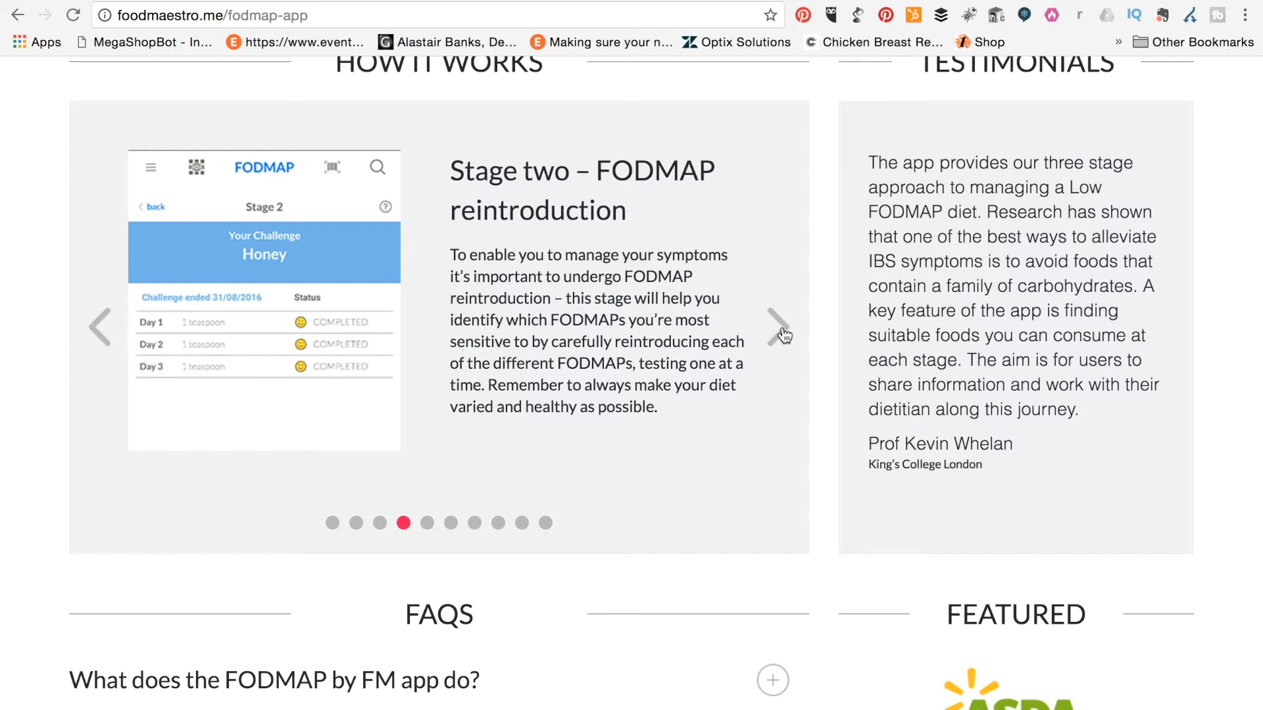
mouse_move(204, 333)
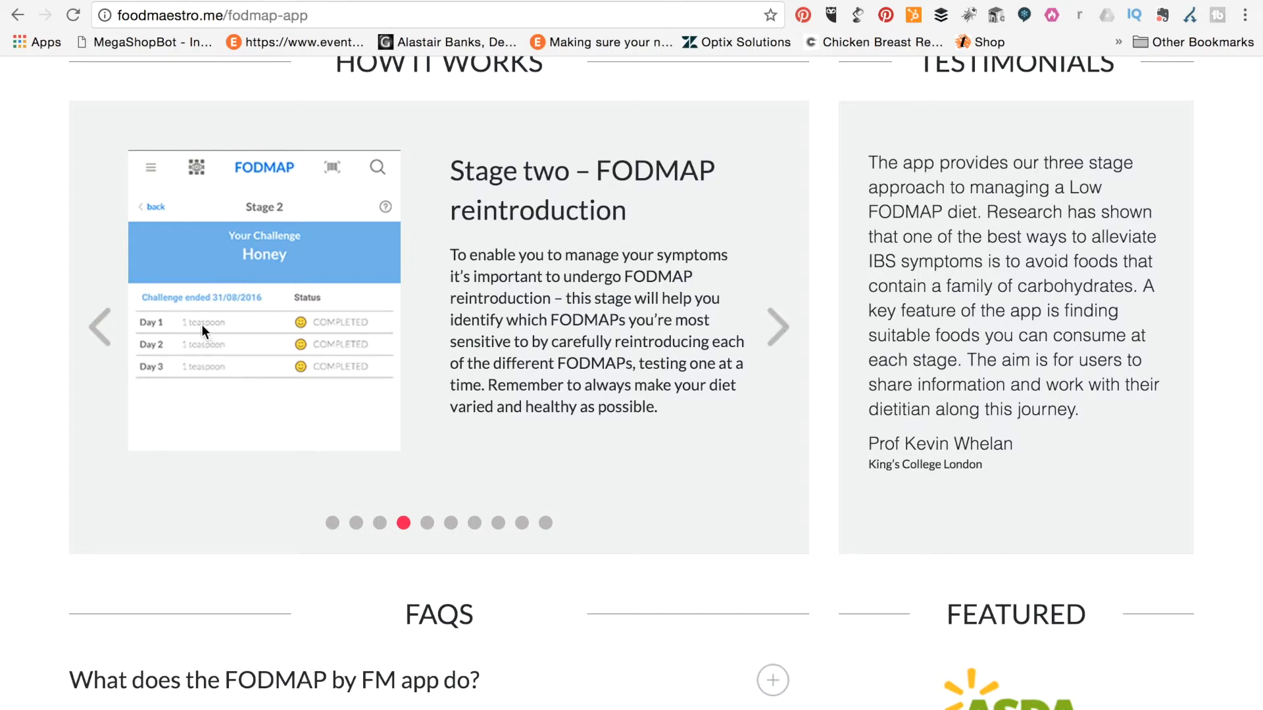
mouse_move(229, 381)
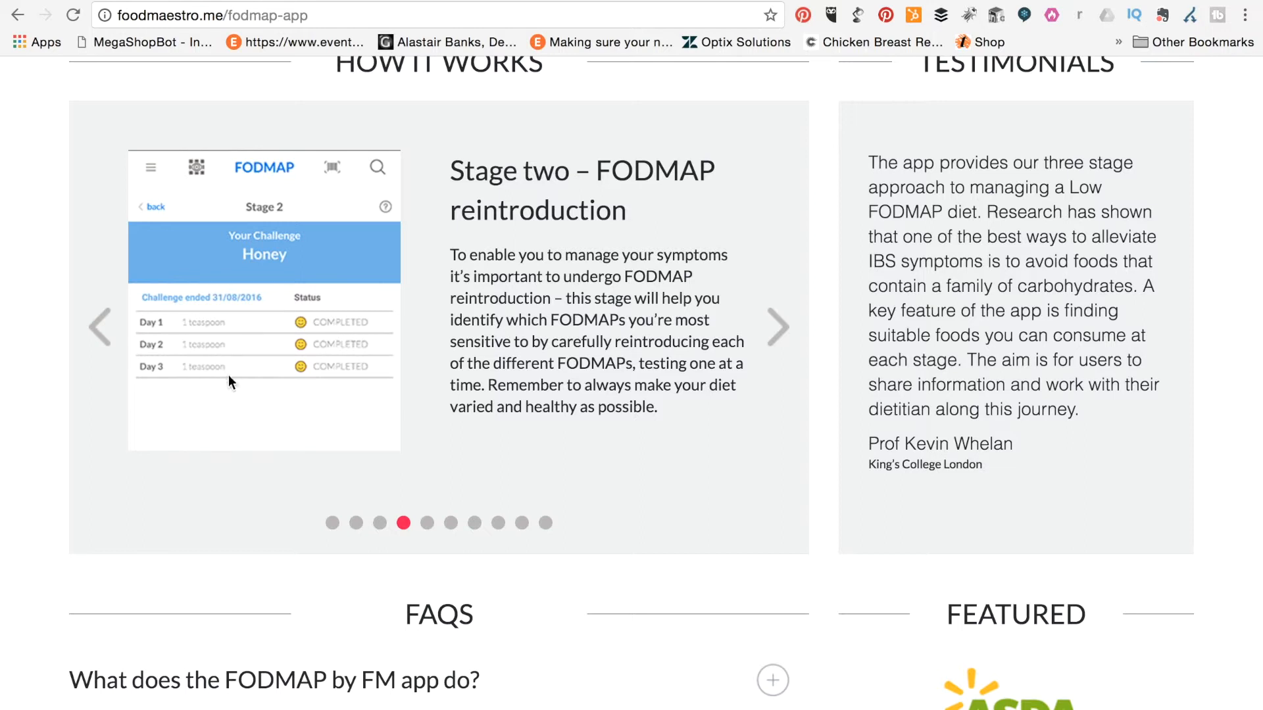
mouse_move(780, 328)
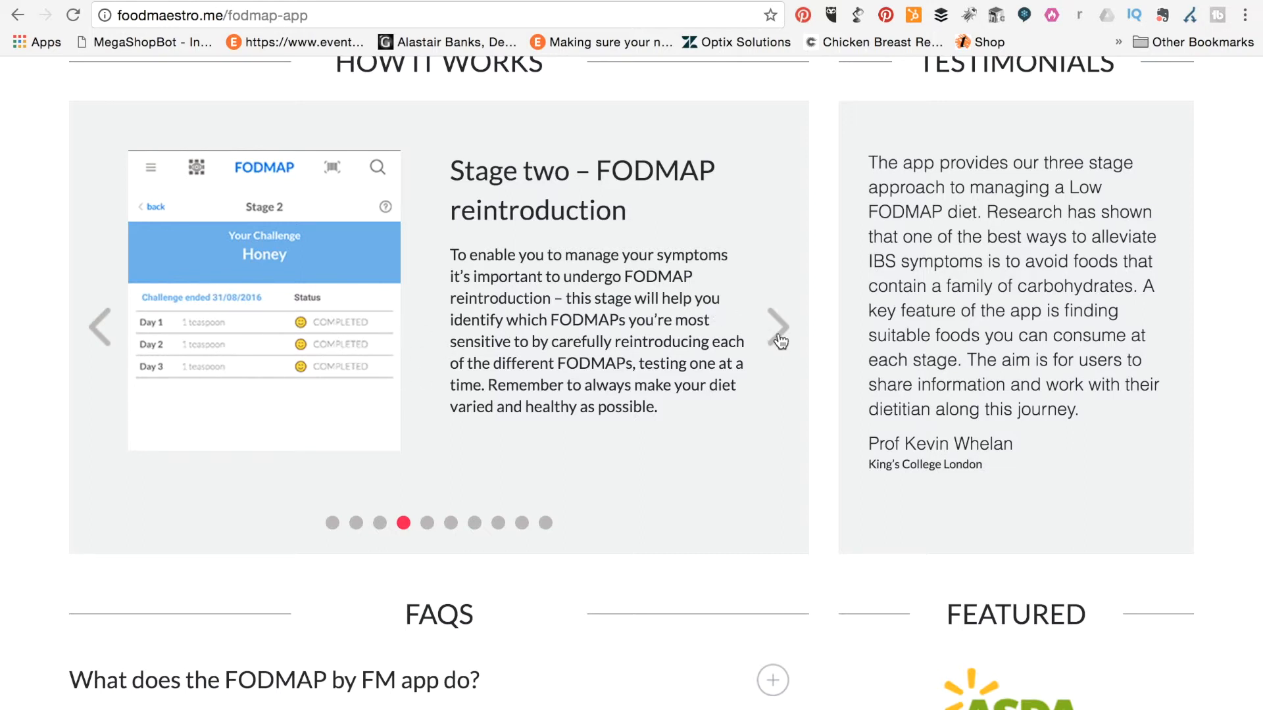
click(778, 328)
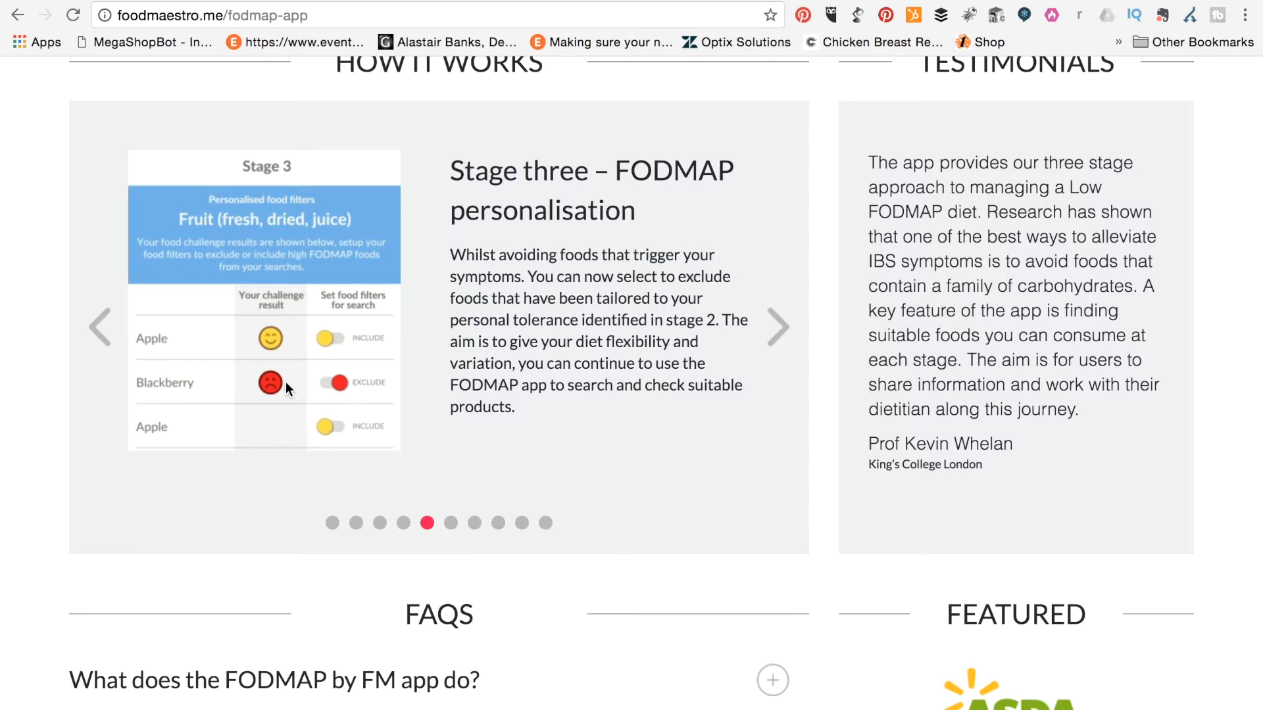
mouse_move(328, 397)
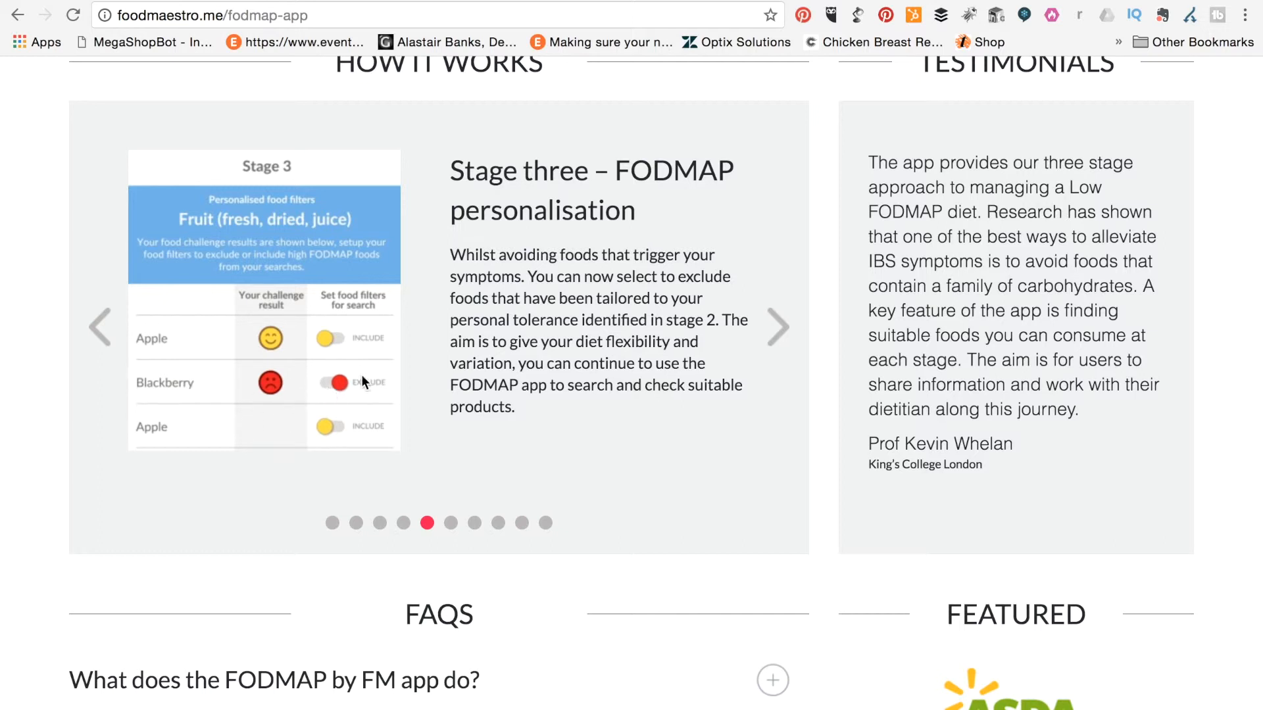
mouse_move(483, 371)
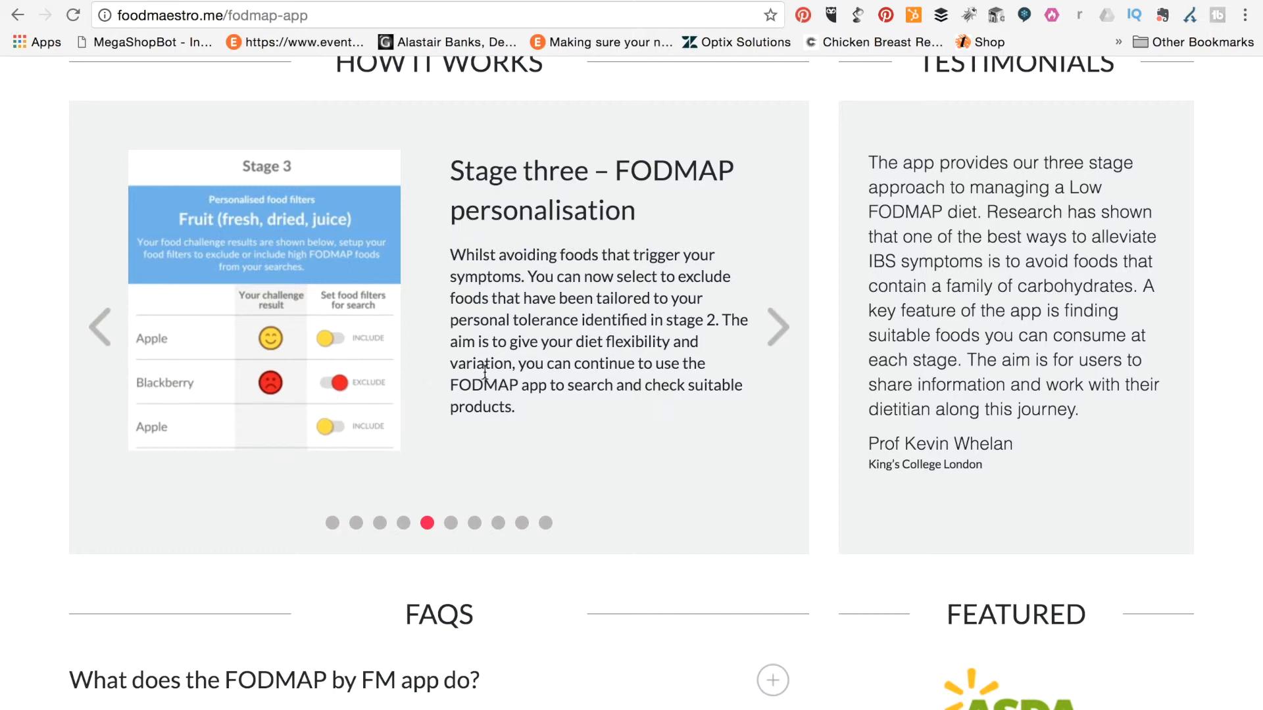
Advance through FODMAP friendly foods, Symptom tracker, Low FODMAP lists, Shopping list to Settings, then scroll to top.
click(777, 328)
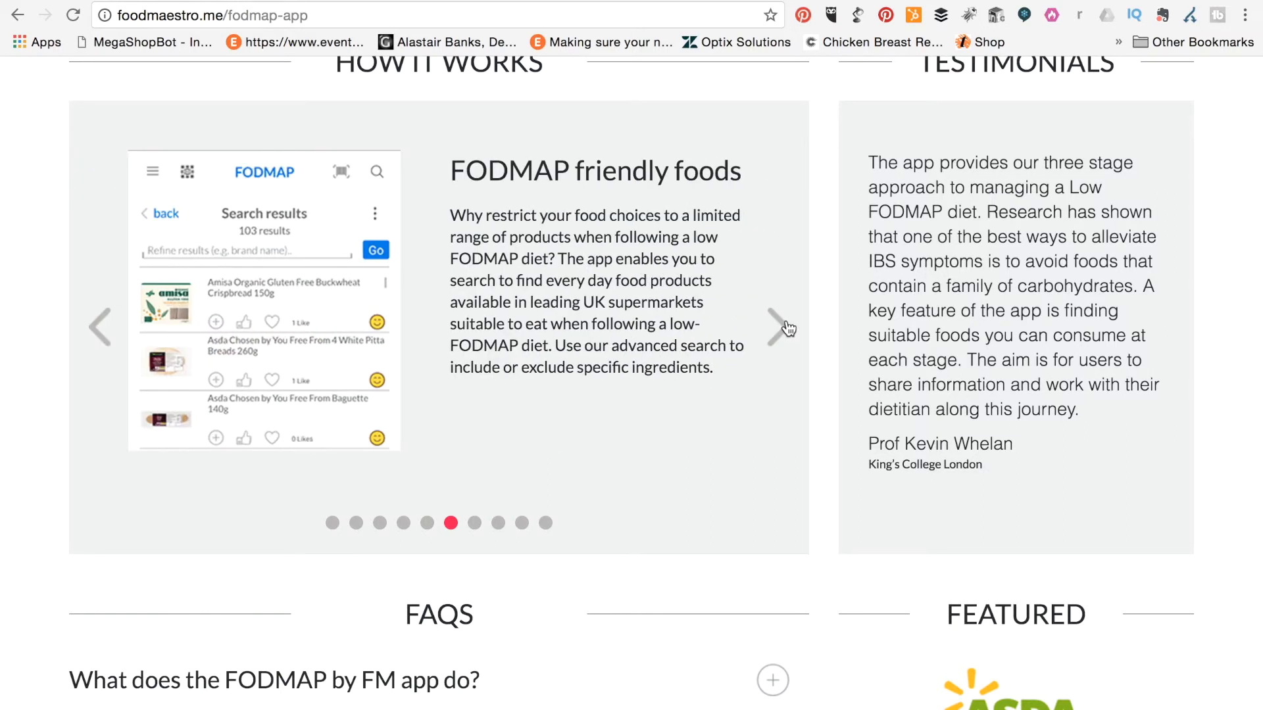
mouse_move(782, 334)
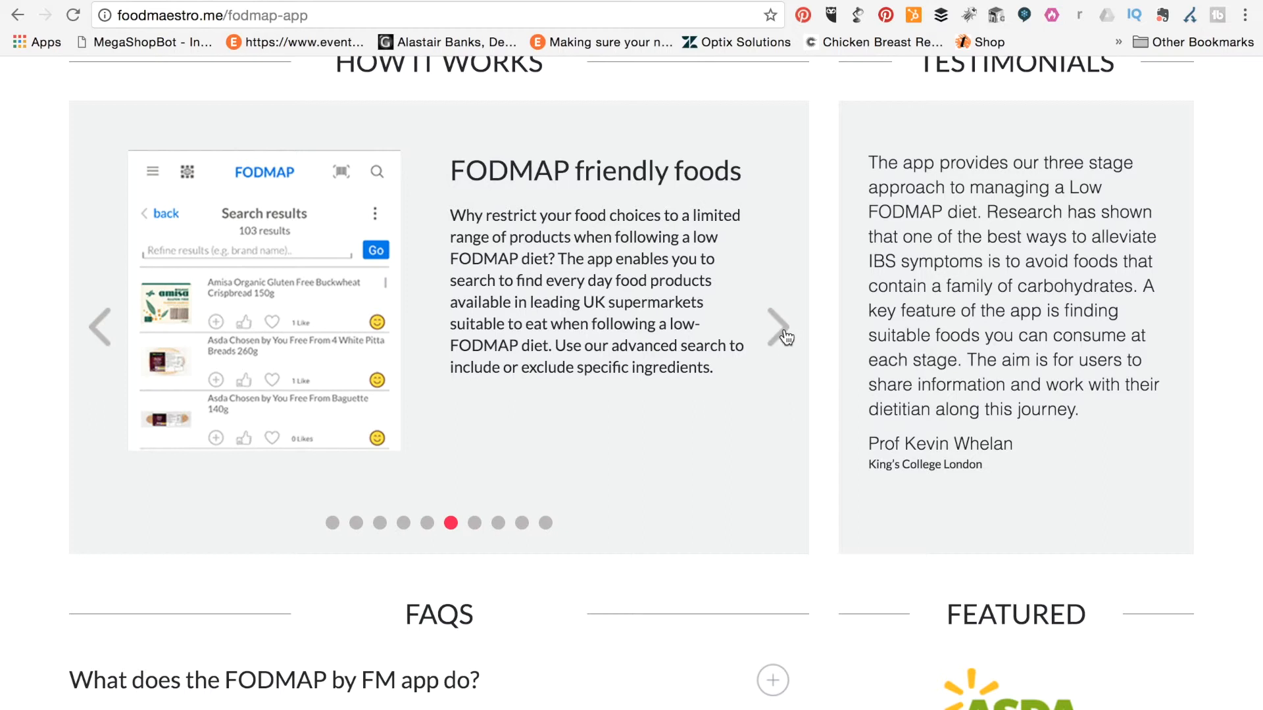
mouse_move(785, 342)
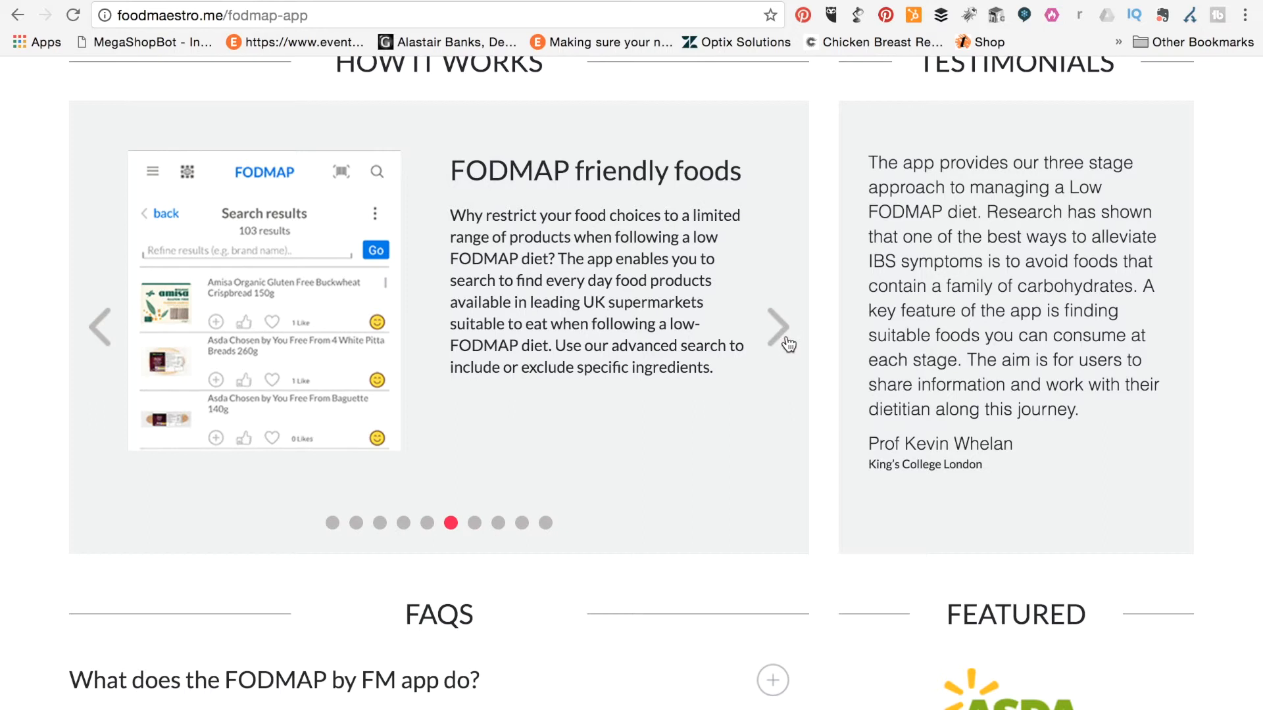
mouse_move(782, 337)
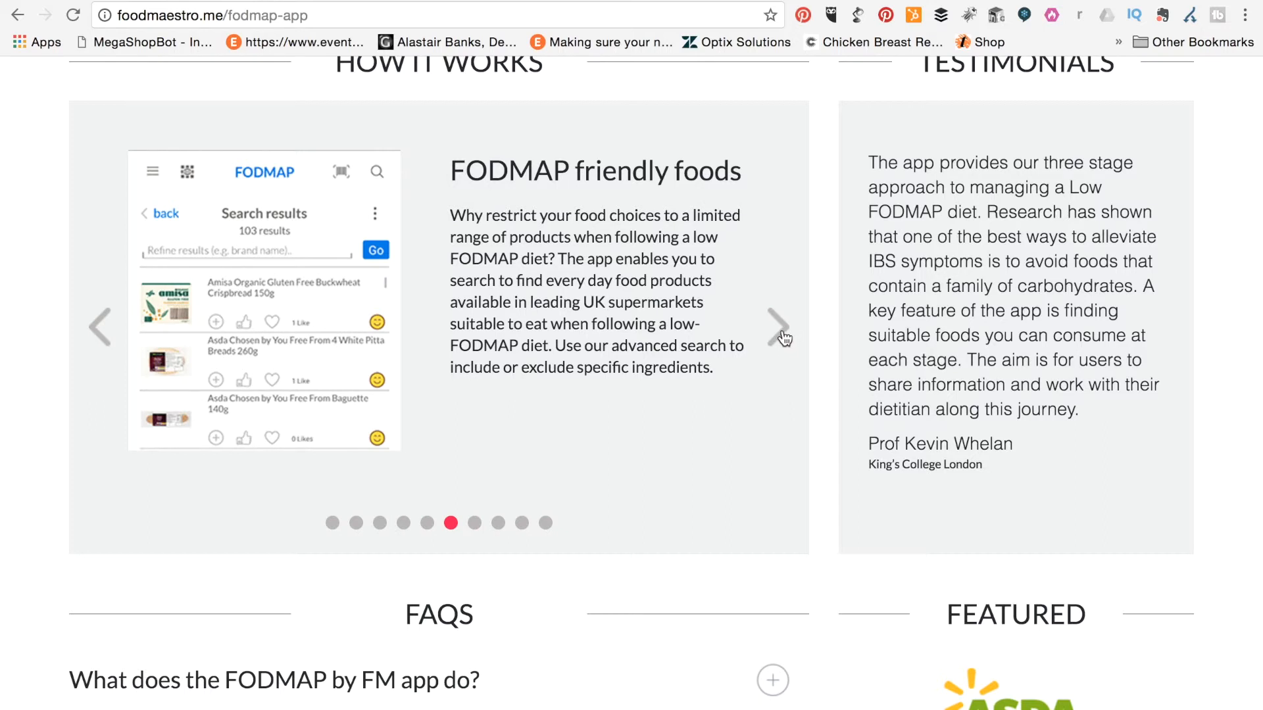
click(777, 328)
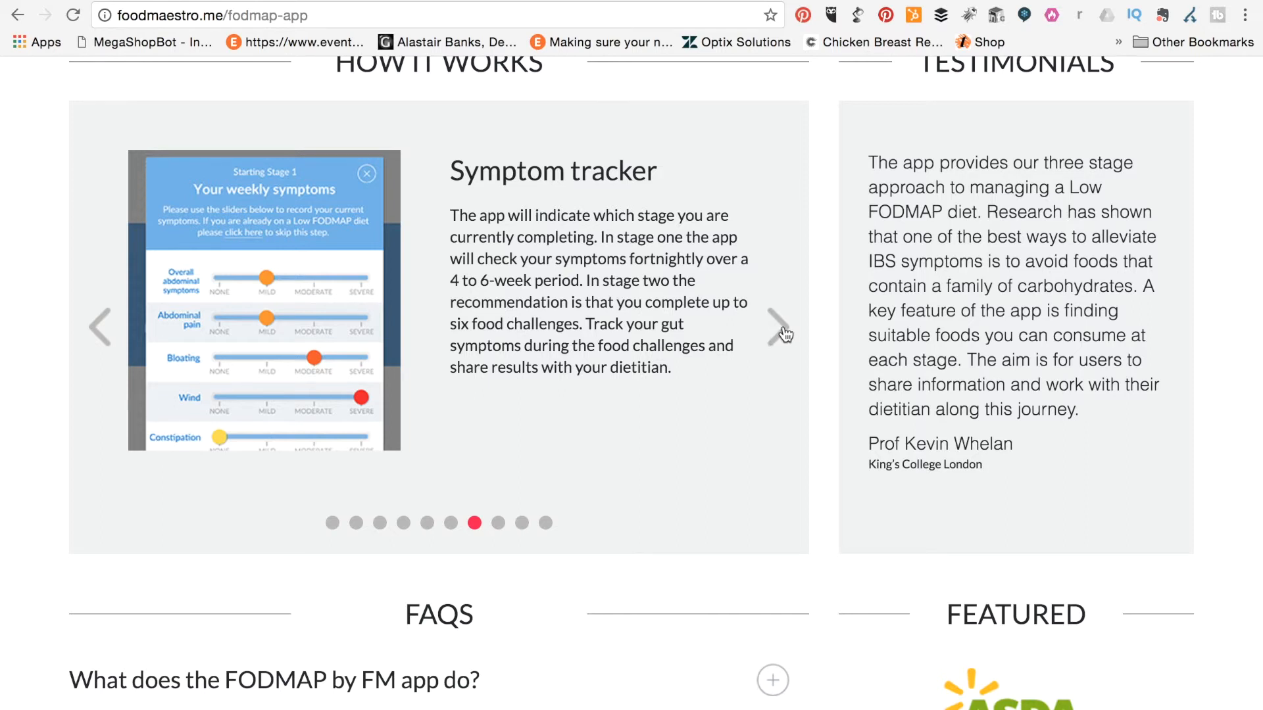
click(780, 328)
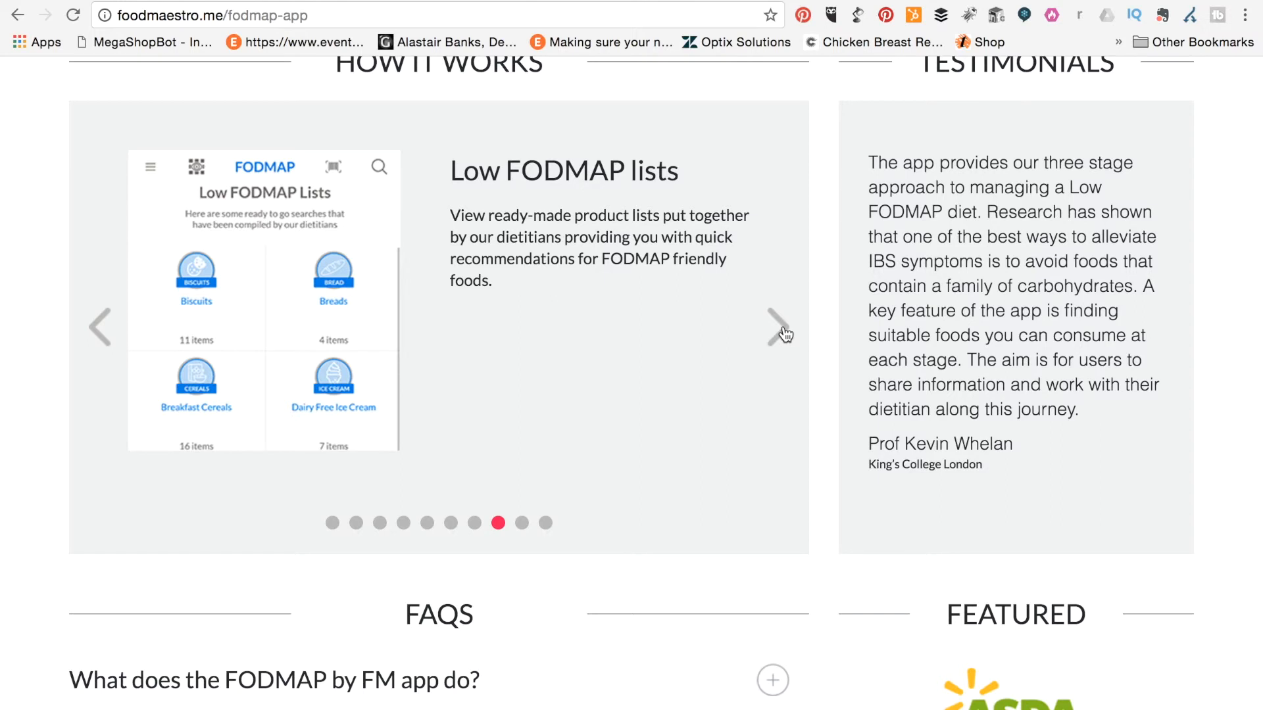
click(779, 327)
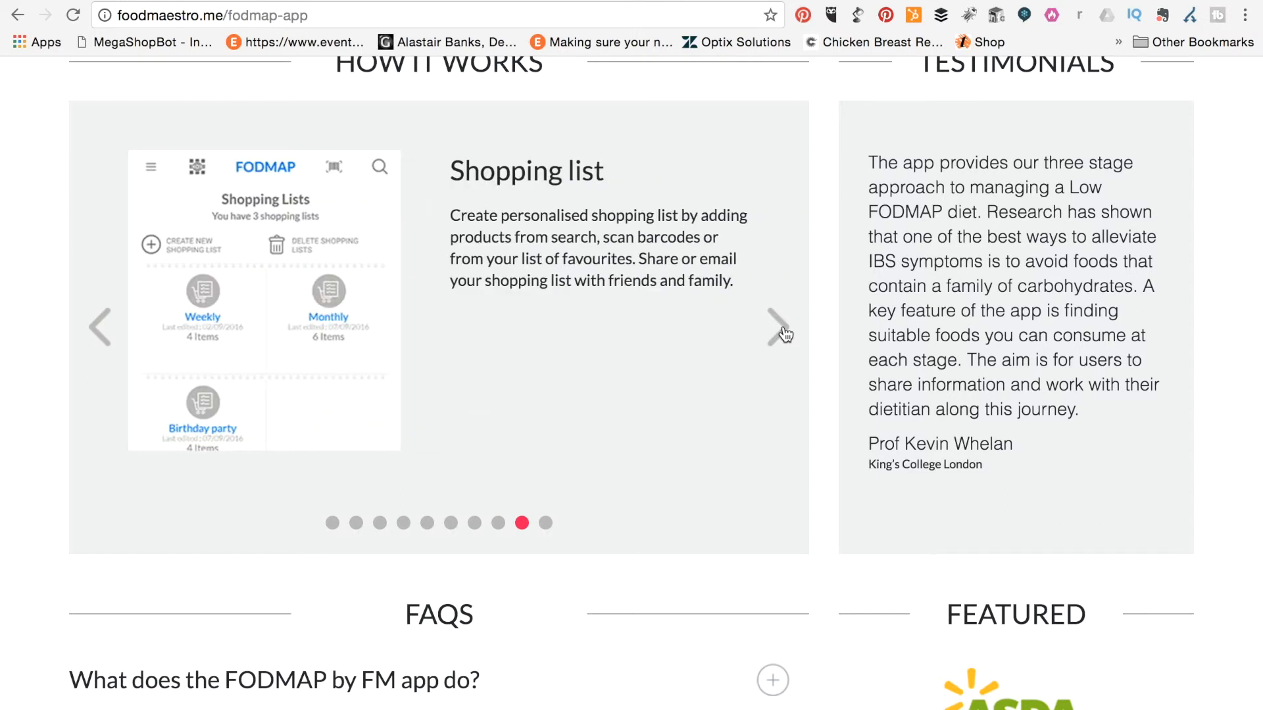
mouse_move(342, 429)
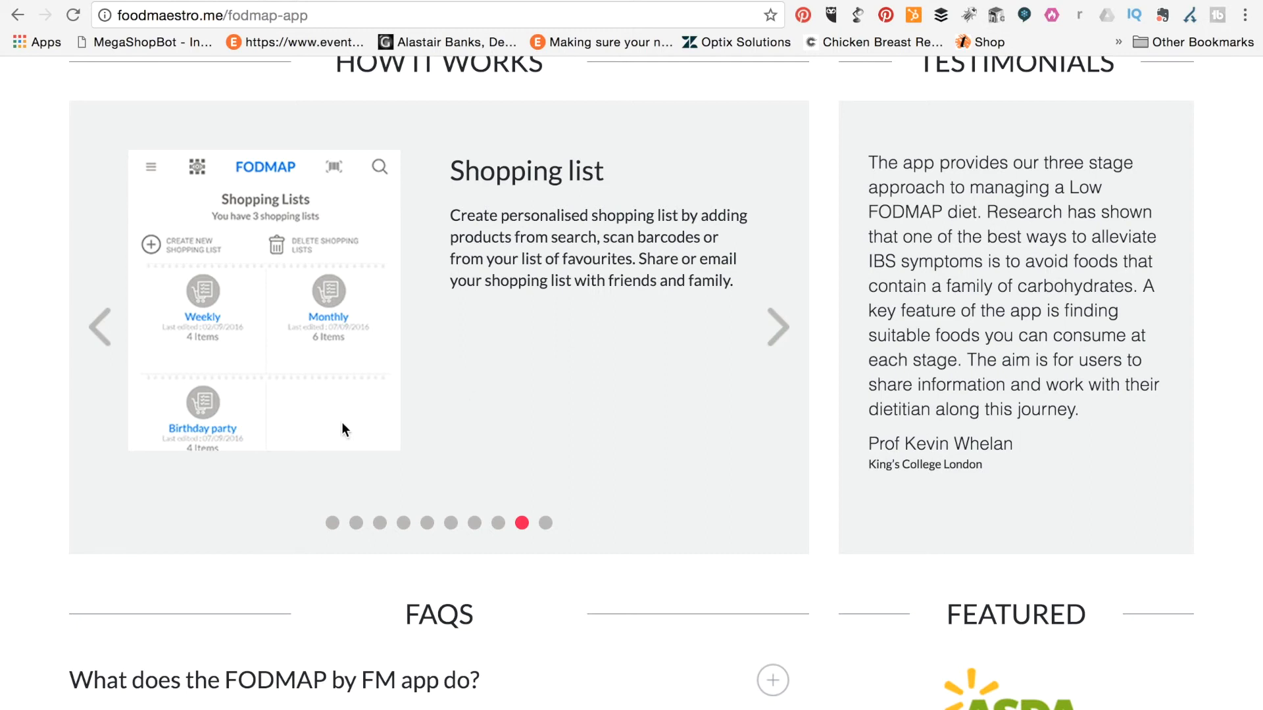
mouse_move(755, 321)
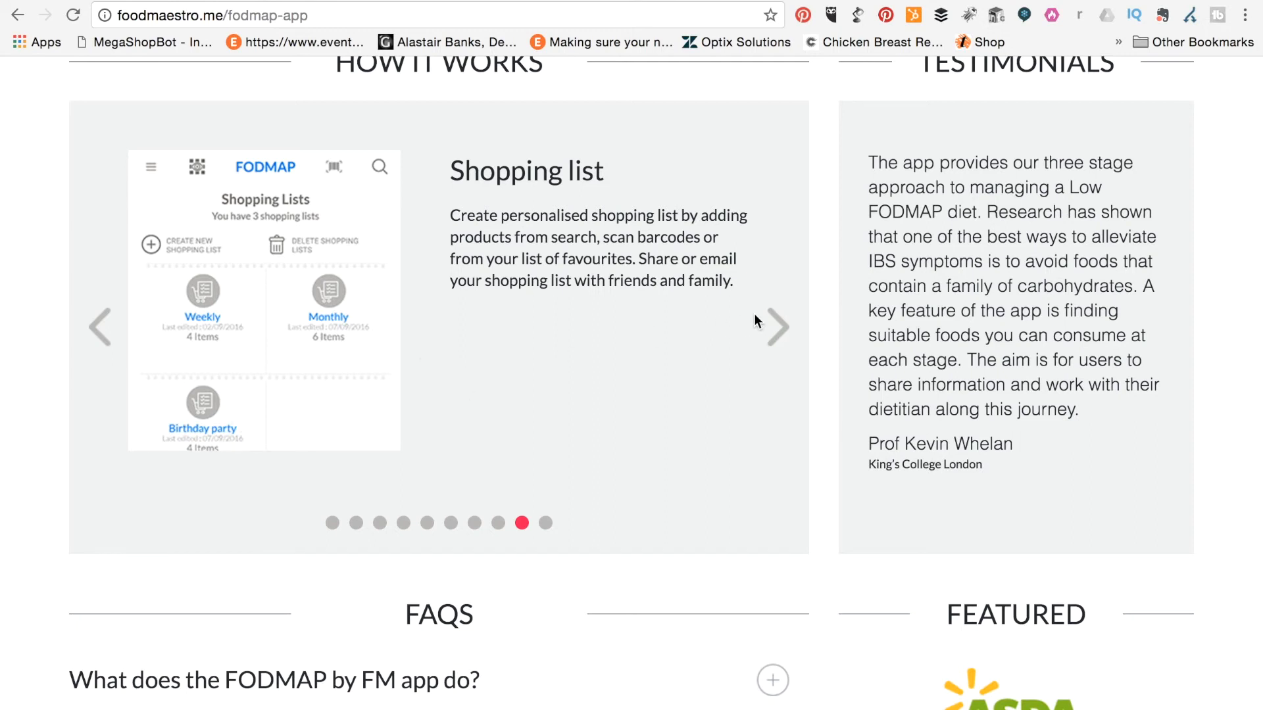
click(776, 328)
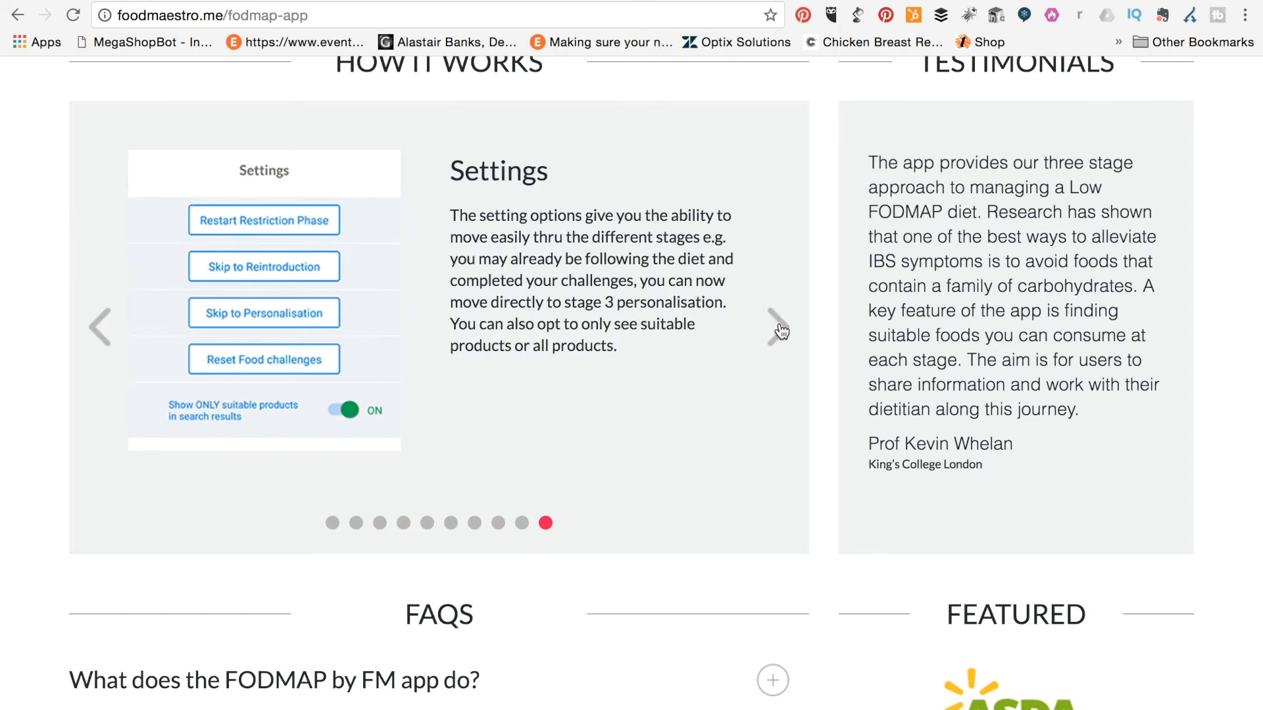
mouse_move(512, 298)
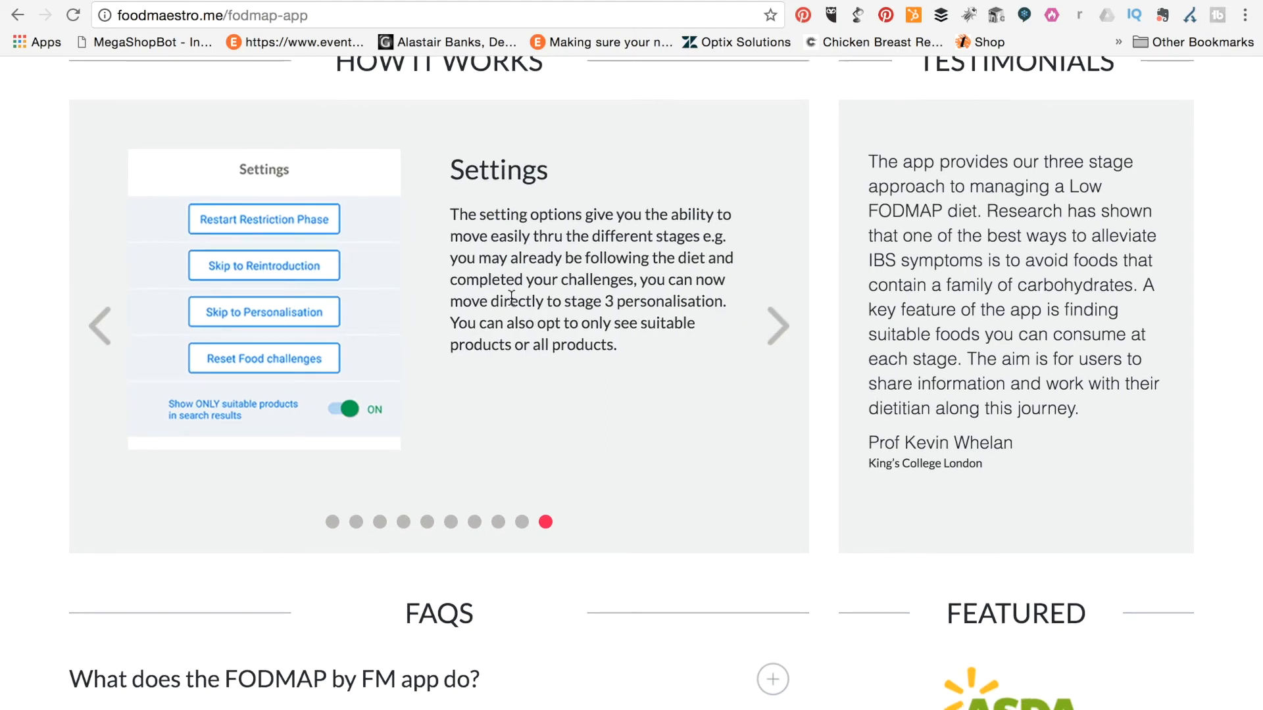
scroll(up, 3)
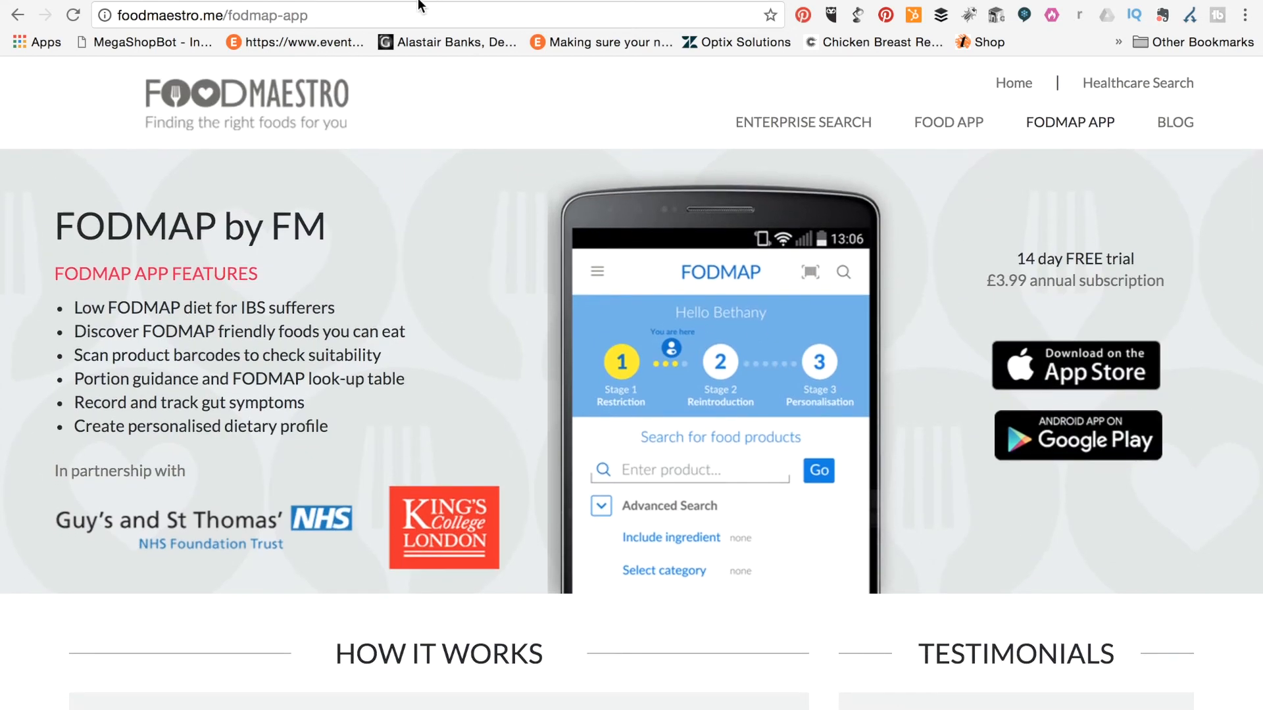
Switch back to the Monash University Low FODMAP Diet iTunes listing tab.
click(1075, 364)
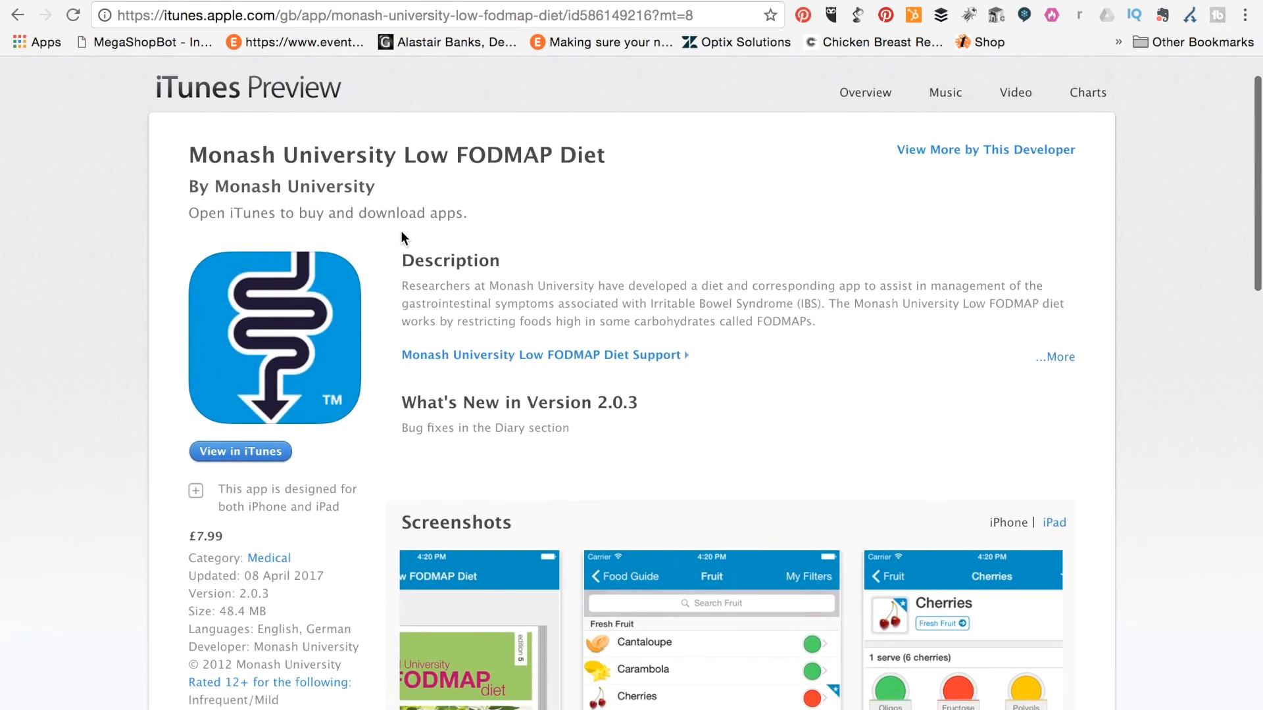
mouse_move(582, 300)
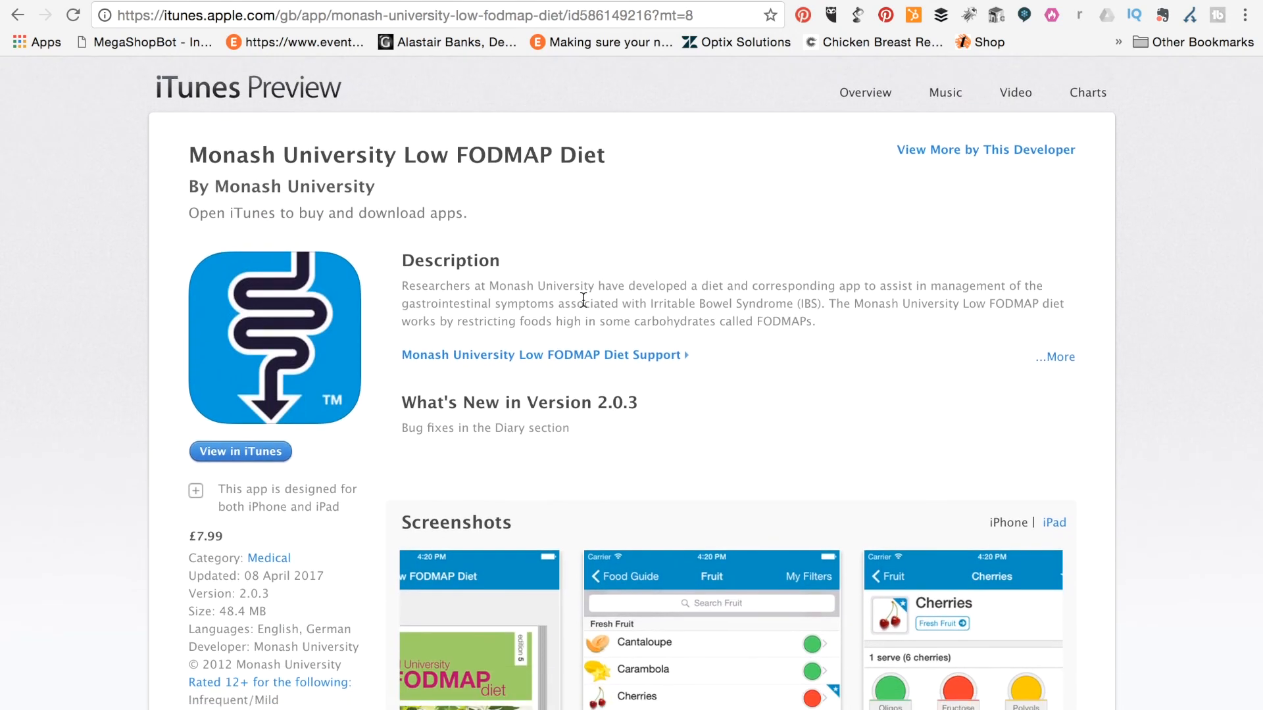
mouse_move(593, 238)
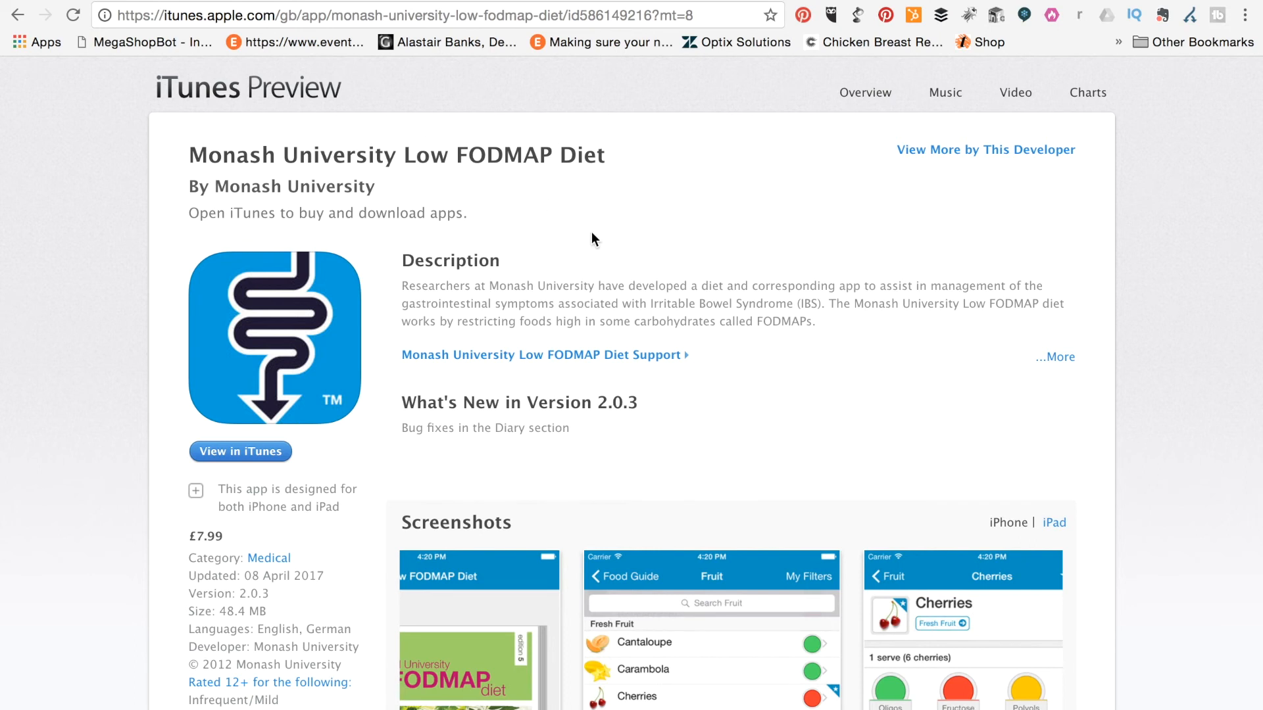
mouse_move(641, 267)
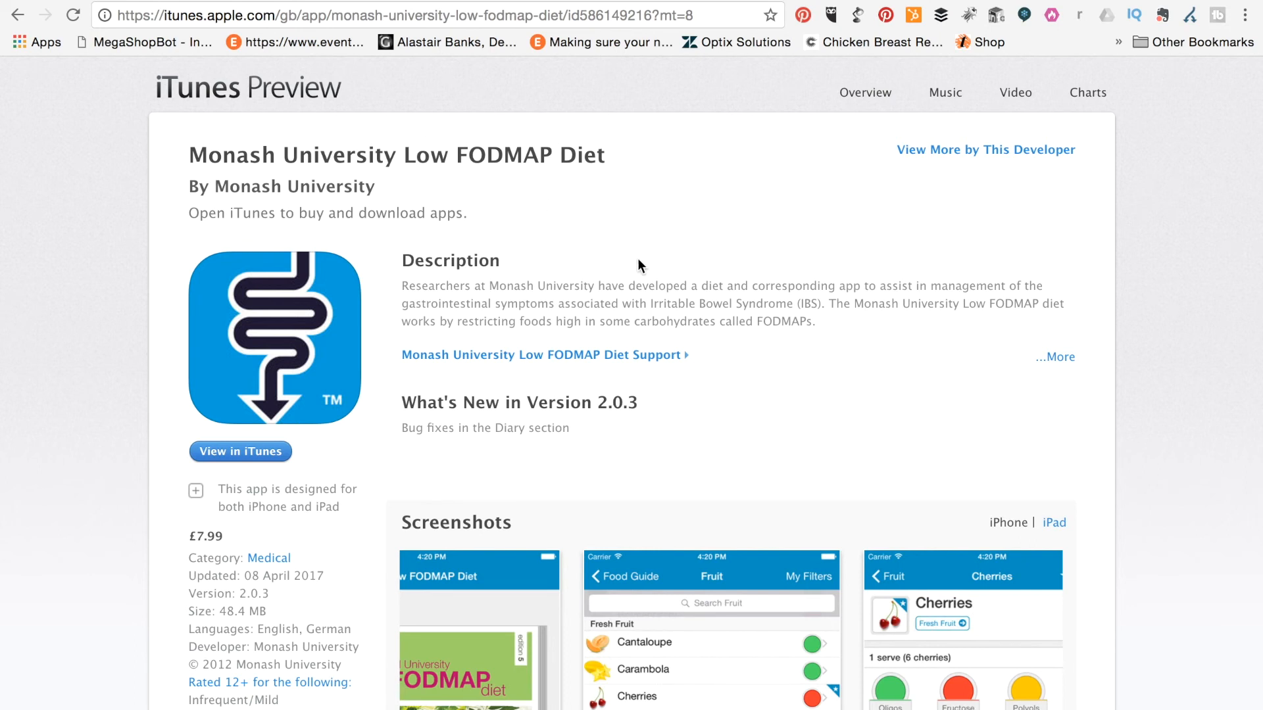
mouse_move(709, 304)
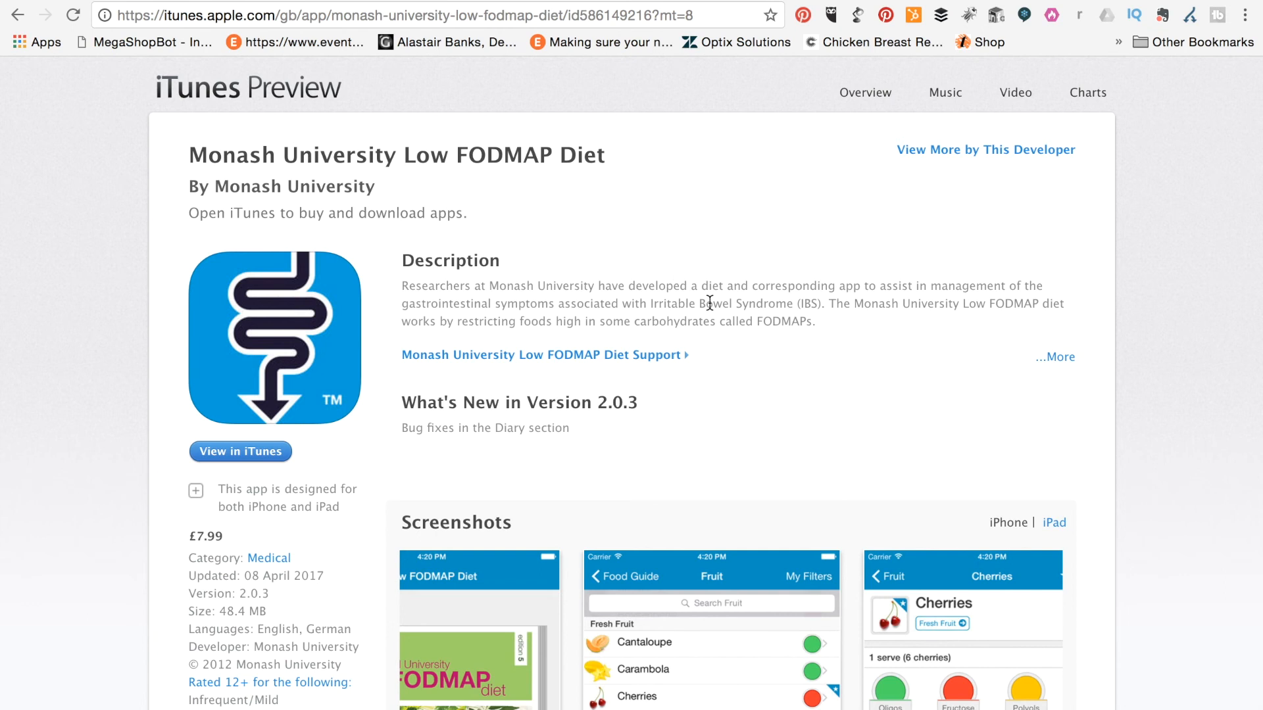
mouse_move(684, 278)
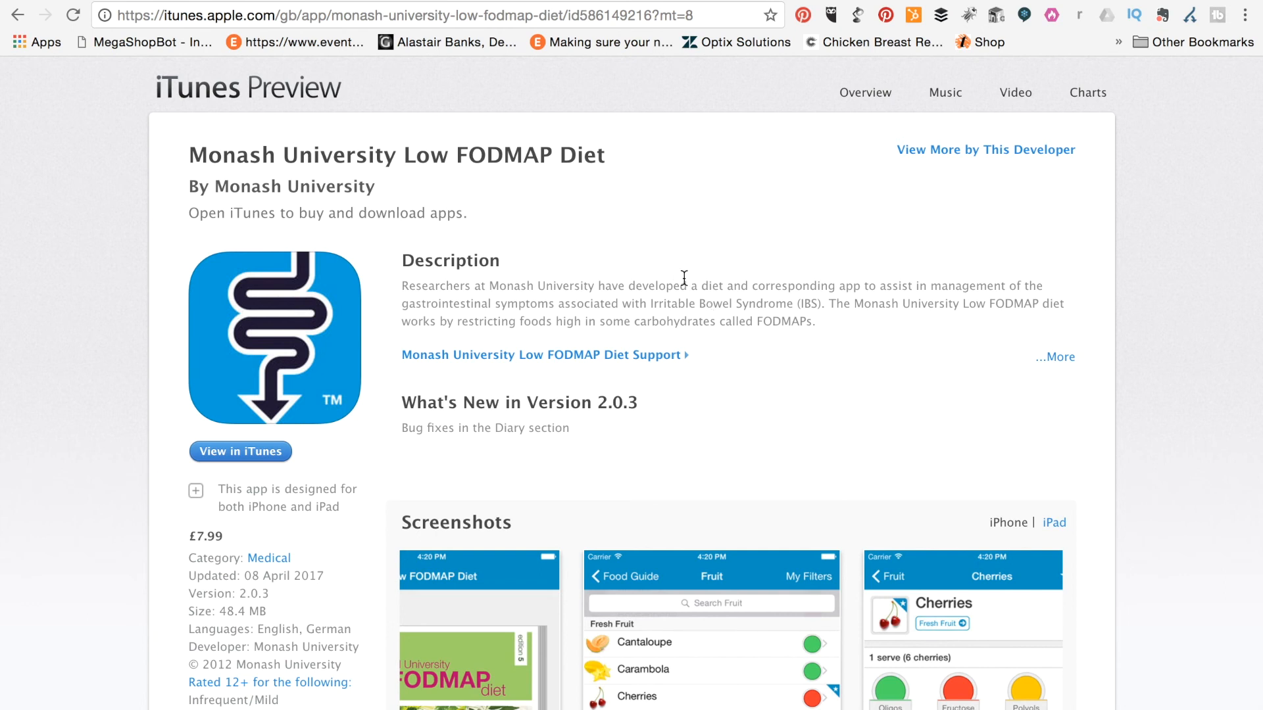
mouse_move(719, 313)
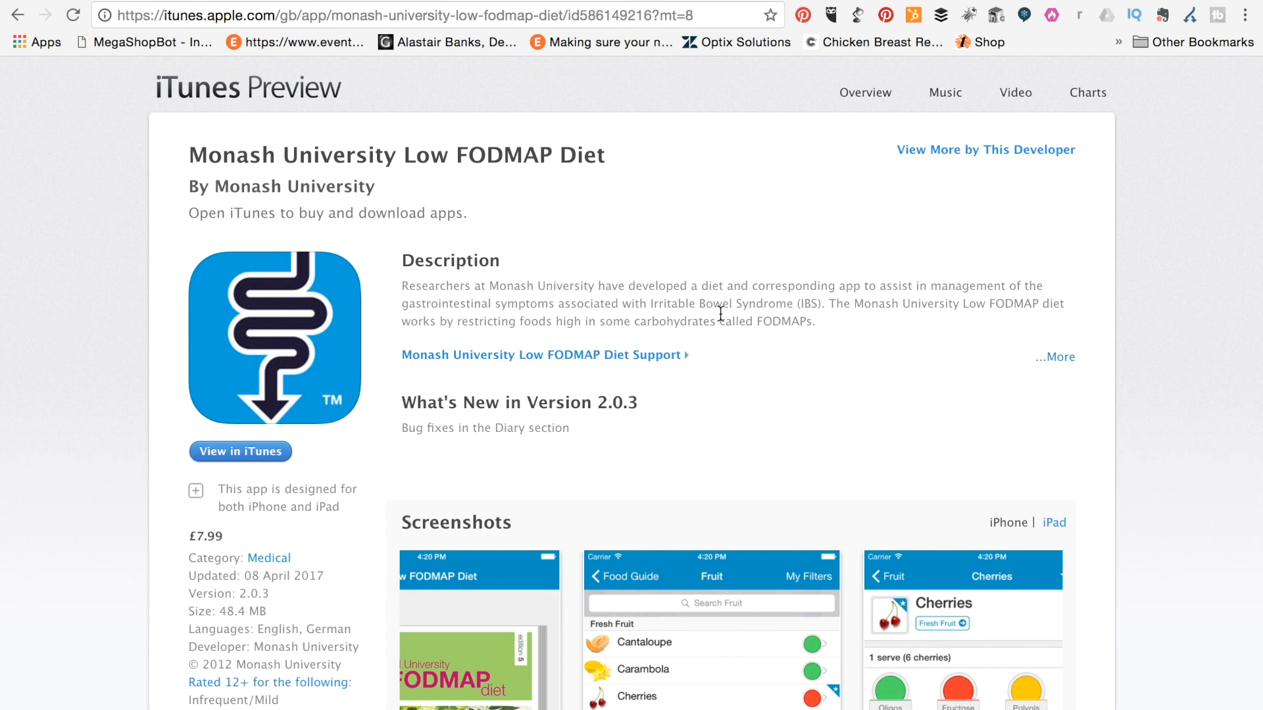